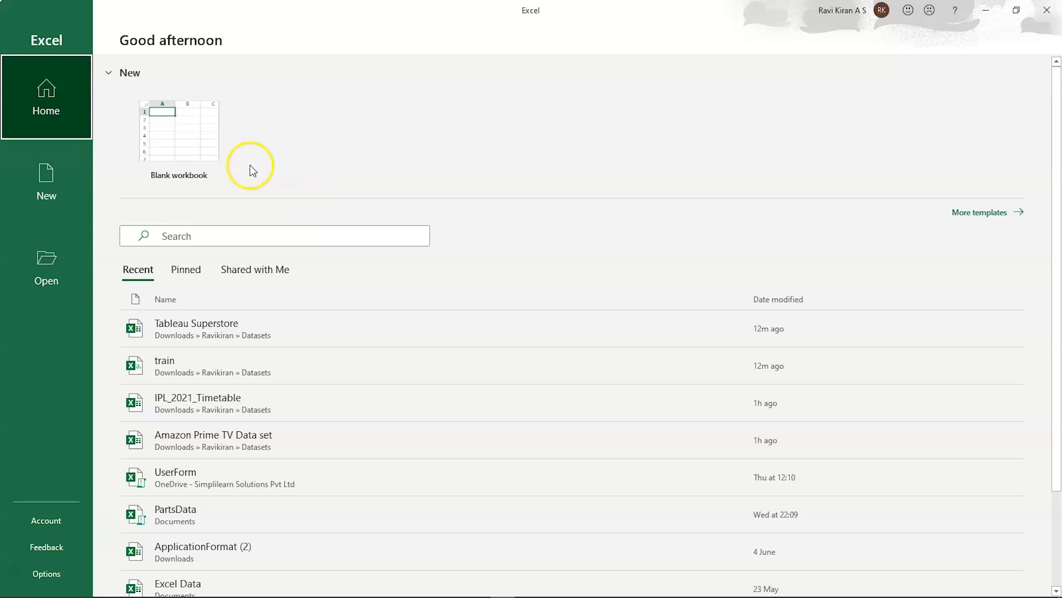
{"action": "mouse_move", "coordinate": [166, 139]}
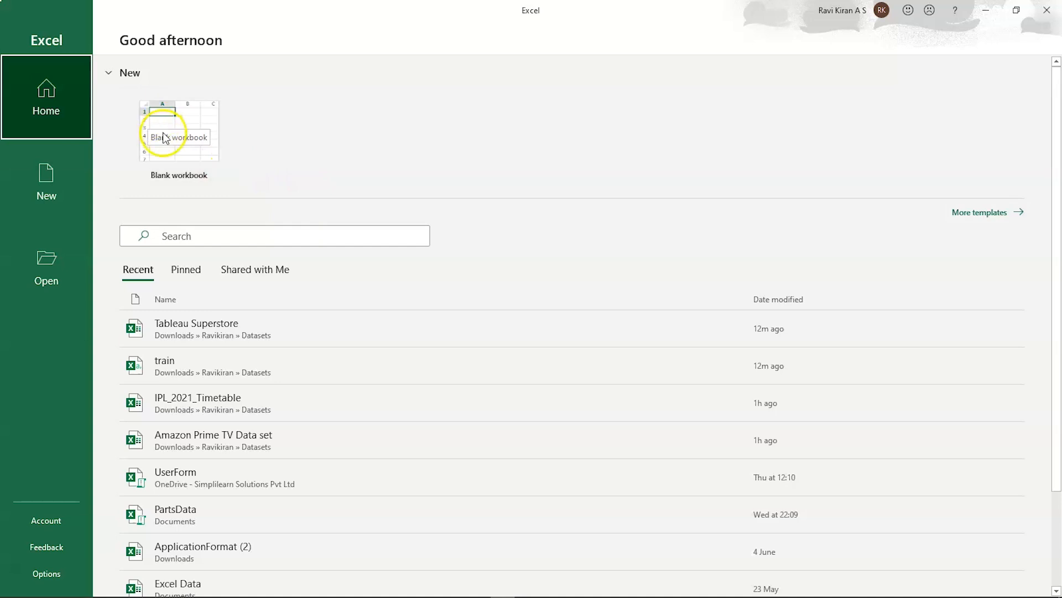
Step: Choose Blank workbook on the Excel start screen
{"action": "left_click", "coordinate": [179, 130]}
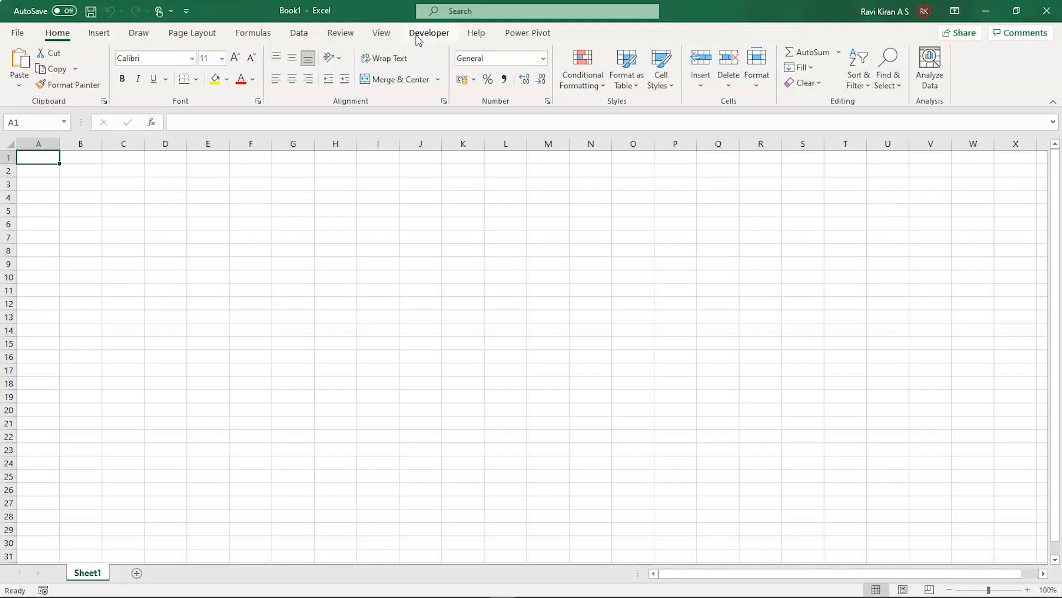
{"action": "left_click", "coordinate": [57, 32]}
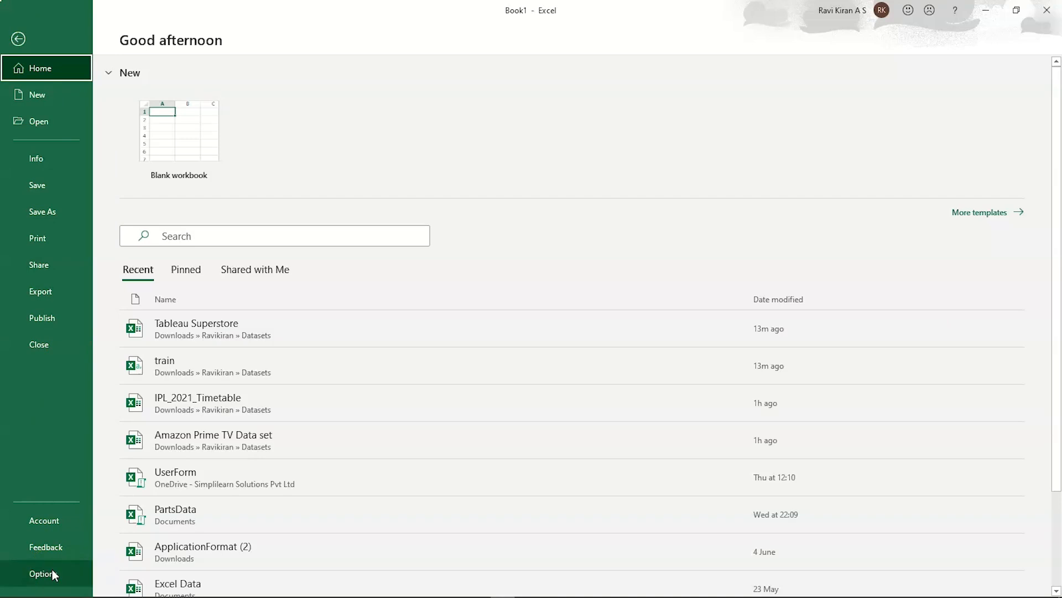
{"action": "left_click", "coordinate": [42, 573]}
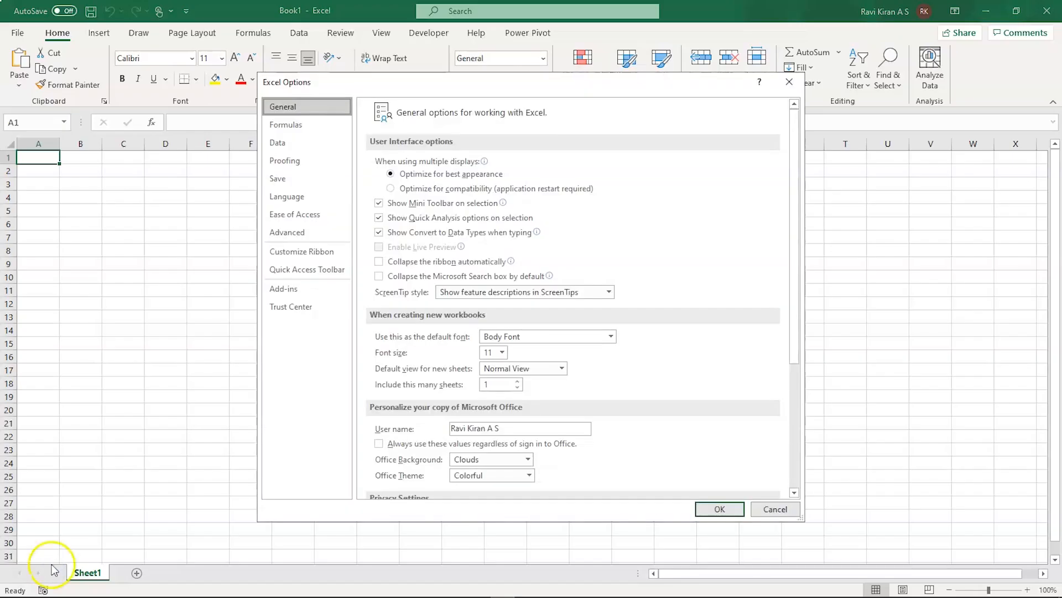
{"action": "mouse_move", "coordinate": [486, 112]}
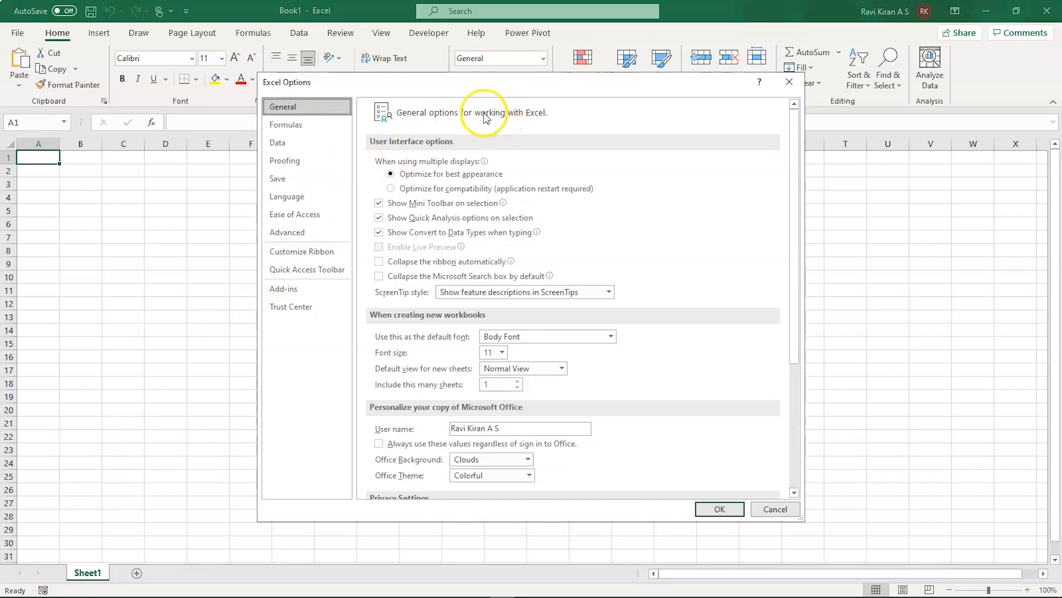
{"action": "mouse_move", "coordinate": [301, 251]}
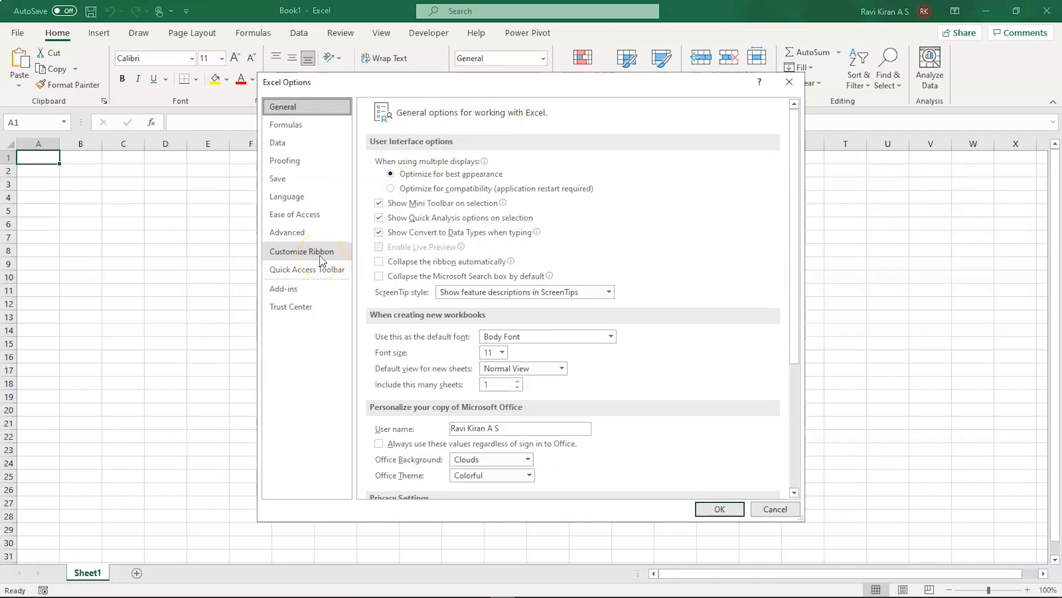
{"action": "left_click", "coordinate": [302, 251]}
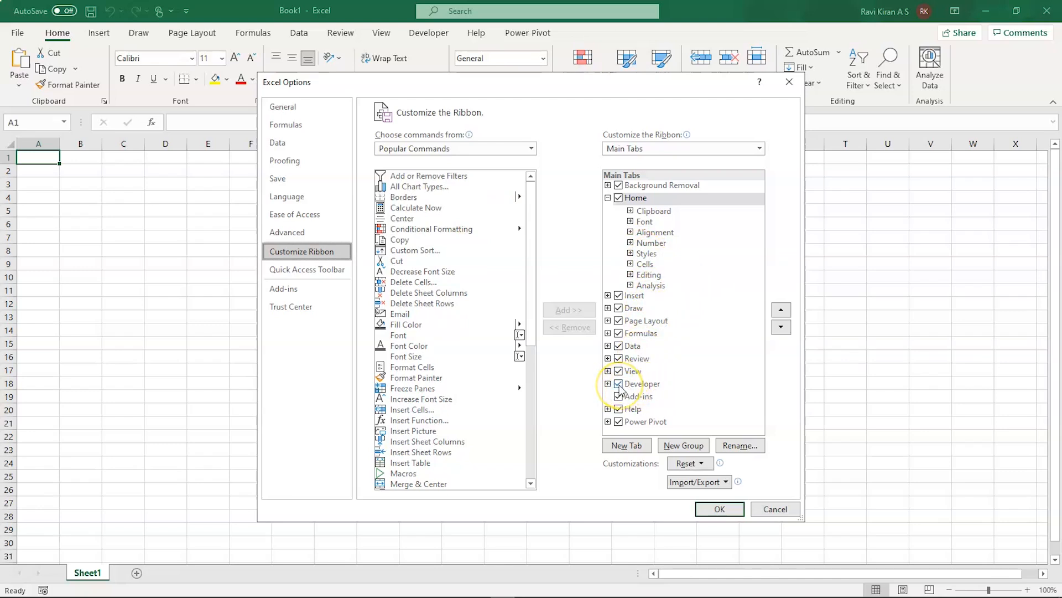
{"action": "left_click", "coordinate": [642, 384]}
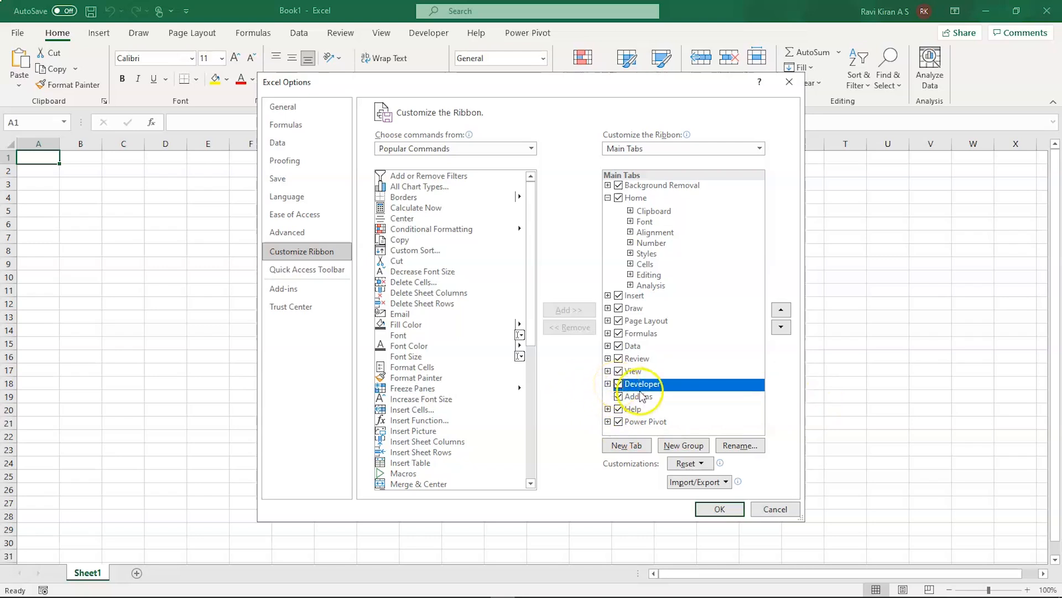
{"action": "left_click", "coordinate": [719, 509]}
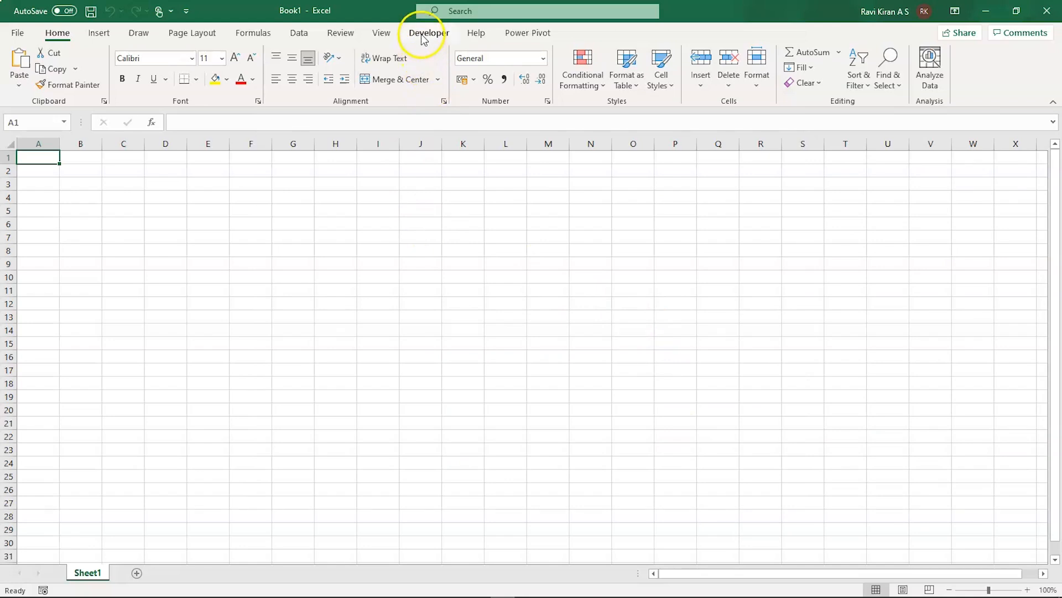
Step: Launch the Visual Basic editor from the Developer tab
{"action": "left_click", "coordinate": [428, 33]}
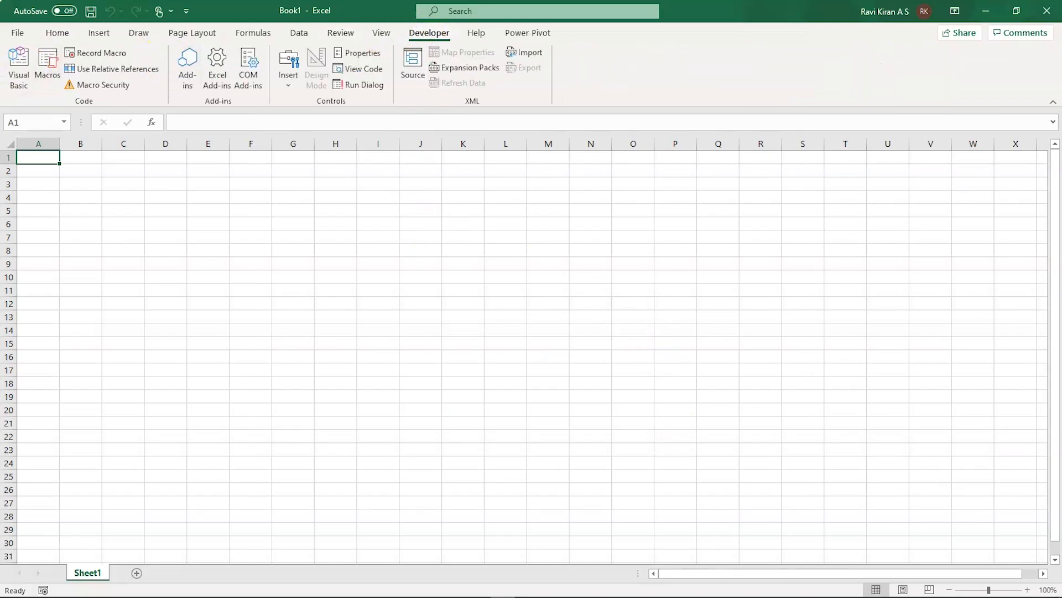
{"action": "mouse_move", "coordinate": [18, 67]}
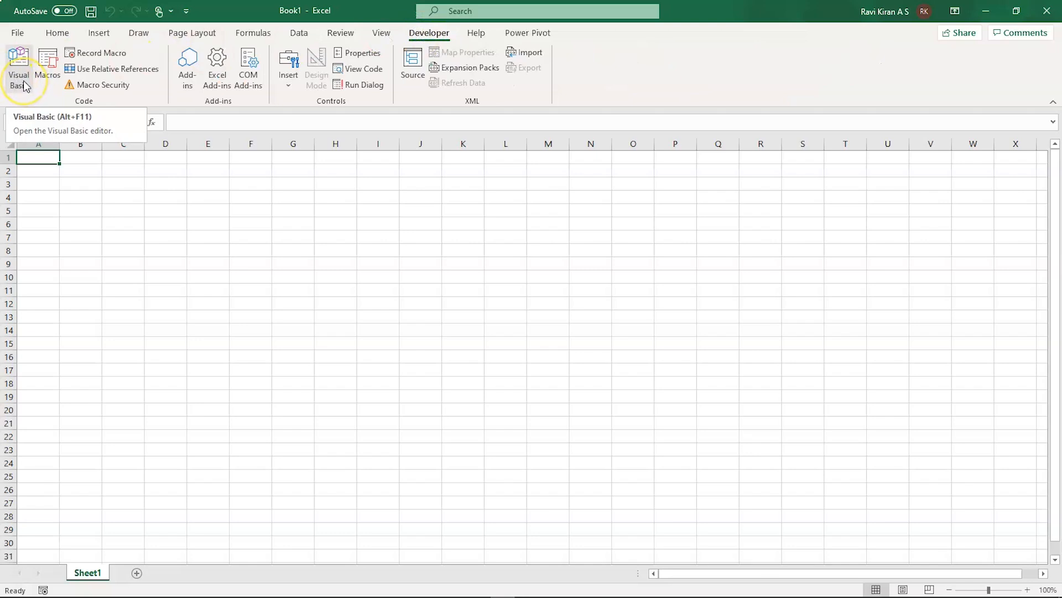
{"action": "left_click", "coordinate": [18, 64]}
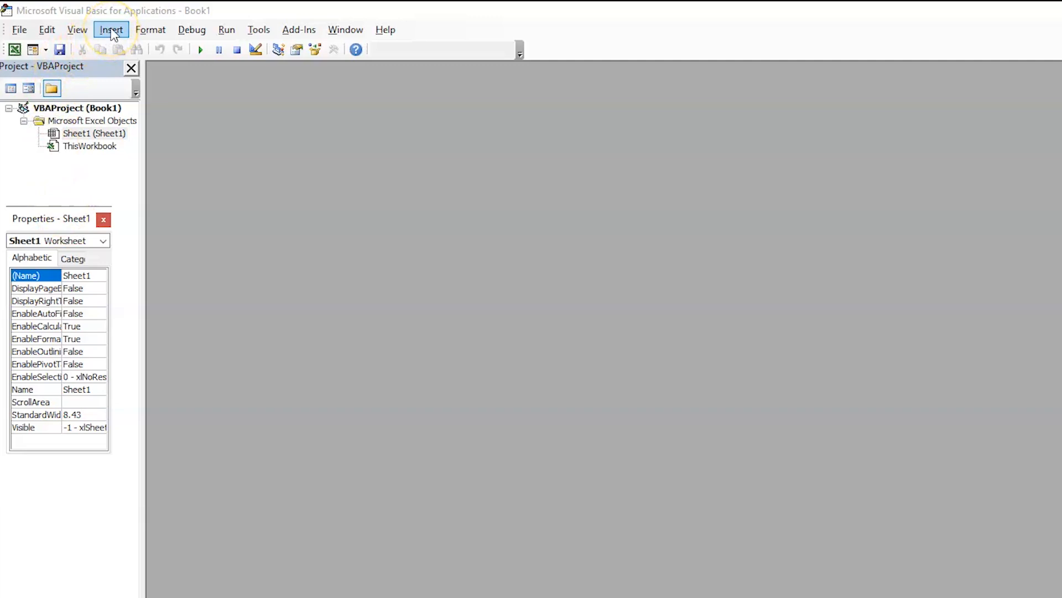
Step: Insert UserForm1 into the project and open it in the form designer
{"action": "left_click", "coordinate": [110, 30]}
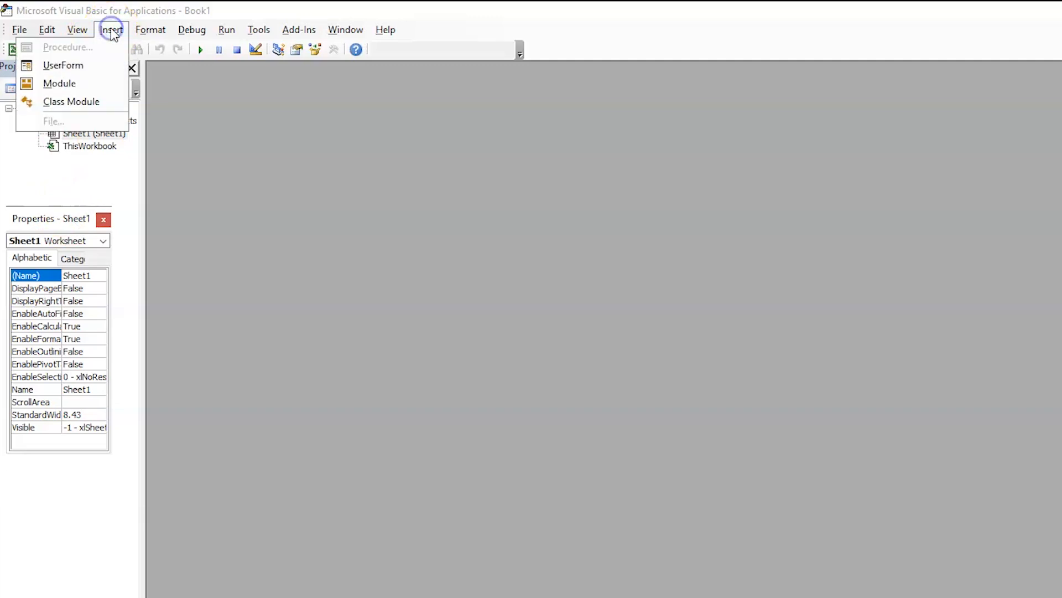
{"action": "mouse_move", "coordinate": [63, 65]}
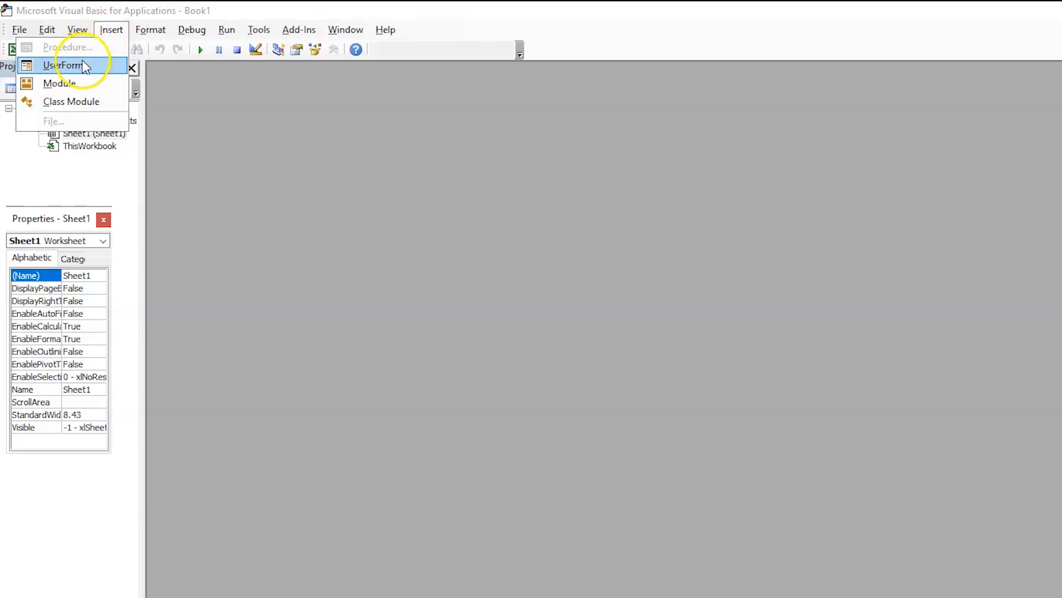
{"action": "left_click", "coordinate": [61, 65]}
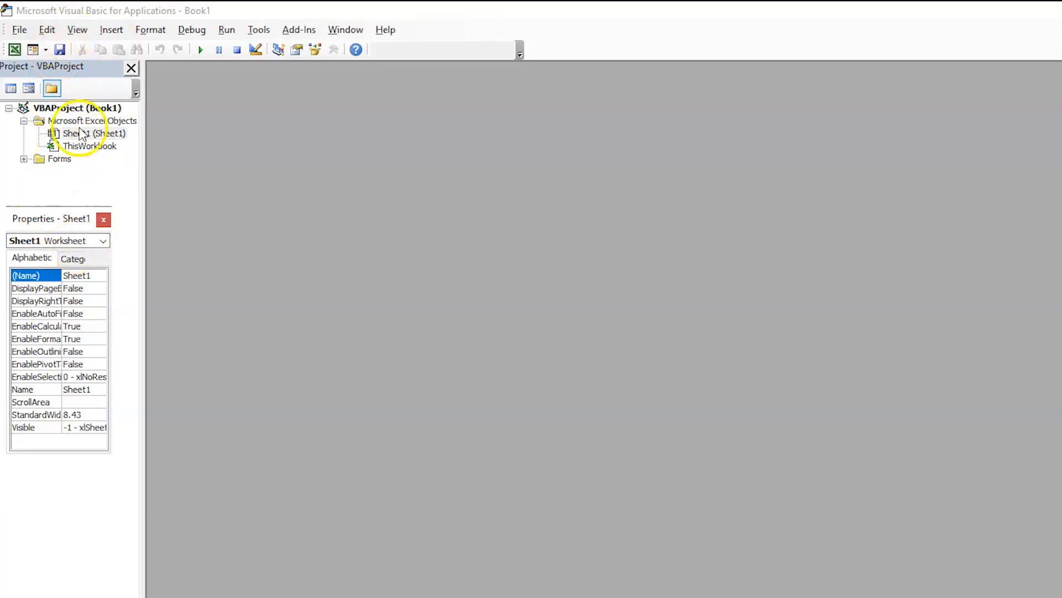
{"action": "left_click", "coordinate": [24, 159]}
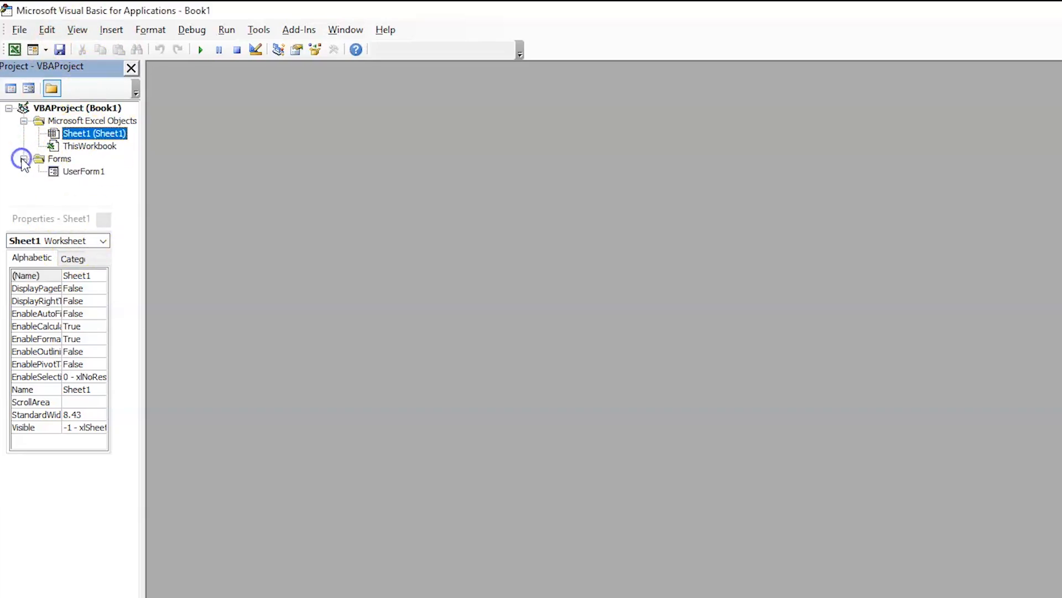
{"action": "double_click", "coordinate": [84, 171]}
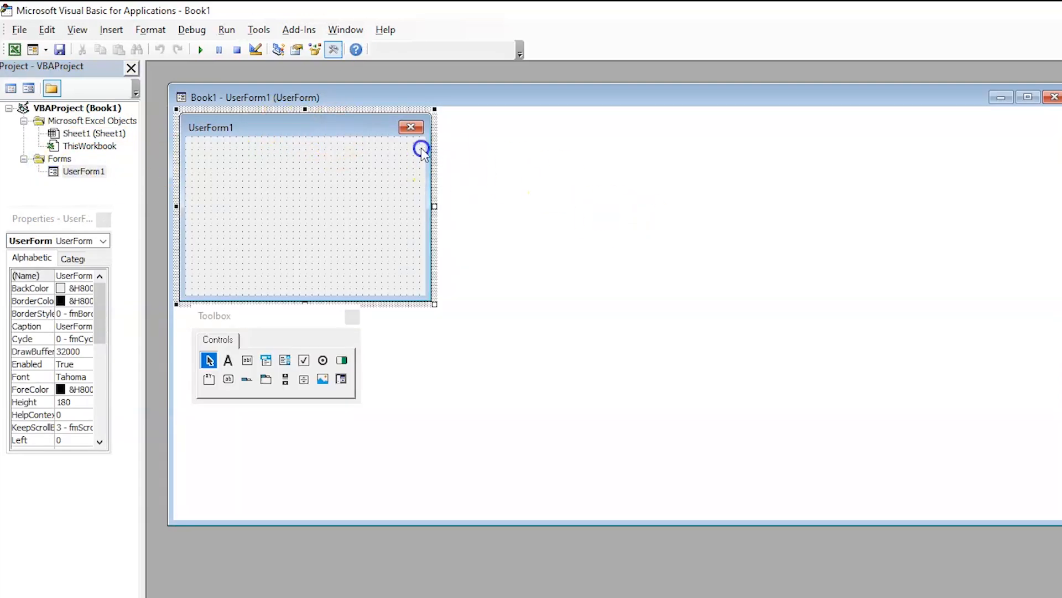
{"action": "mouse_move", "coordinate": [241, 173]}
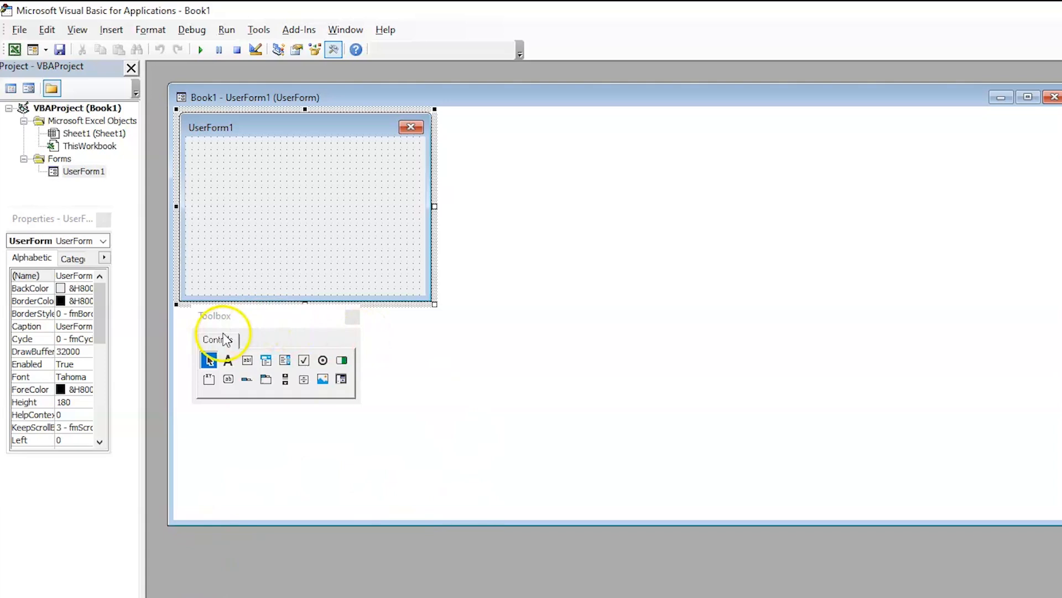
{"action": "mouse_move", "coordinate": [211, 360]}
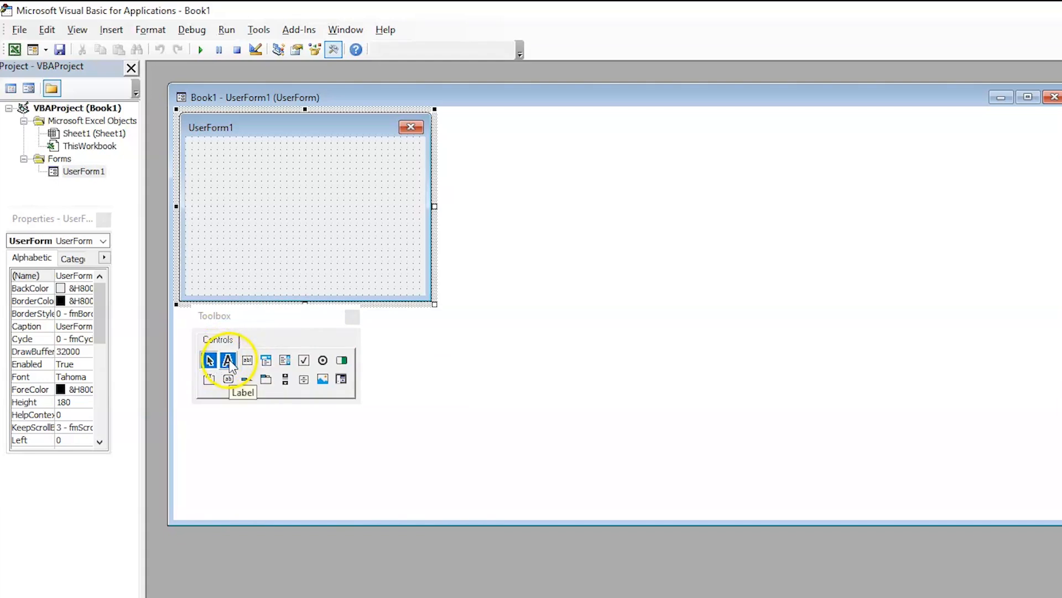
{"action": "mouse_move", "coordinate": [266, 360]}
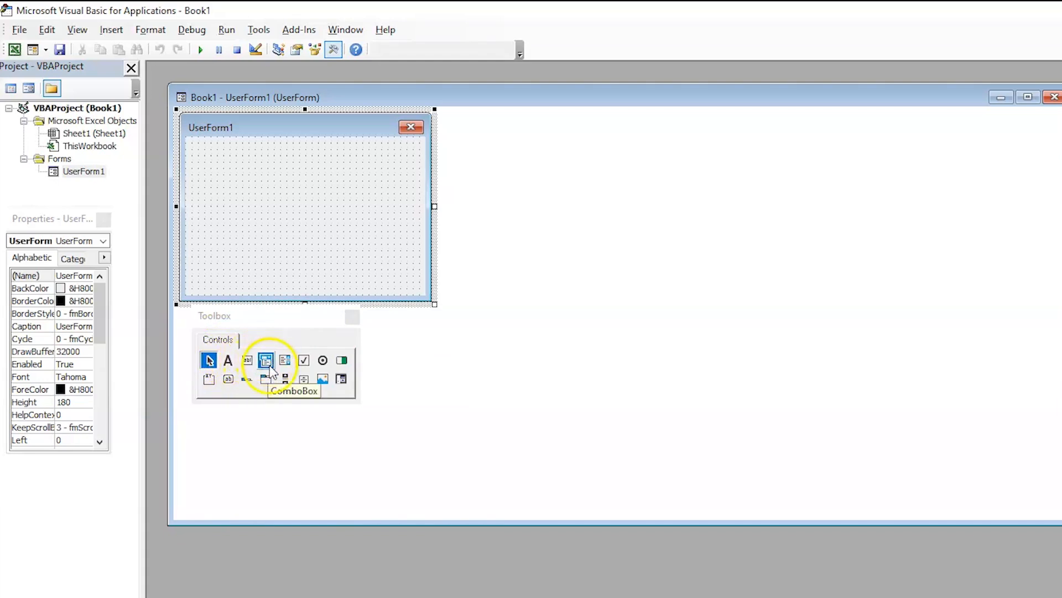
{"action": "mouse_move", "coordinate": [227, 378]}
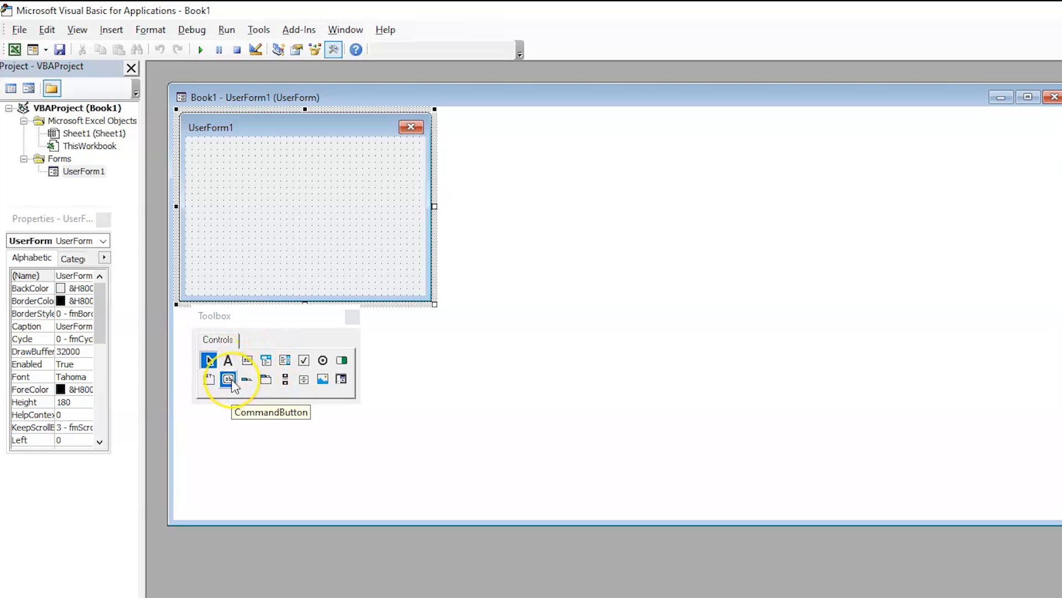
{"action": "mouse_move", "coordinate": [209, 379]}
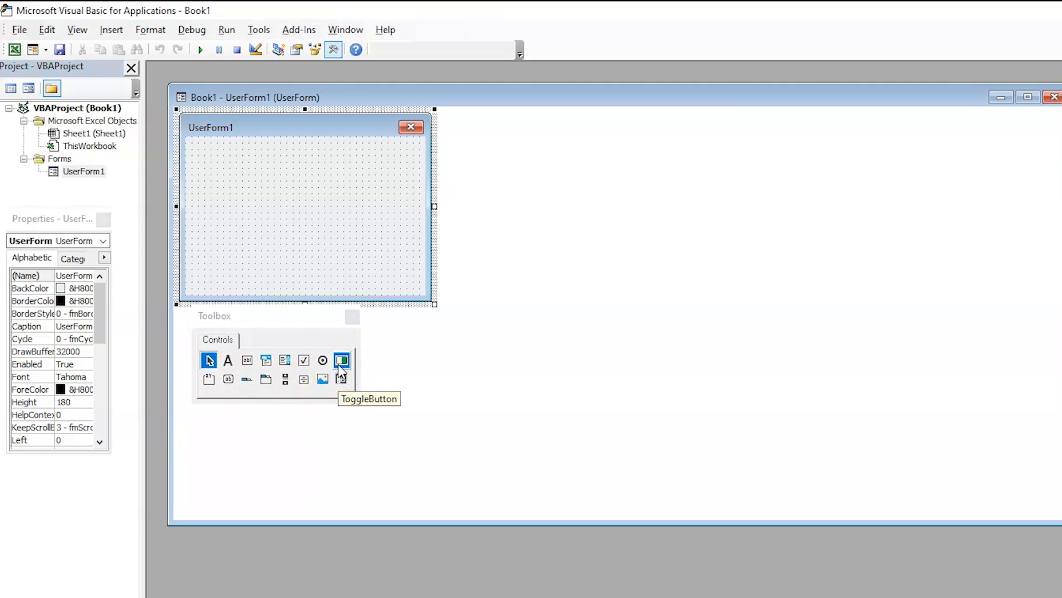
{"action": "mouse_move", "coordinate": [246, 360]}
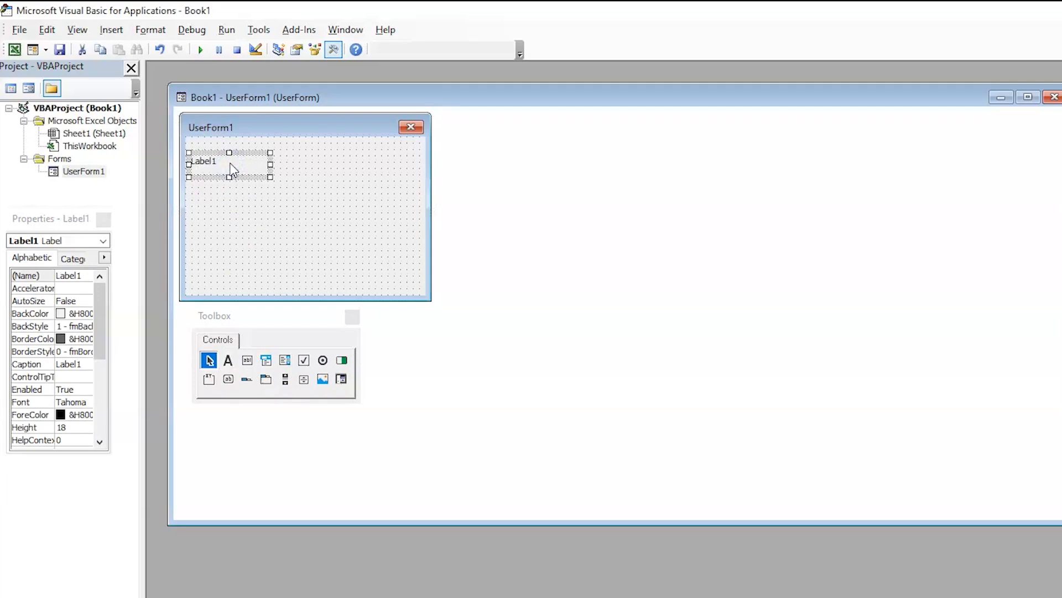
Step: Set the first label's caption to 'Empolyee ID'
{"action": "double_click", "coordinate": [205, 161]}
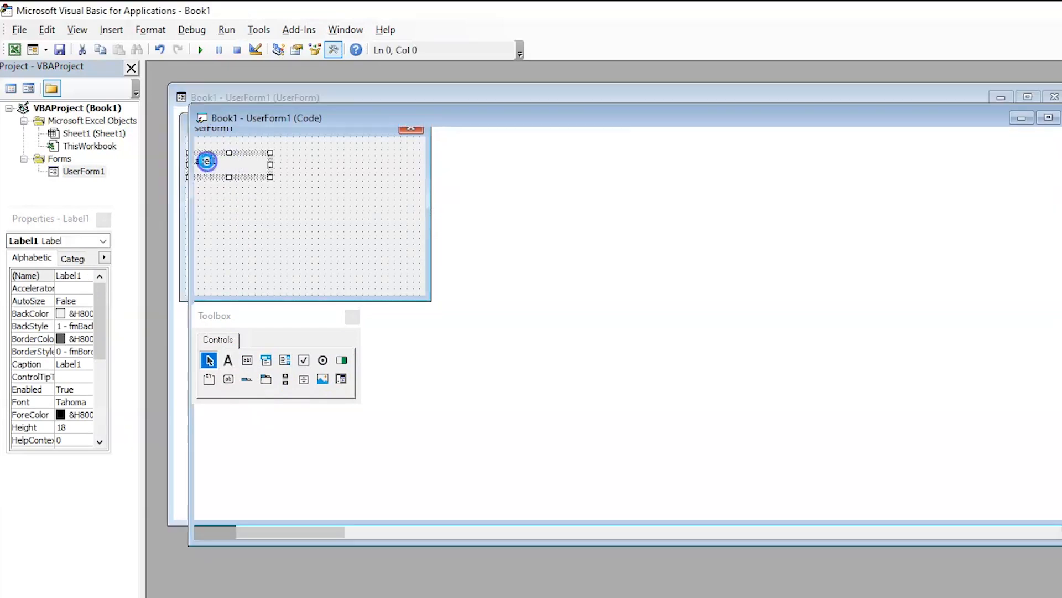
{"action": "double_click", "coordinate": [207, 161]}
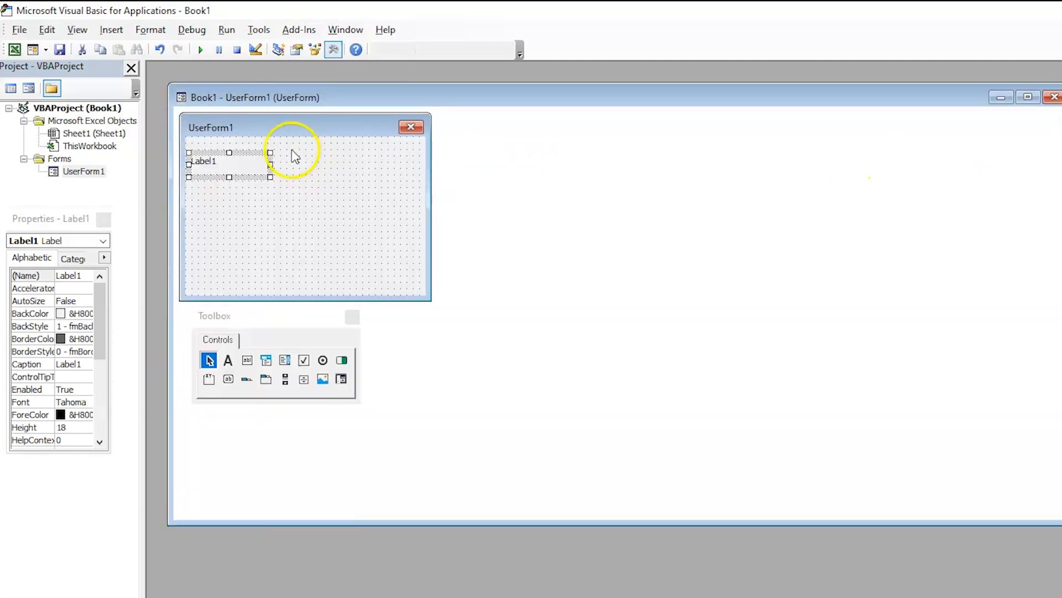
{"action": "left_click", "coordinate": [203, 161]}
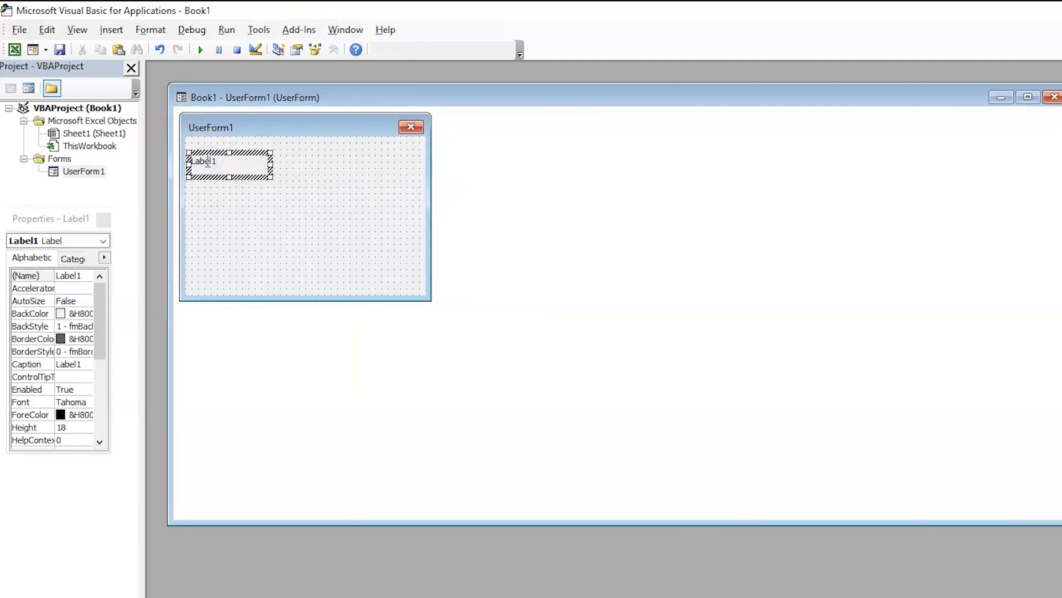
{"action": "type", "text": "R"}
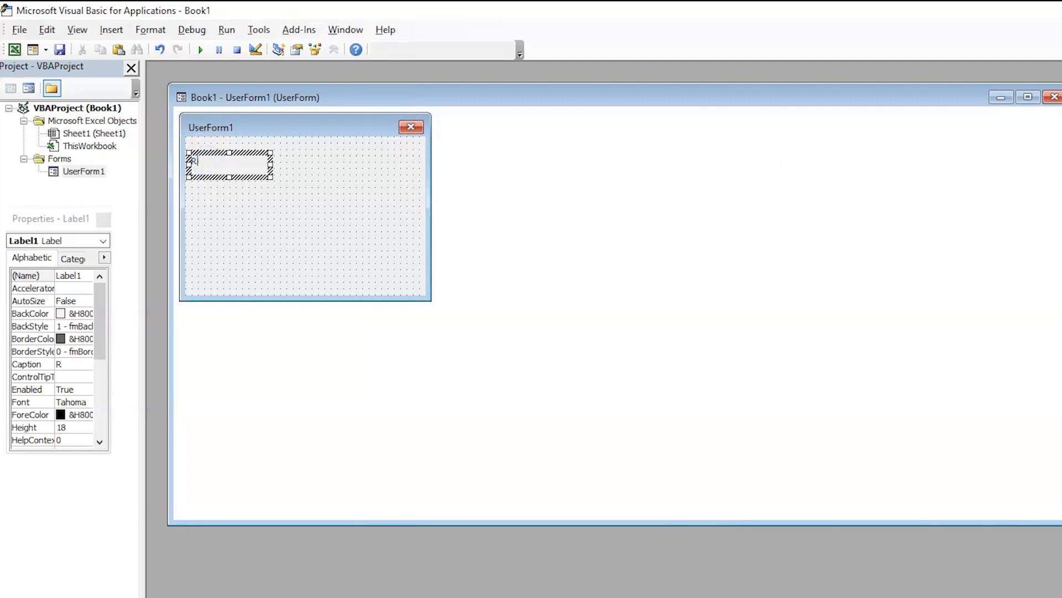
{"action": "type", "text": "mpolyee"}
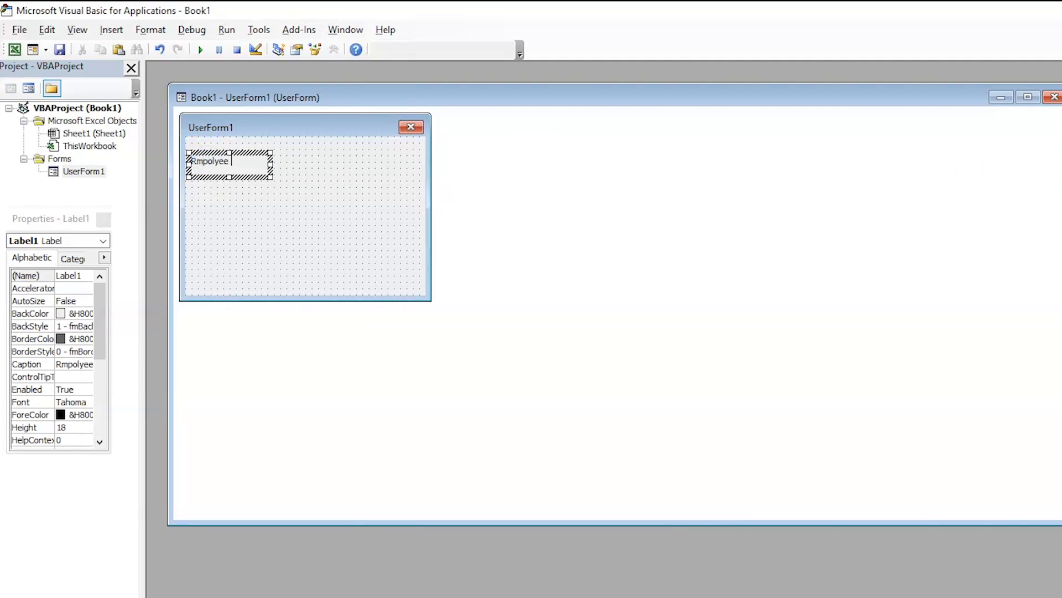
{"action": "type", "text": "ID"}
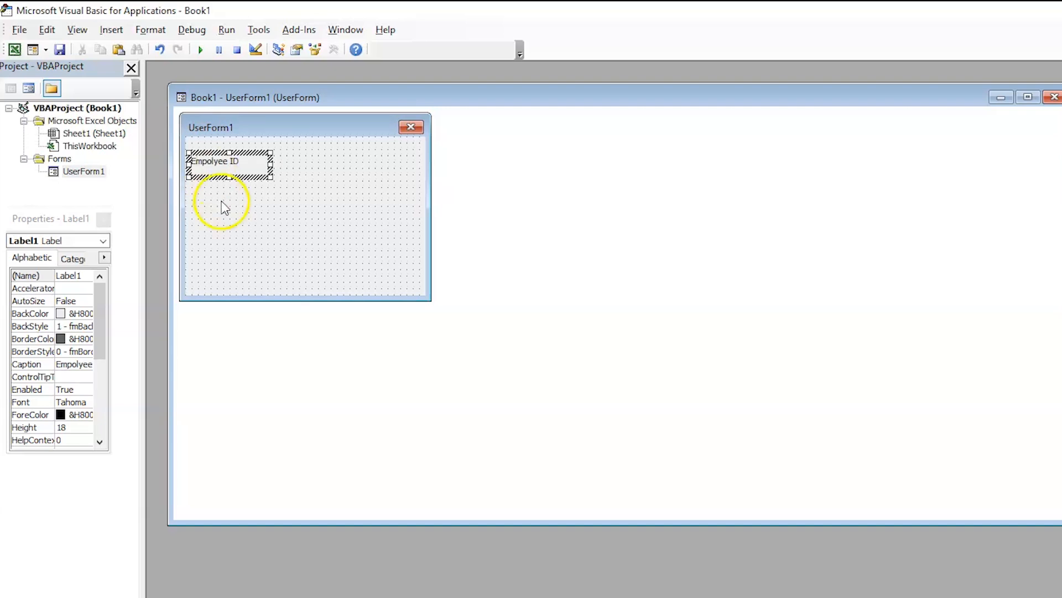
{"action": "left_click", "coordinate": [333, 49]}
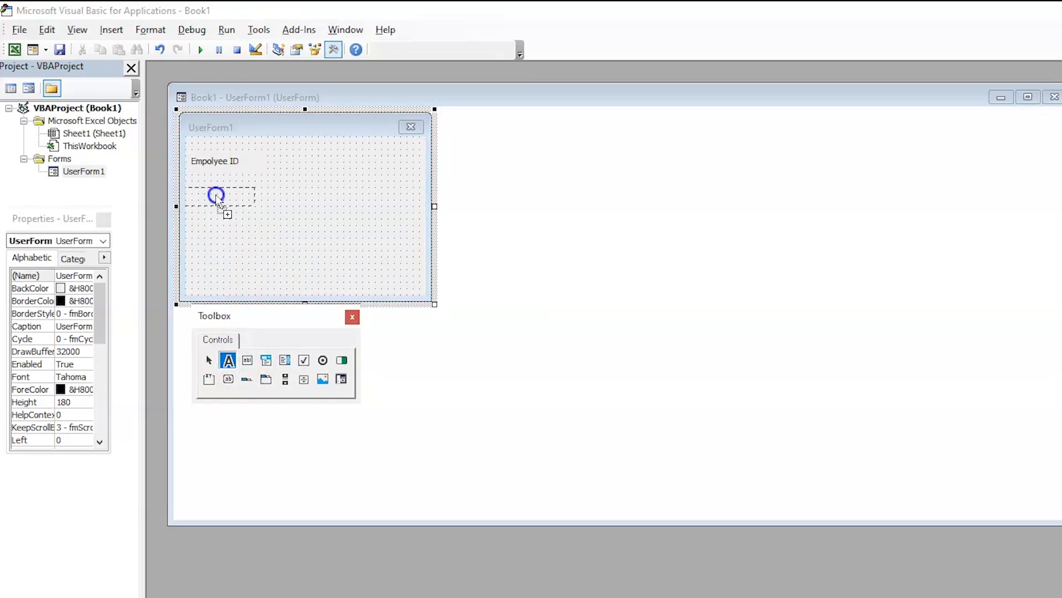
Step: Draw two labels below it captioned Employee Name and Employee Phone
{"action": "left_click_drag", "start_coordinate": [211, 193], "coordinate": [256, 199]}
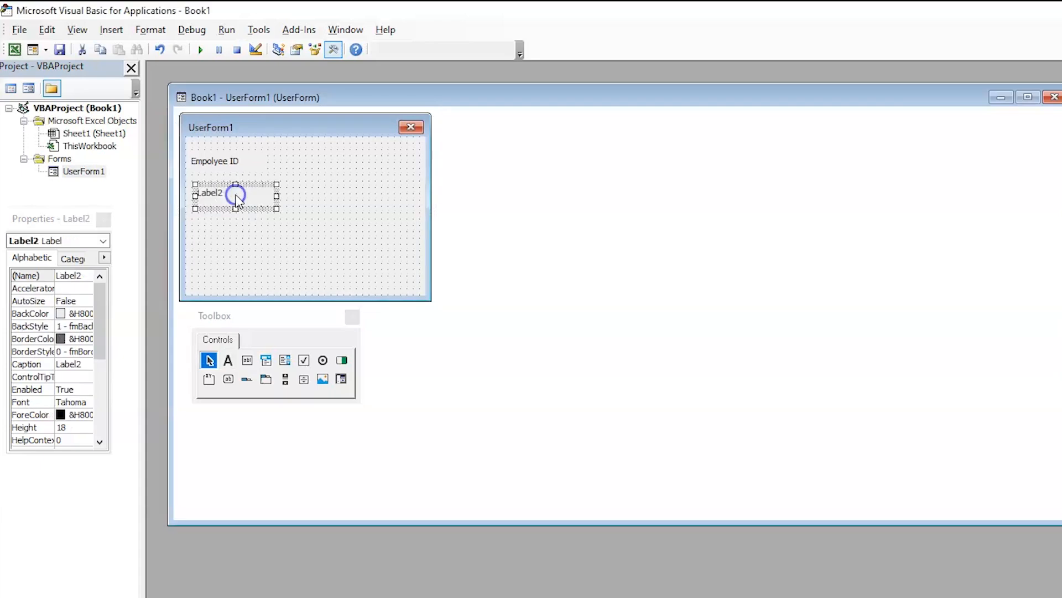
{"action": "left_click", "coordinate": [235, 161]}
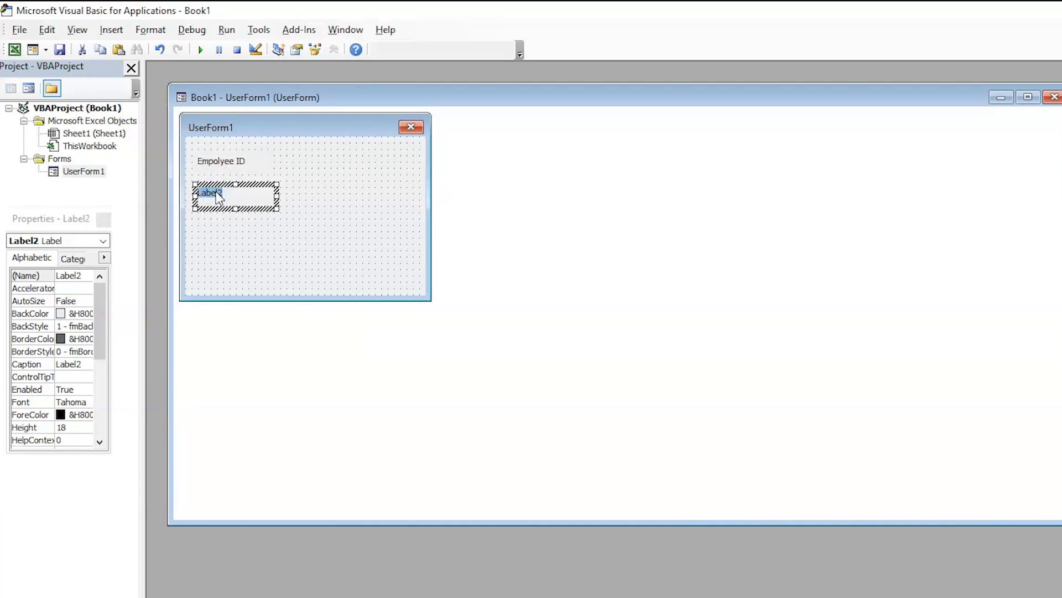
{"action": "type", "text": "Employee Name"}
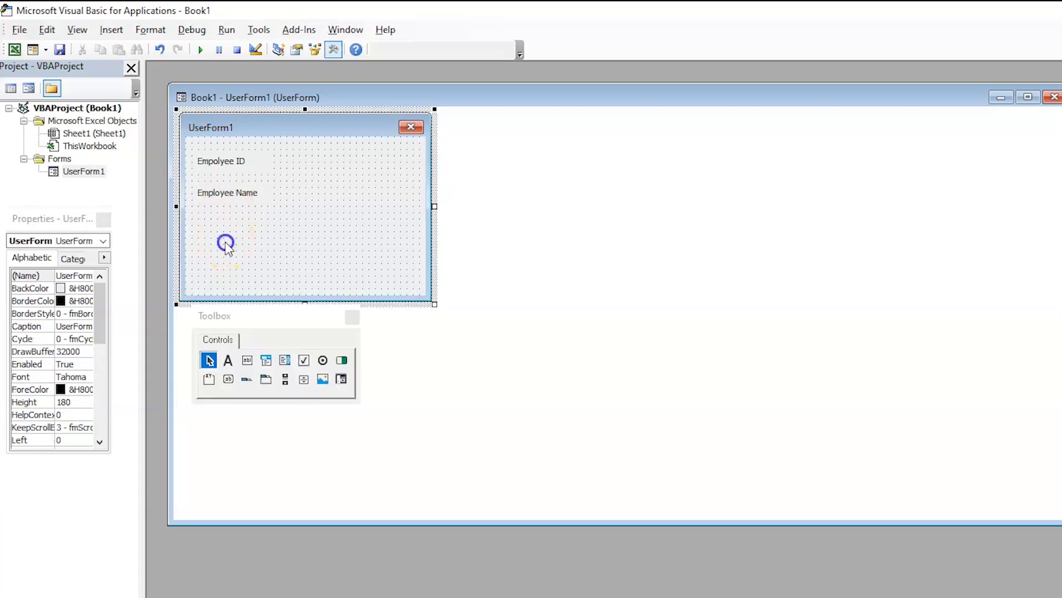
{"action": "left_click", "coordinate": [227, 192]}
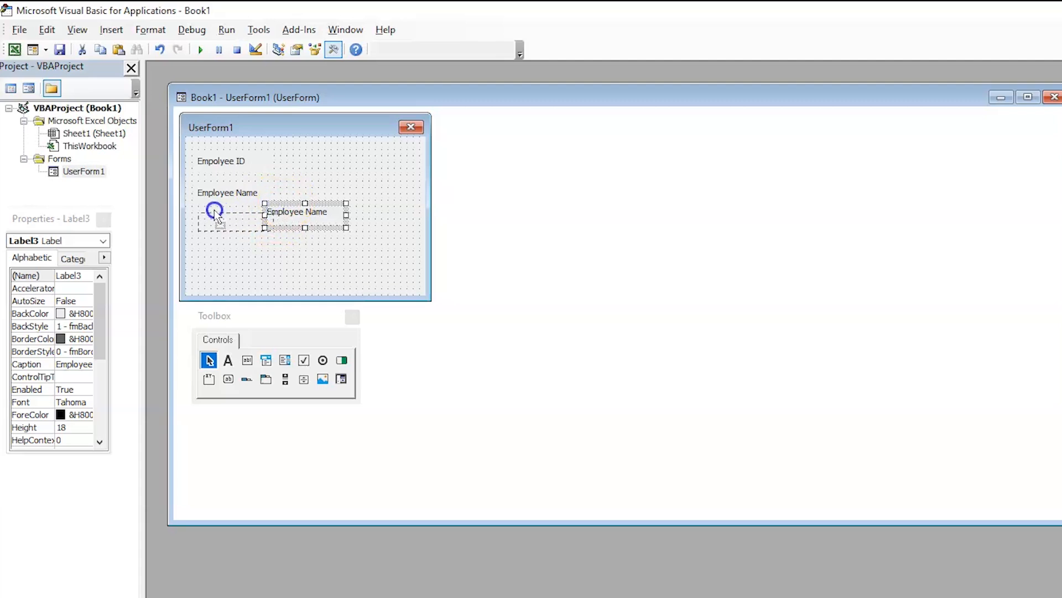
{"action": "left_click_drag", "start_coordinate": [296, 212], "coordinate": [227, 218]}
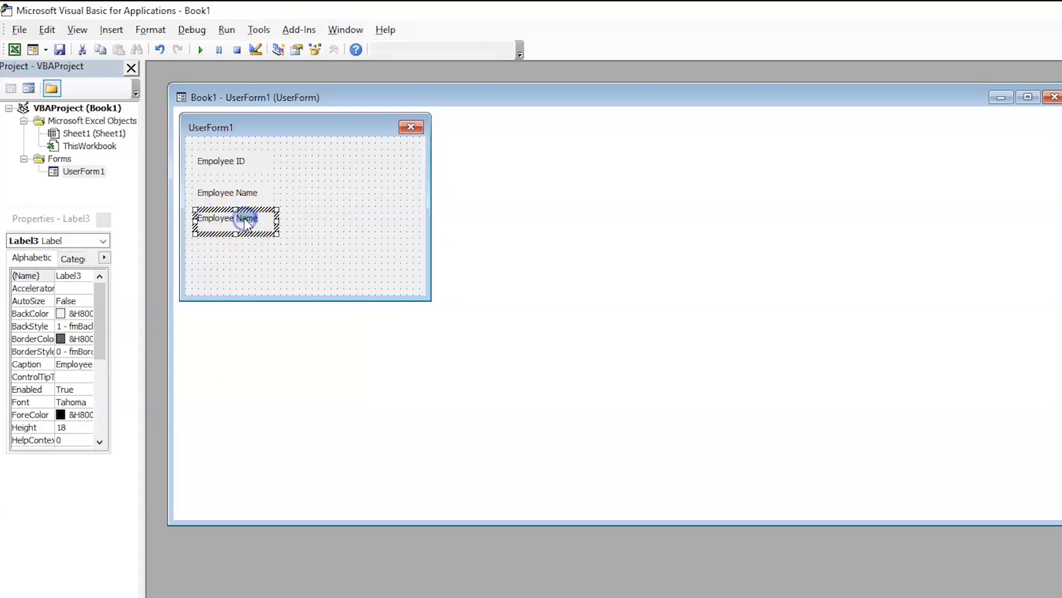
{"action": "type", "text": "Employee Phon"}
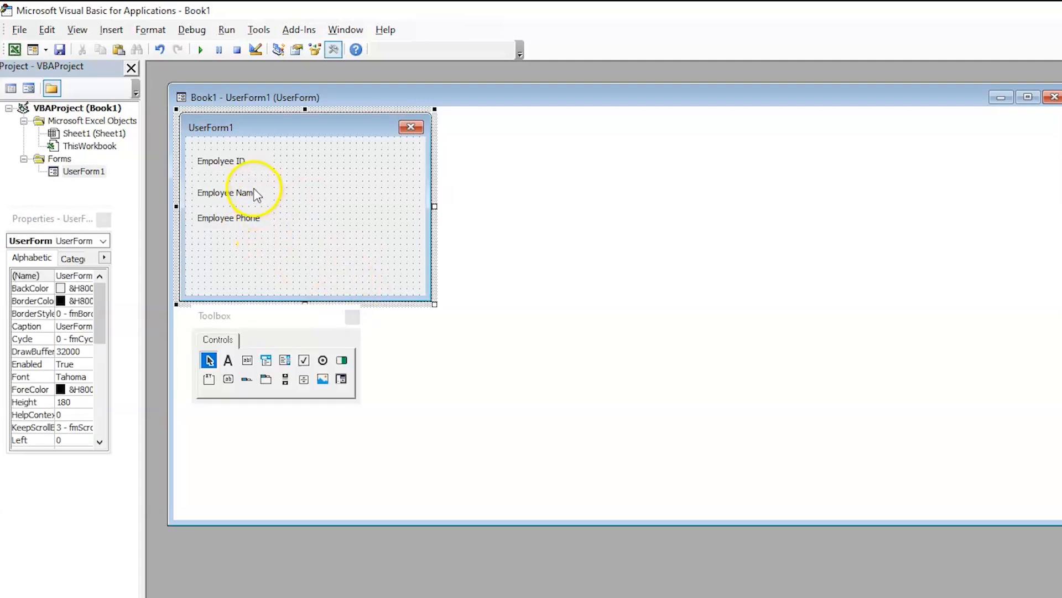
{"action": "left_click", "coordinate": [229, 218]}
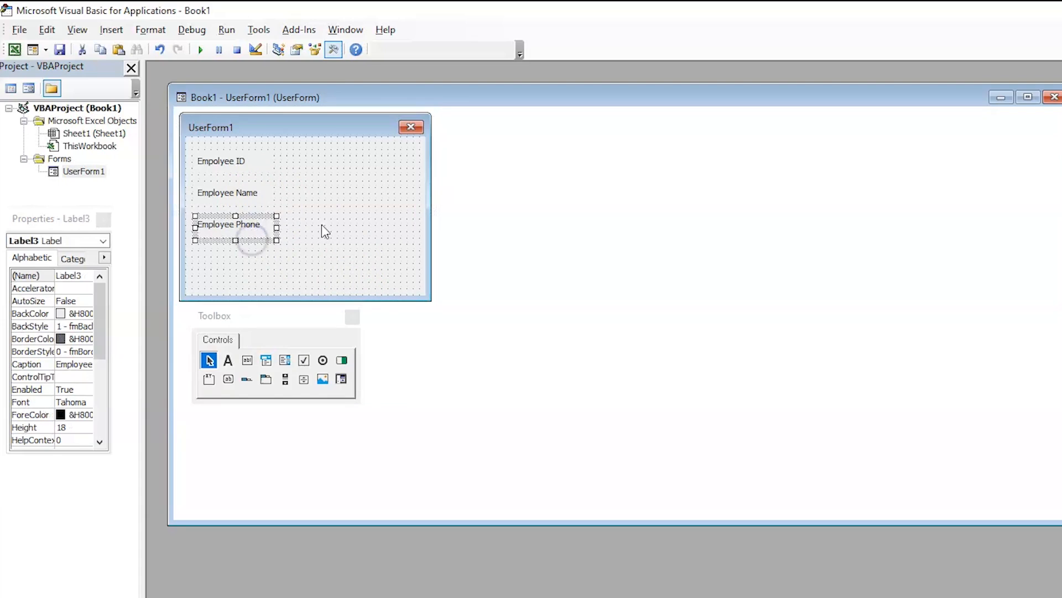
Step: Draw text boxes beside the Employee ID and Employee Name labels
{"action": "left_click", "coordinate": [339, 271]}
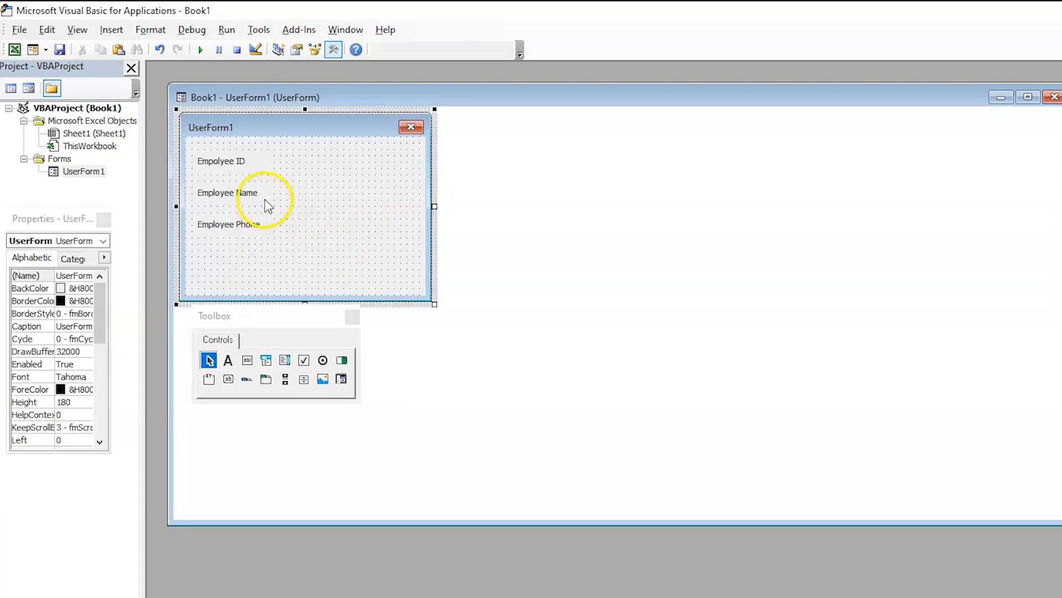
{"action": "left_click", "coordinate": [247, 359]}
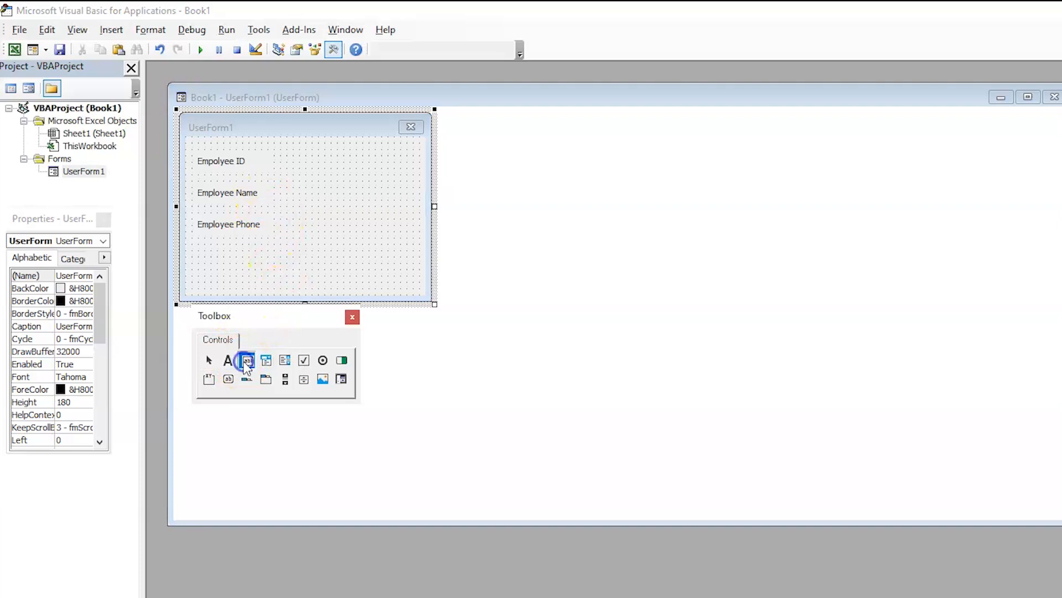
{"action": "left_click_drag", "start_coordinate": [303, 147], "coordinate": [383, 169]}
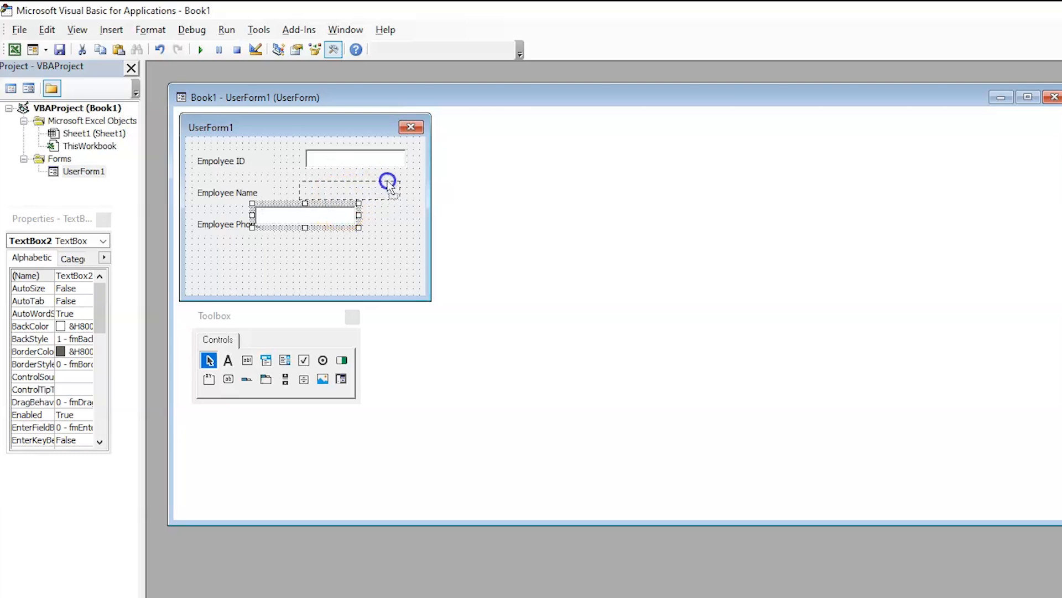
{"action": "left_click_drag", "start_coordinate": [305, 216], "coordinate": [356, 187]}
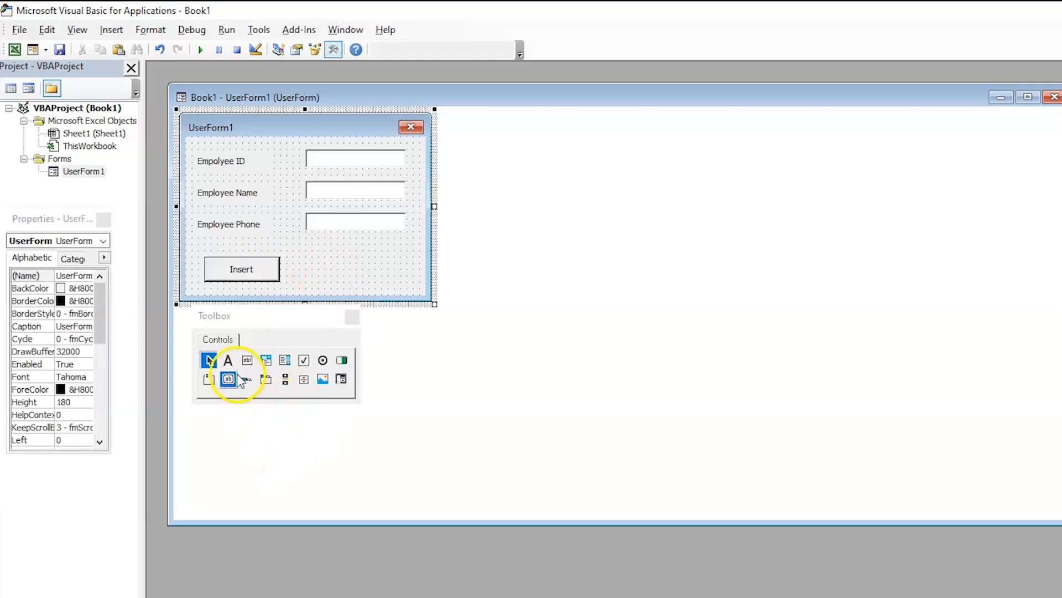
Step: Draw a second command button beside Insert and caption it Refresh
{"action": "left_click", "coordinate": [229, 378]}
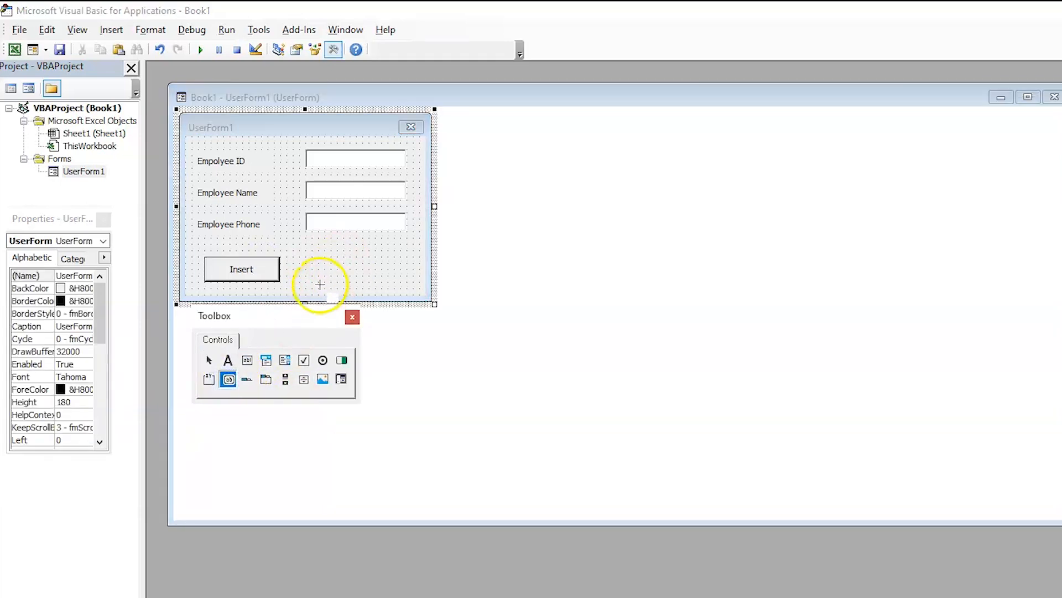
{"action": "left_click_drag", "start_coordinate": [329, 266], "coordinate": [407, 292]}
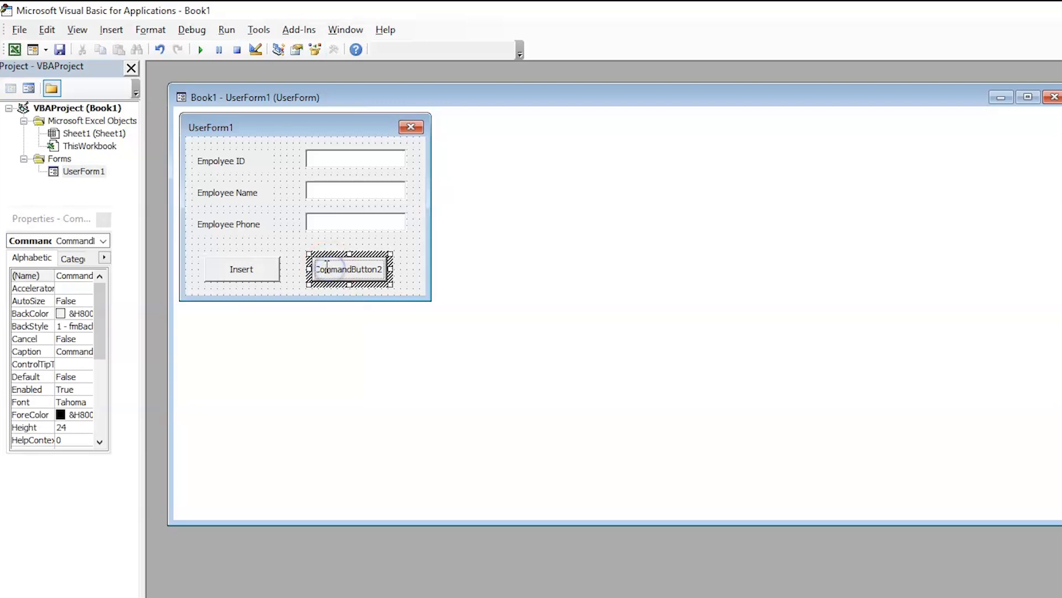
{"action": "type", "text": "R"}
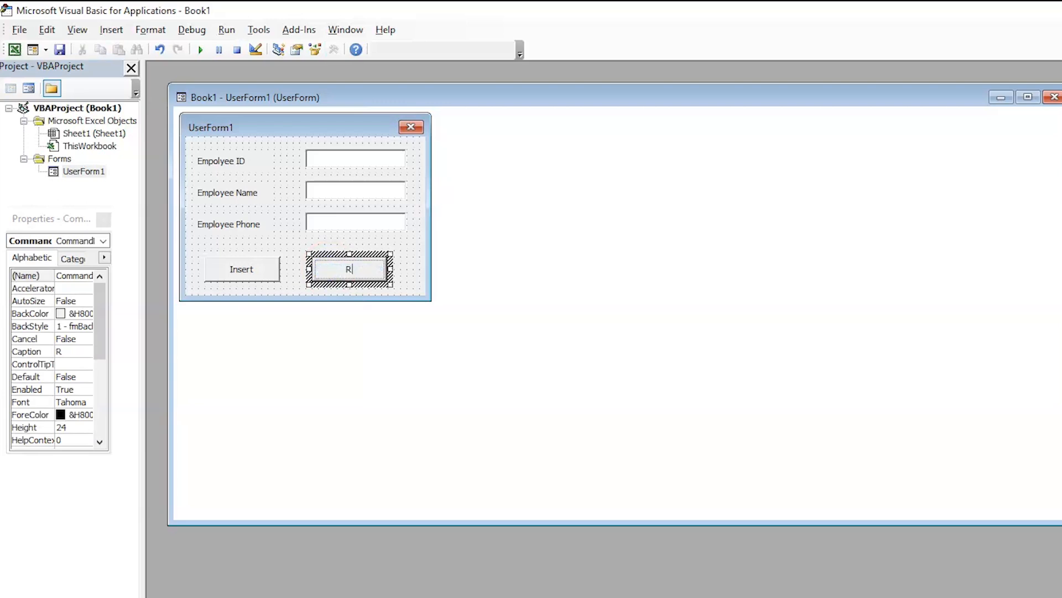
{"action": "type", "text": "efres"}
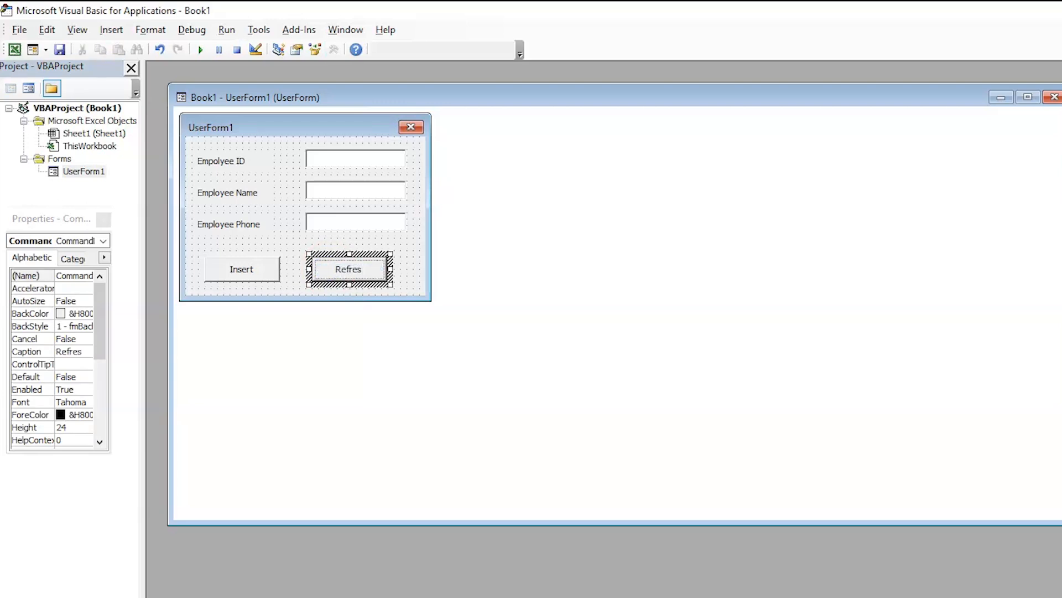
{"action": "type", "text": "h"}
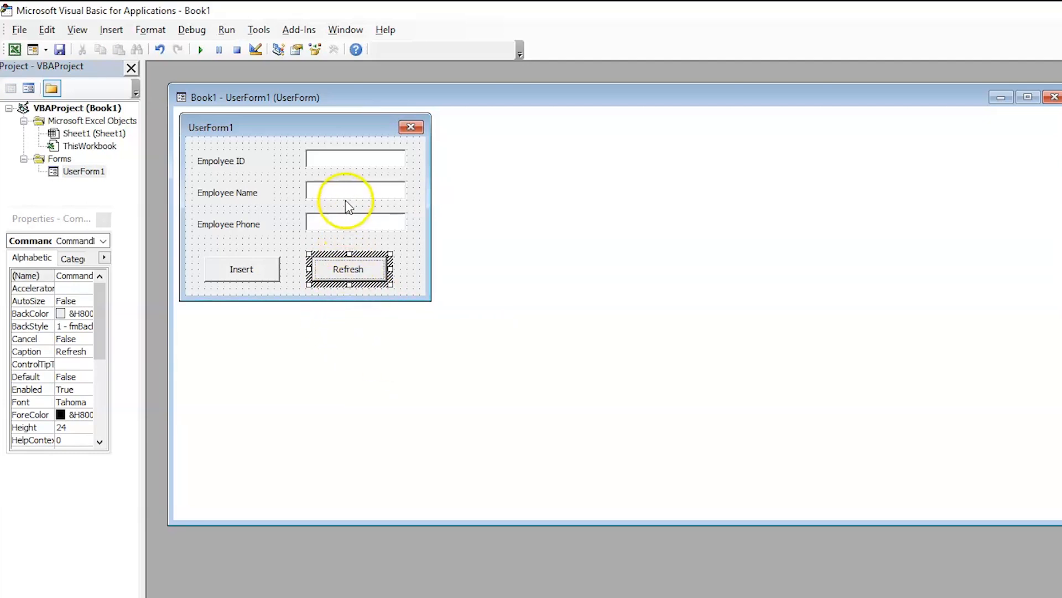
{"action": "mouse_move", "coordinate": [327, 160]}
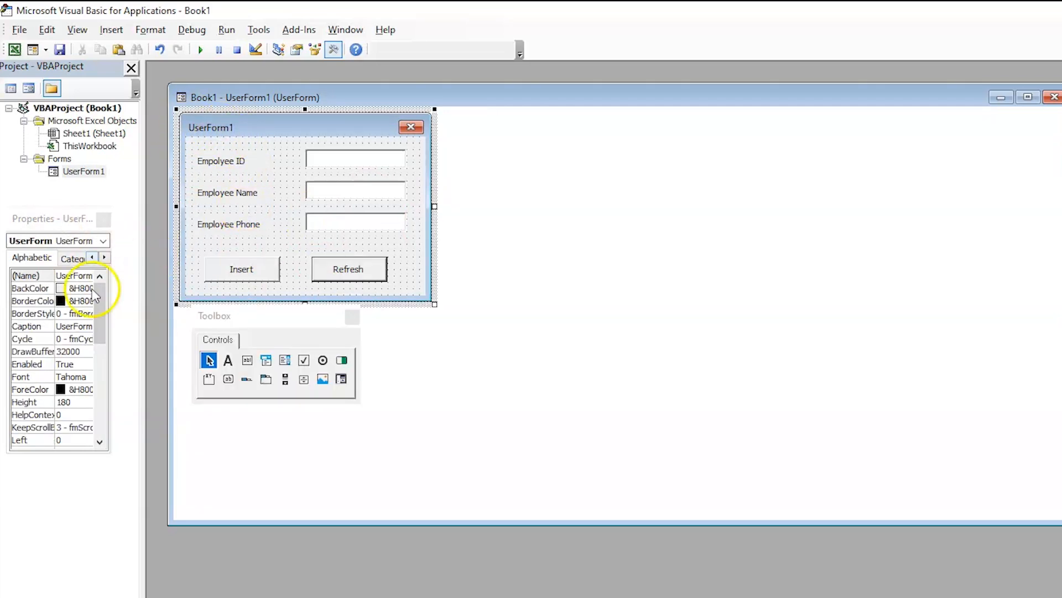
Step: Change the UserForm's Caption property to 'Employee Data'
{"action": "left_click", "coordinate": [28, 275]}
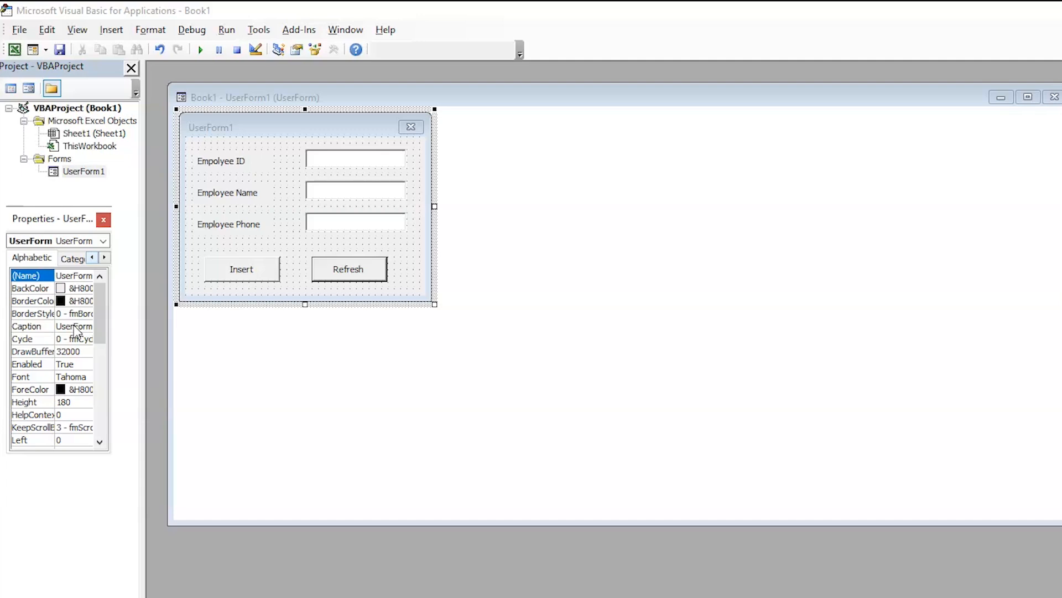
{"action": "left_click", "coordinate": [75, 326]}
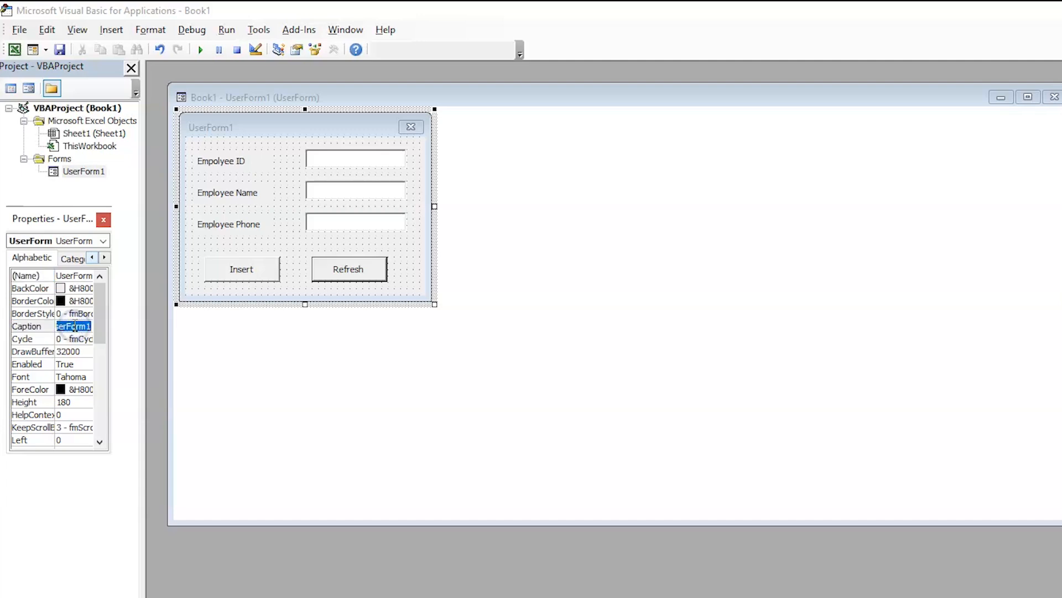
{"action": "type", "text": "Employee"}
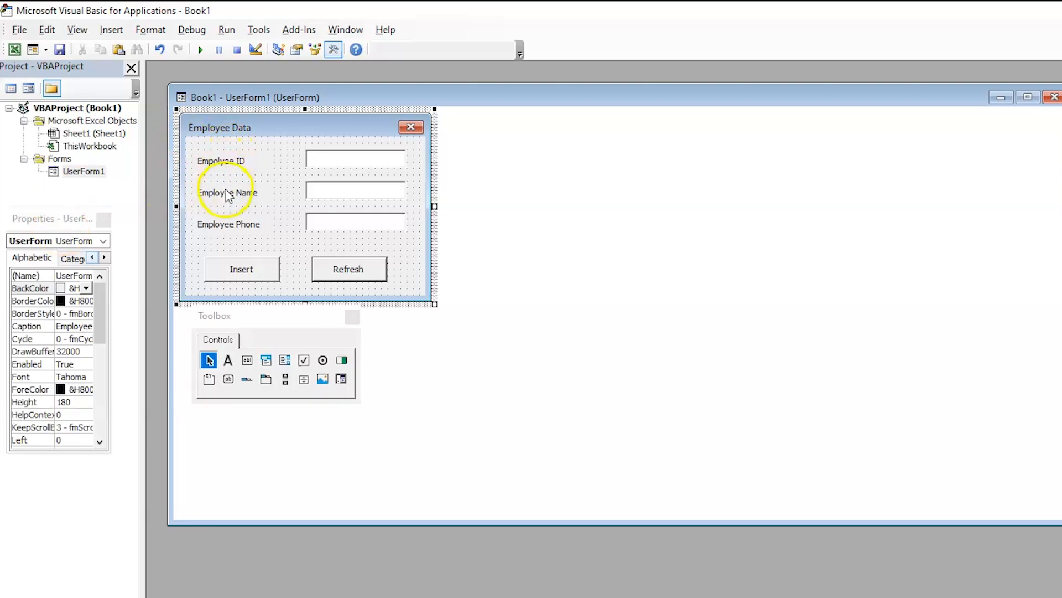
{"action": "mouse_move", "coordinate": [235, 232]}
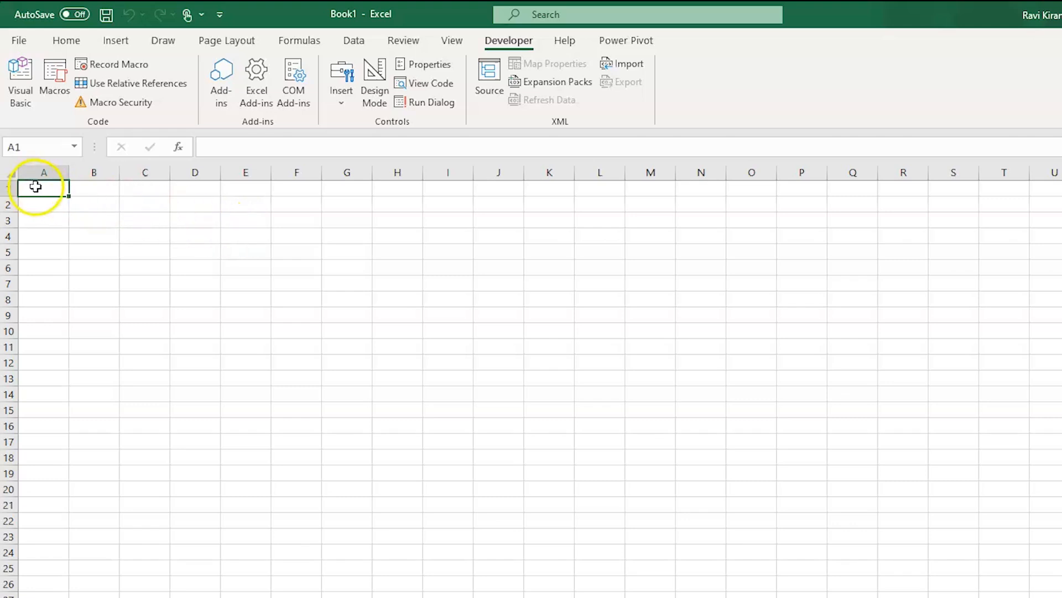
Step: Enter Employee ID in A1 and Employee Name in B1, widening column B
{"action": "double_click", "coordinate": [43, 188]}
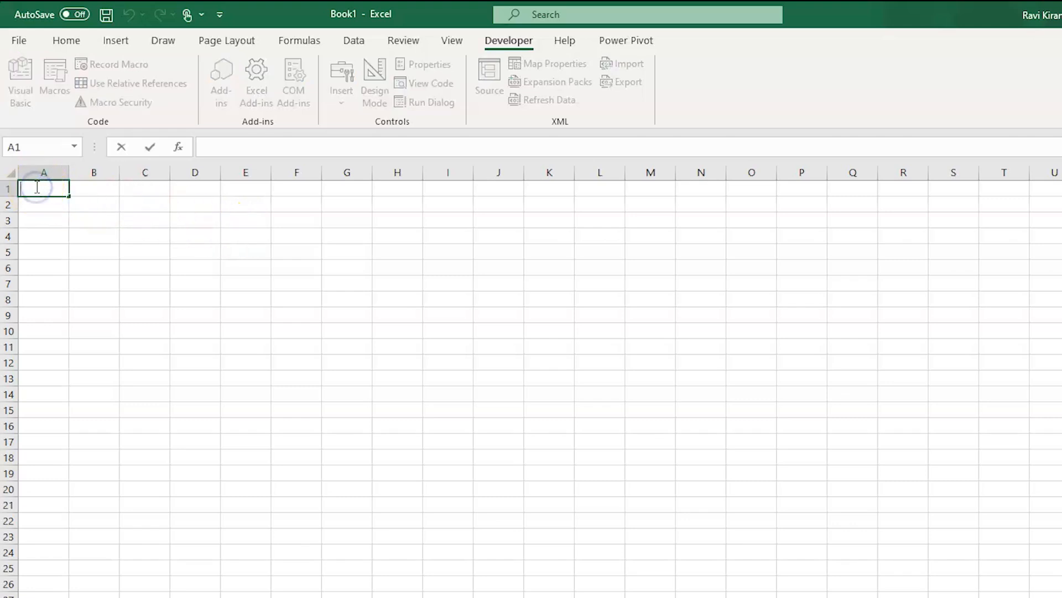
{"action": "type", "text": "Employee"}
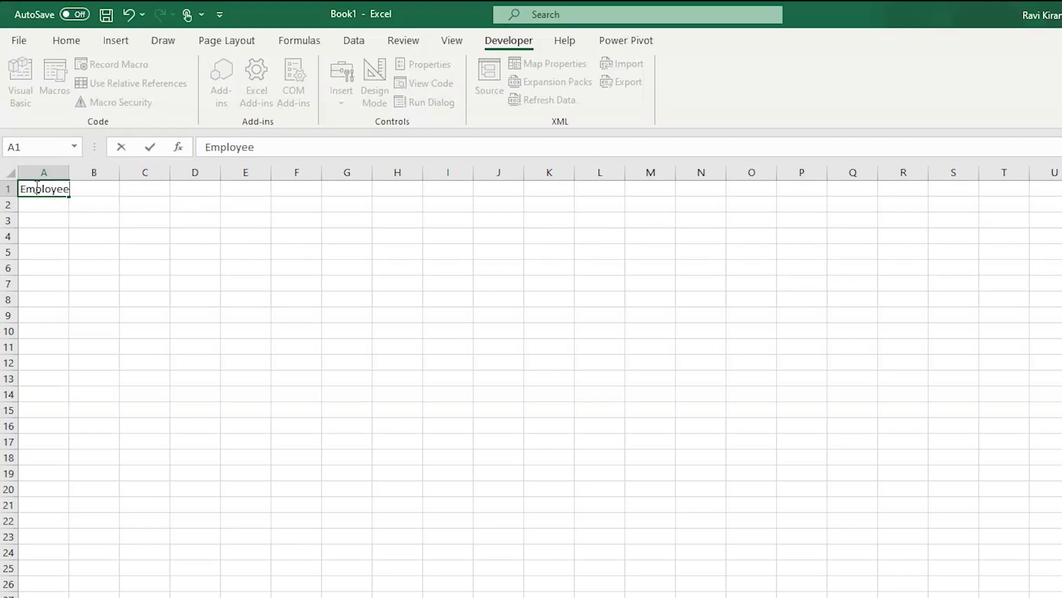
{"action": "type", "text": "ID"}
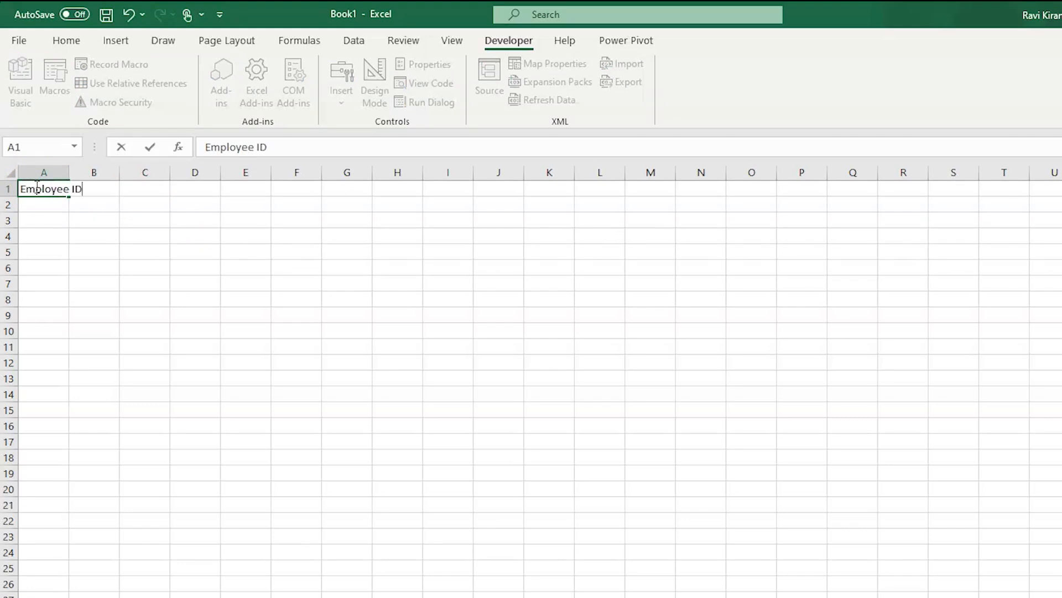
{"action": "left_click", "coordinate": [43, 172]}
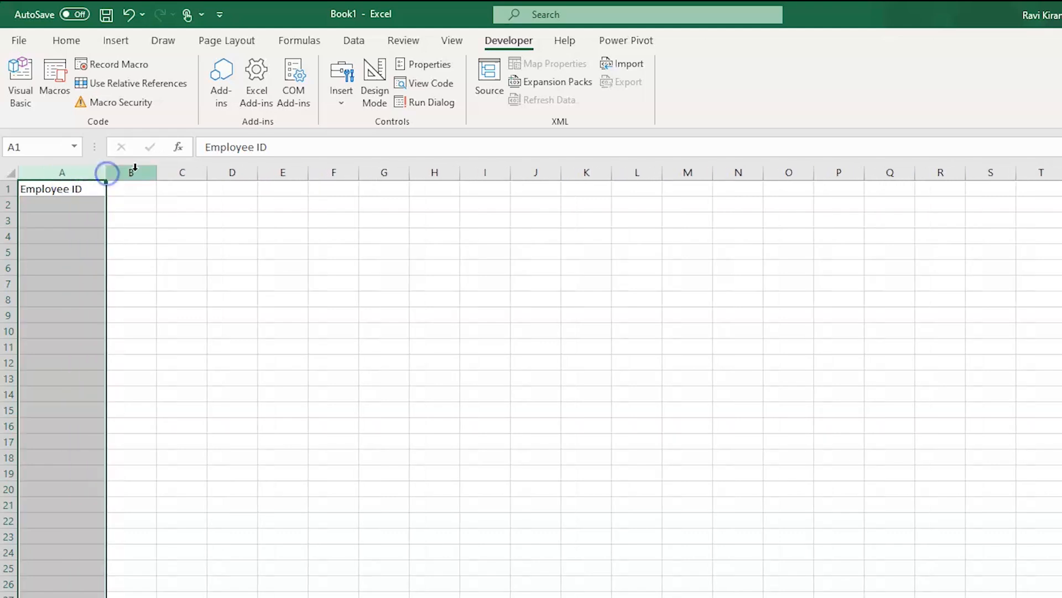
{"action": "type", "text": "E"}
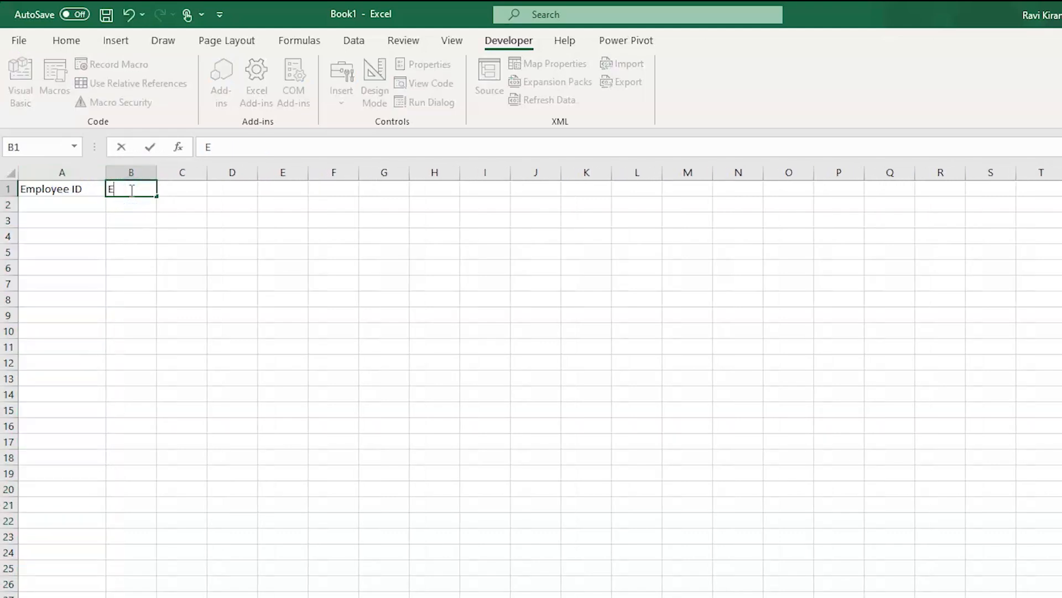
{"action": "type", "text": "mployee"}
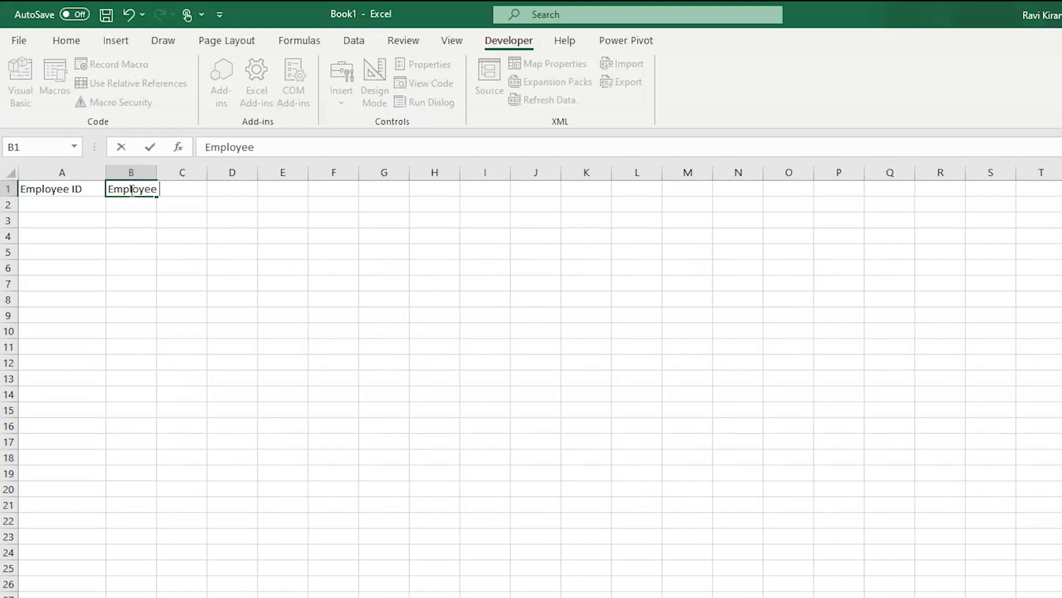
{"action": "type", "text": "Name"}
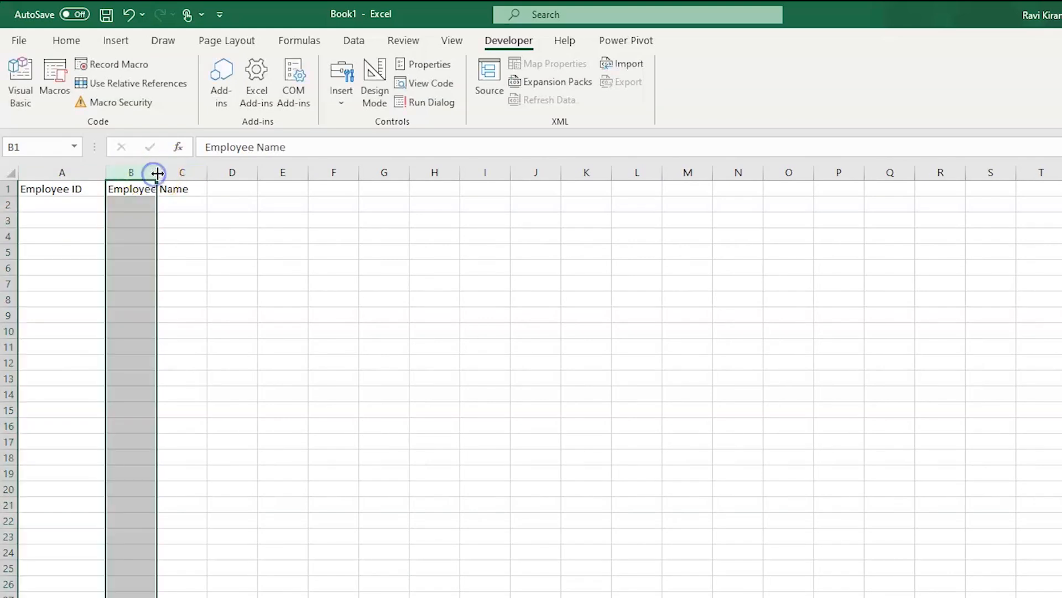
{"action": "left_click_drag", "start_coordinate": [156, 173], "coordinate": [225, 172]}
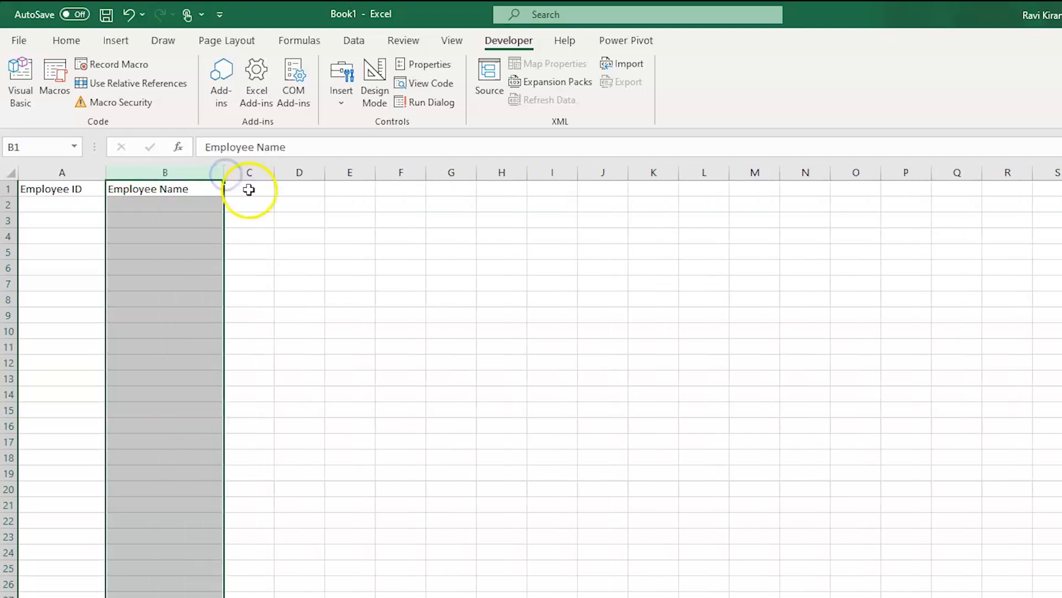
Step: Enter Employee Phone in C1 and widen column C to fit
{"action": "left_click", "coordinate": [248, 188]}
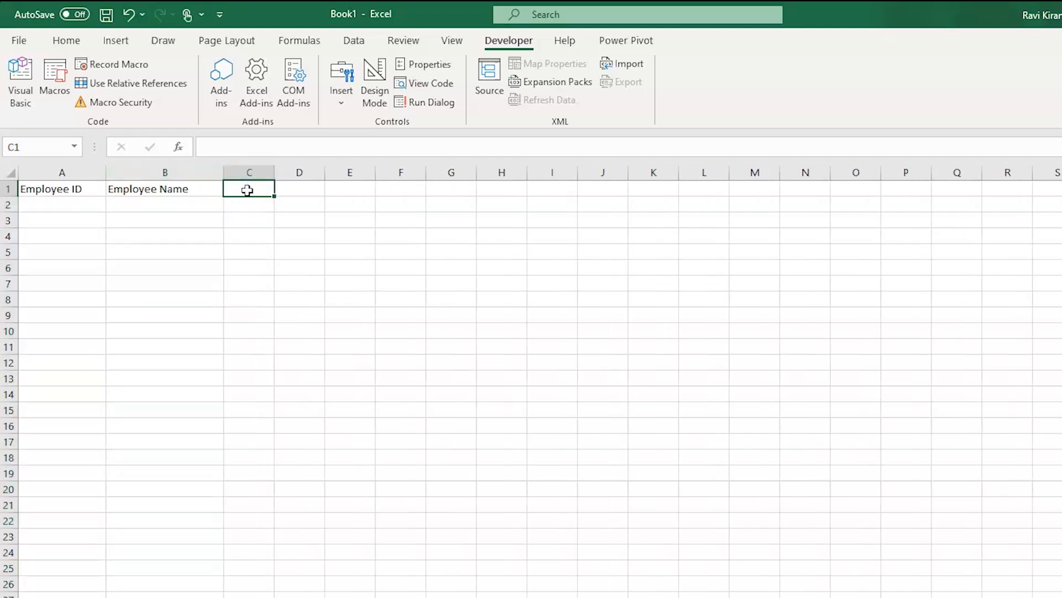
{"action": "type", "text": "Employee Phone"}
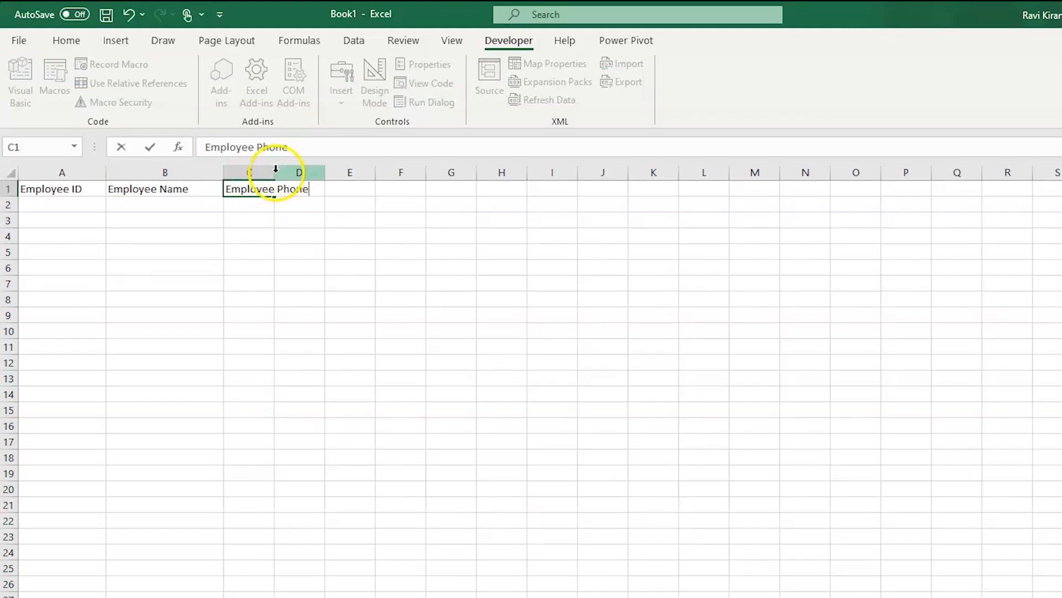
{"action": "left_click_drag", "start_coordinate": [275, 172], "coordinate": [324, 172]}
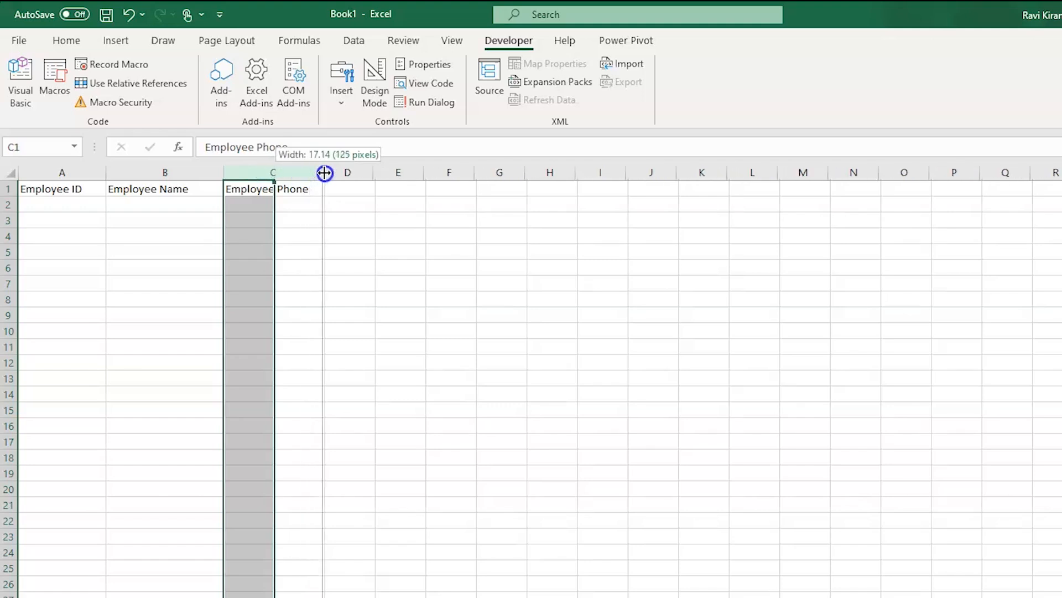
{"action": "left_click_drag", "start_coordinate": [324, 173], "coordinate": [324, 173]}
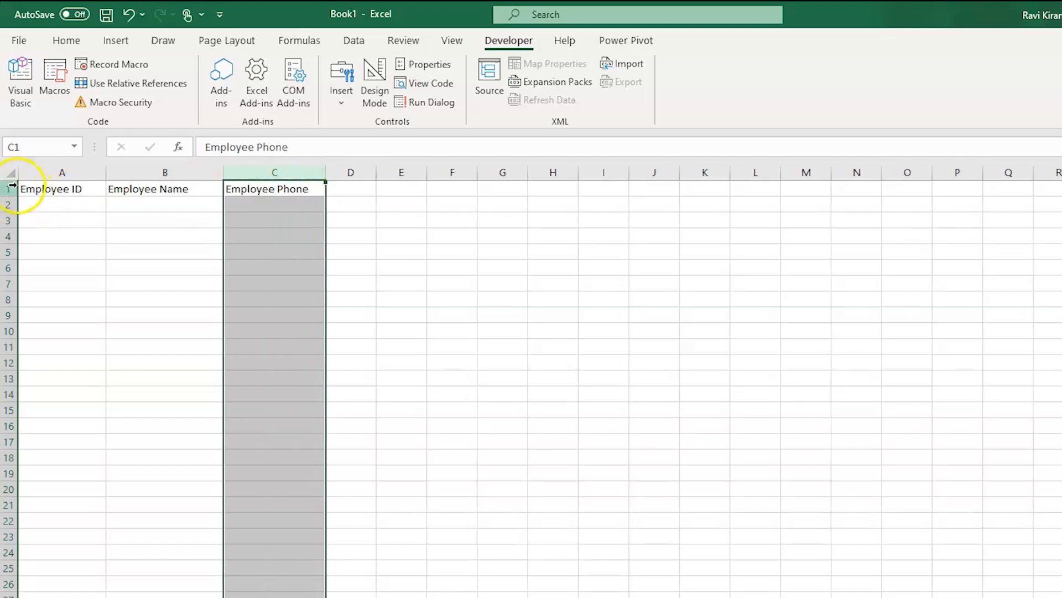
{"action": "left_click", "coordinate": [61, 172]}
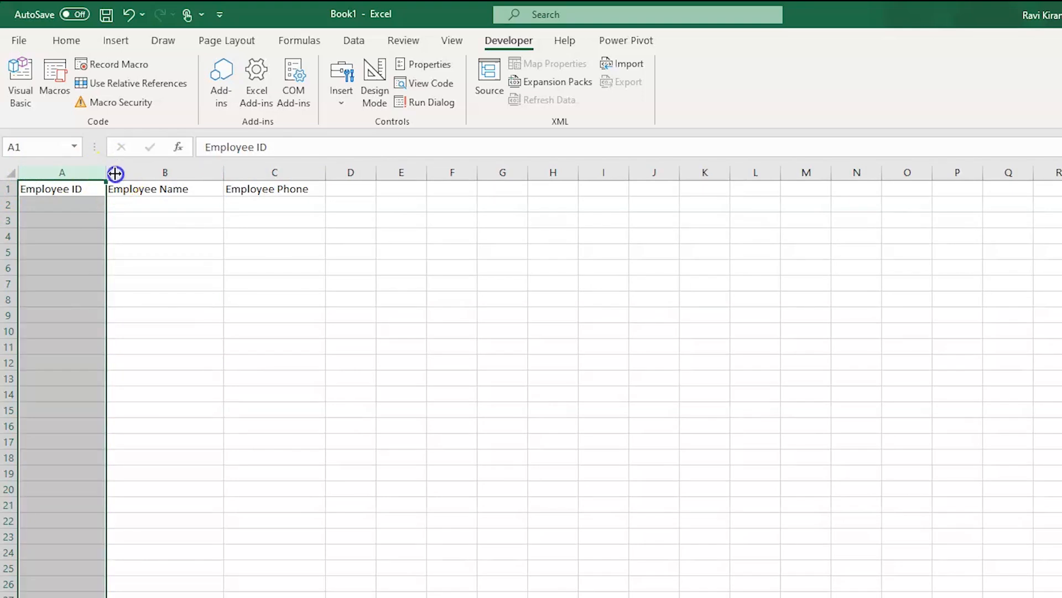
Step: Centre headings A1:C1, fill them dark green and make the text bold
{"action": "left_click", "coordinate": [274, 188]}
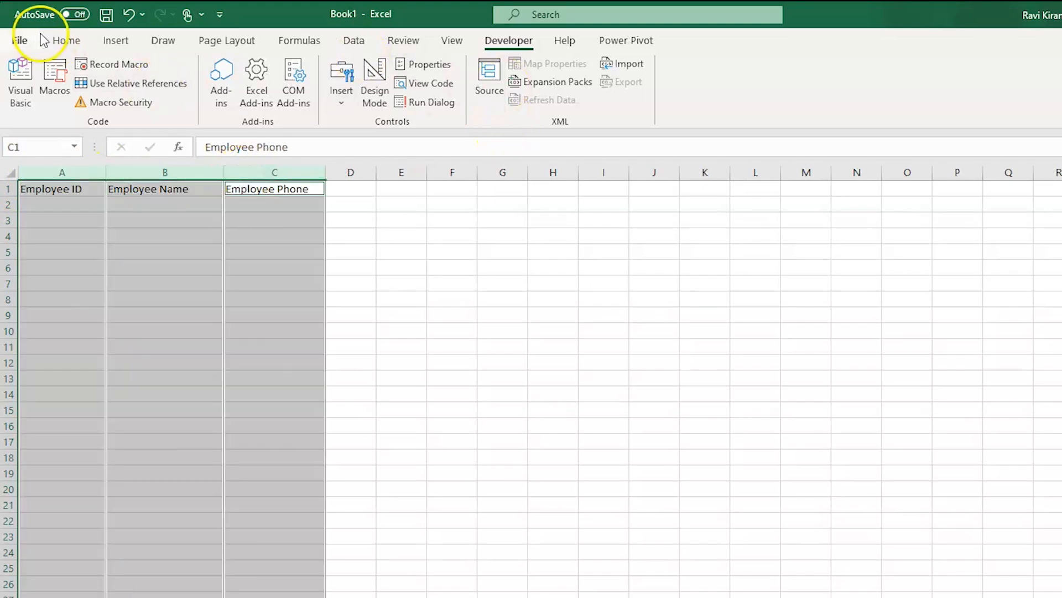
{"action": "left_click", "coordinate": [66, 40]}
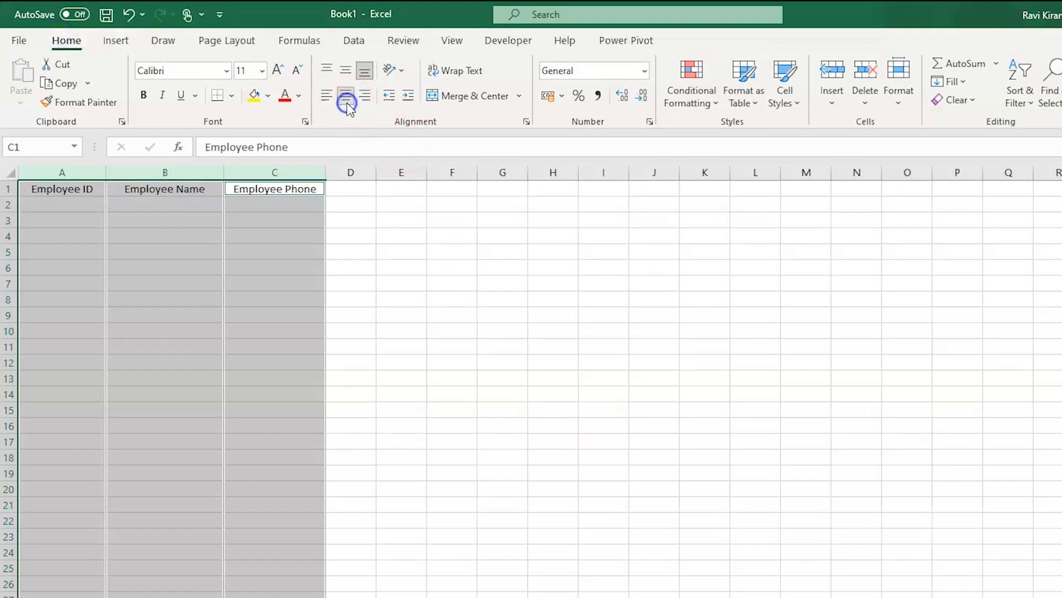
{"action": "left_click", "coordinate": [61, 188]}
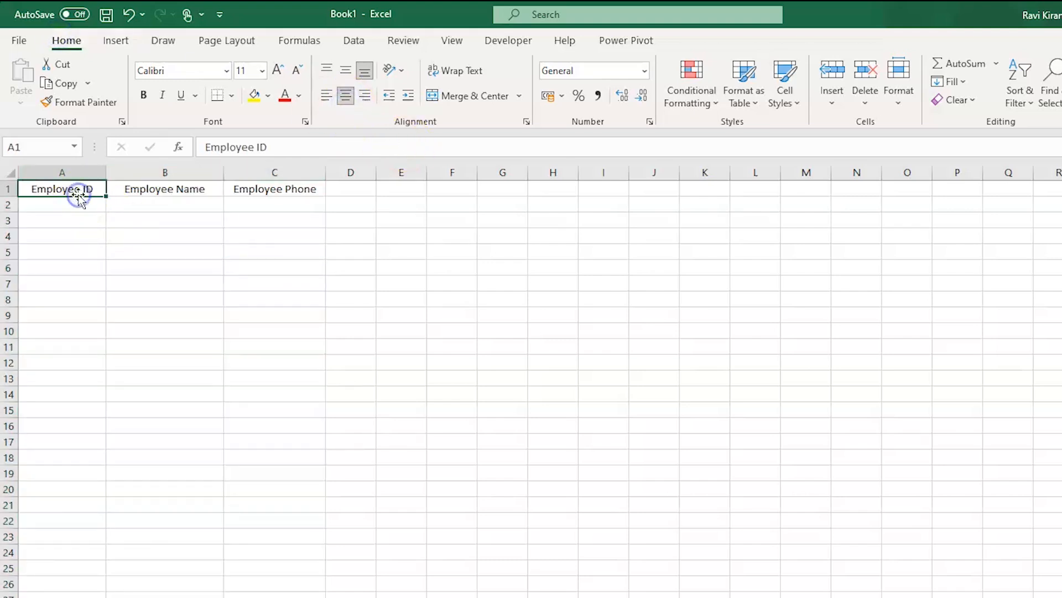
{"action": "left_click", "coordinate": [275, 189]}
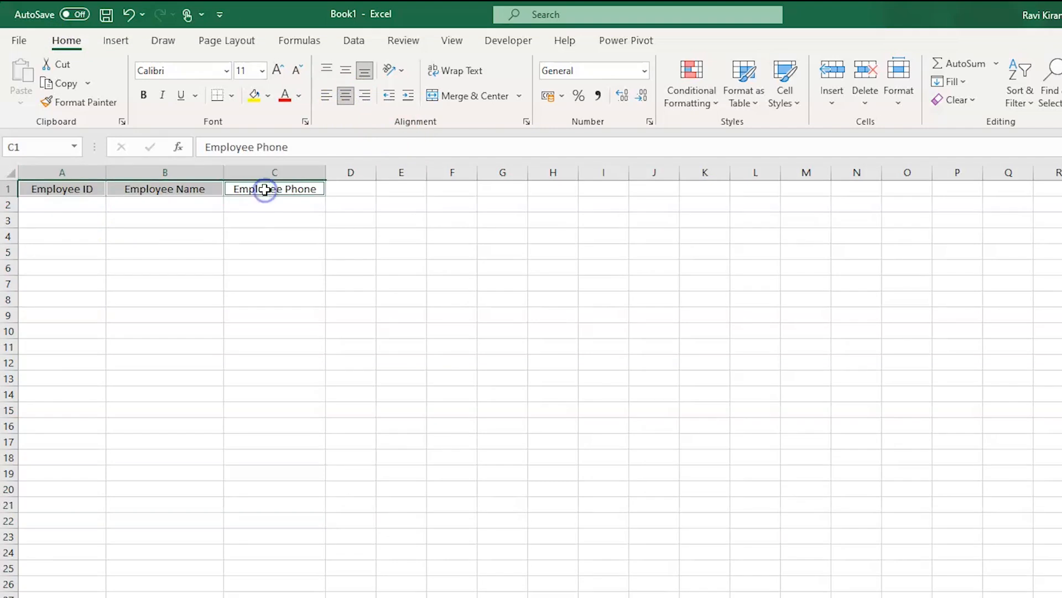
{"action": "left_click", "coordinate": [254, 94]}
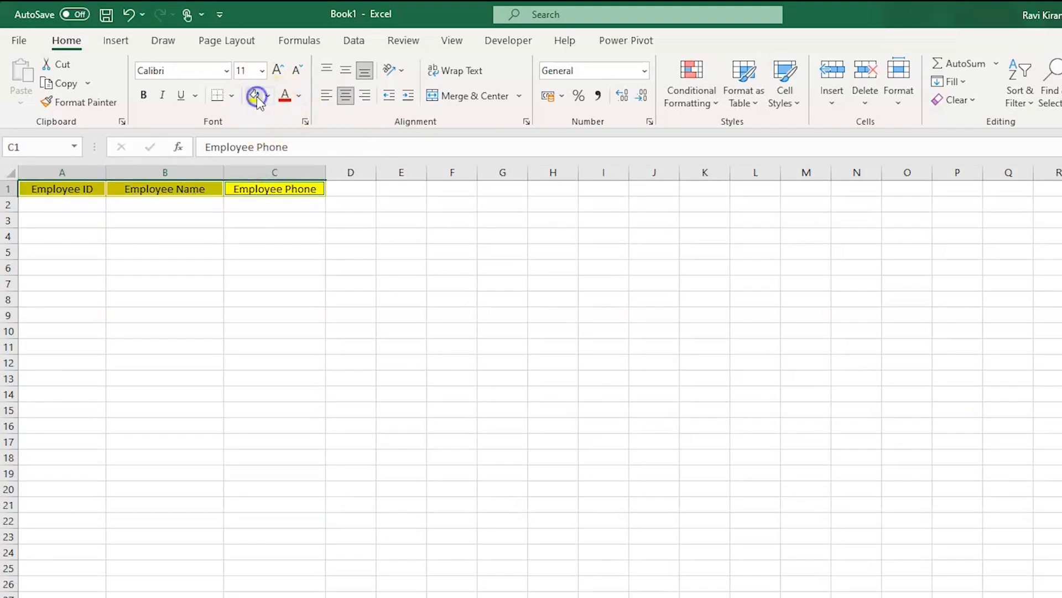
{"action": "left_click", "coordinate": [267, 94]}
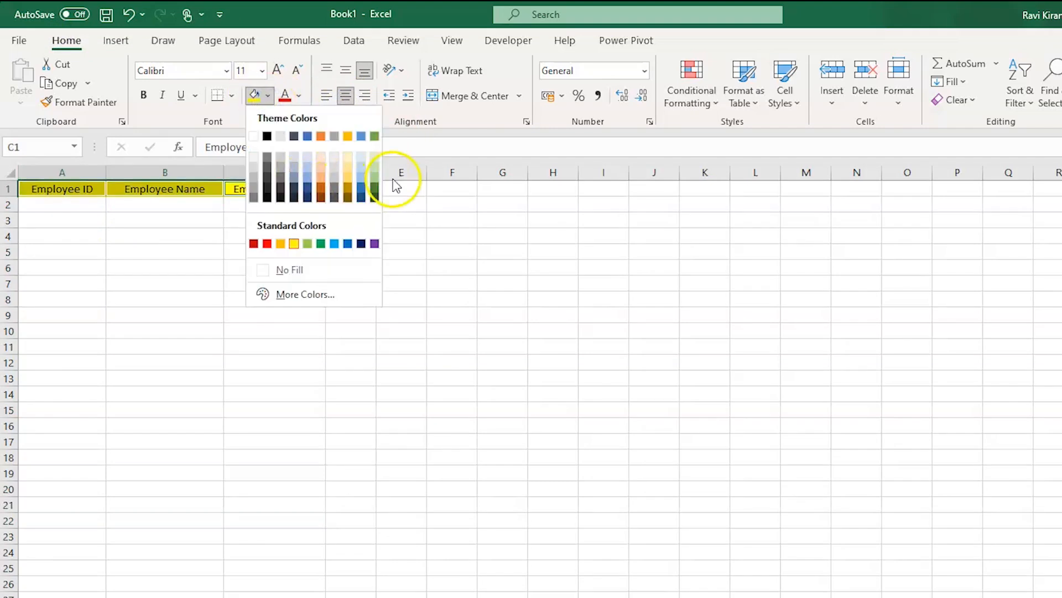
{"action": "left_click", "coordinate": [374, 180]}
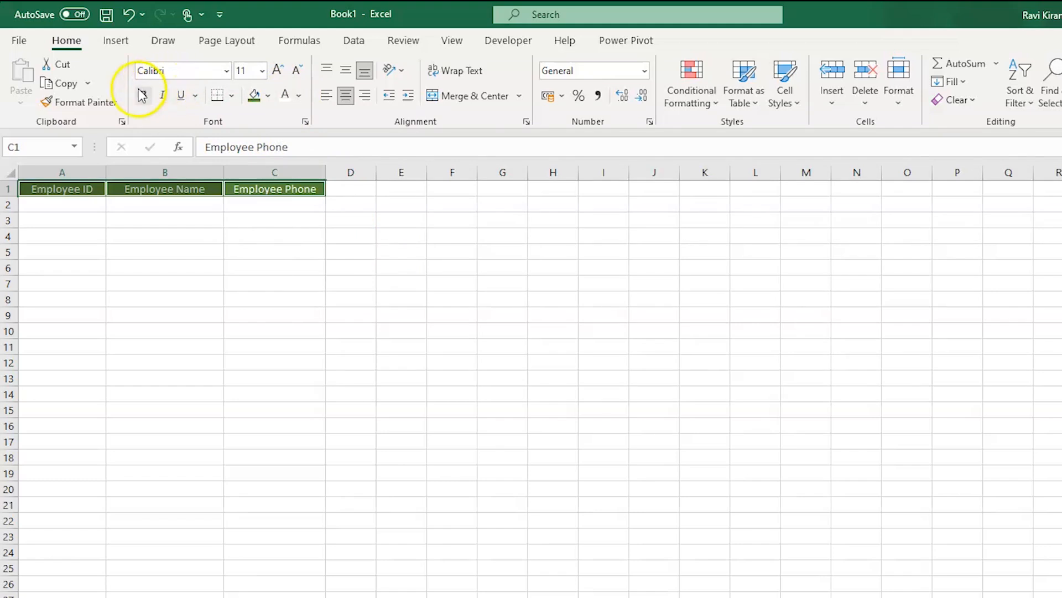
{"action": "left_click", "coordinate": [277, 70]}
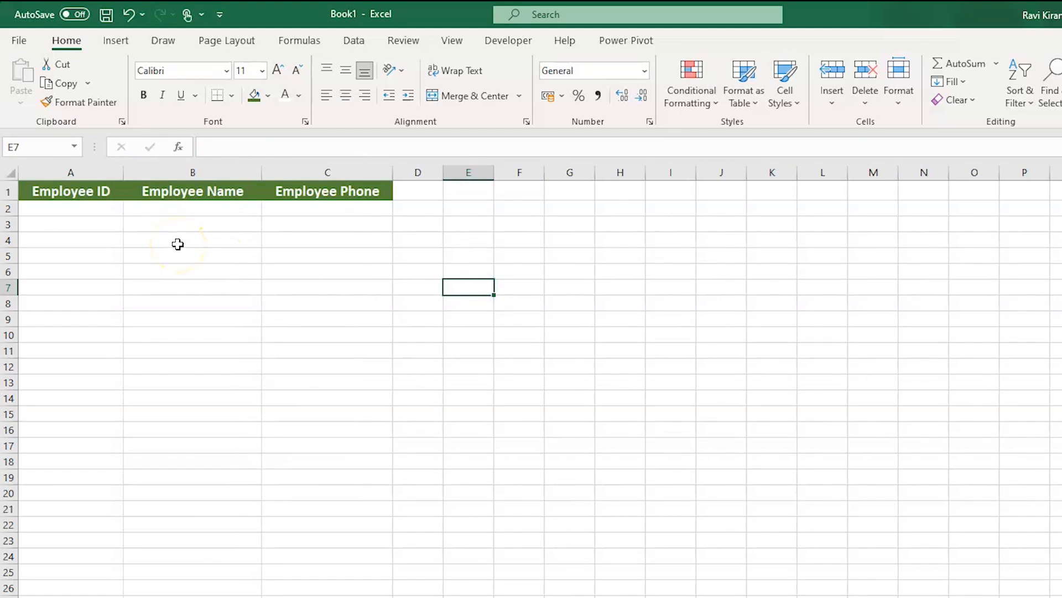
{"action": "key", "text": "alt+tab"}
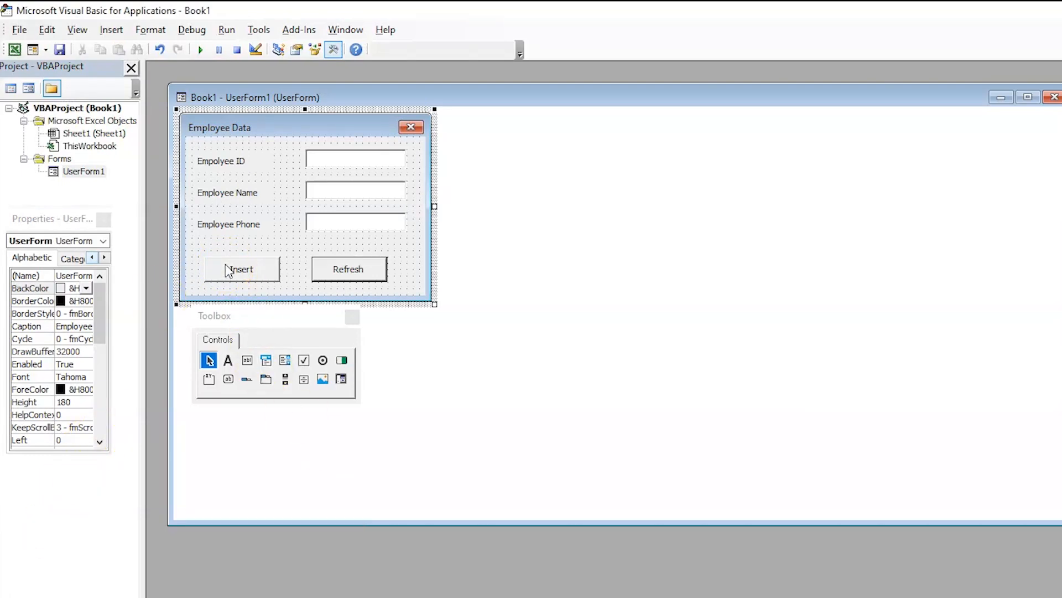
{"action": "mouse_move", "coordinate": [235, 273]}
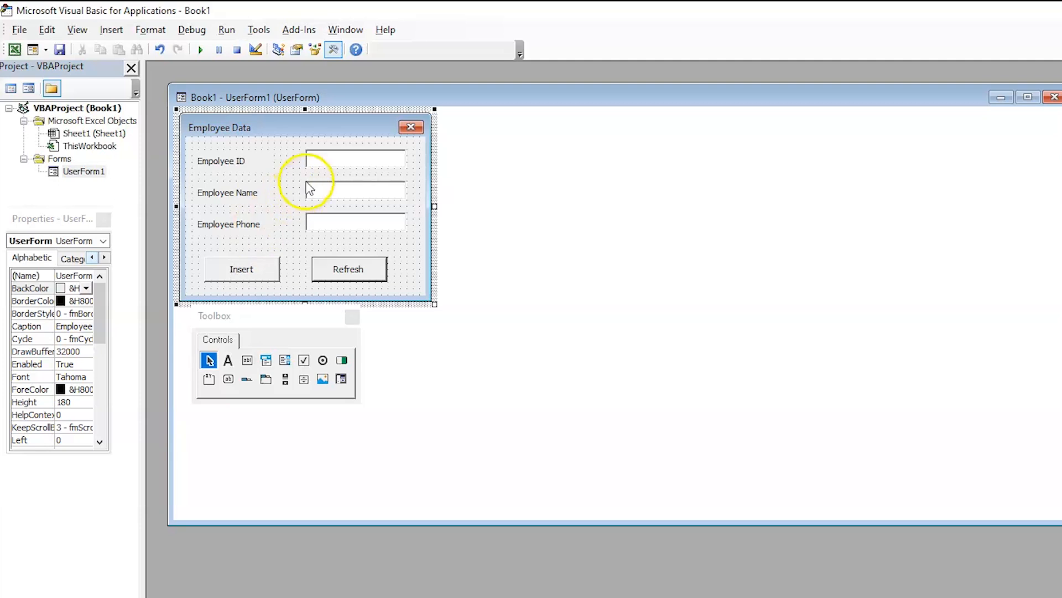
Step: Select the form's Insert button and open its Click event code
{"action": "left_click", "coordinate": [355, 188]}
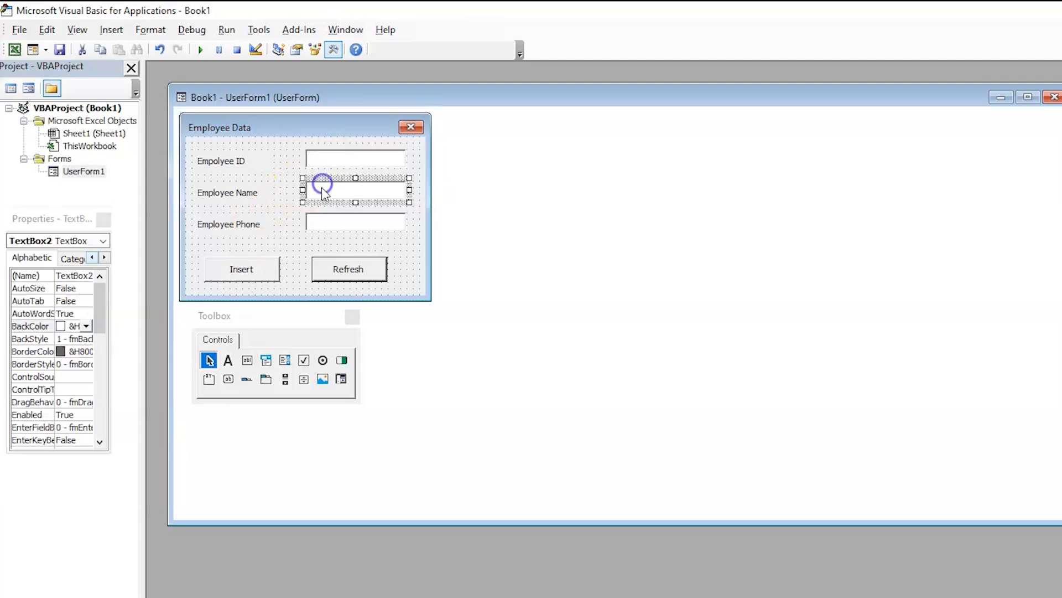
{"action": "left_click", "coordinate": [241, 269]}
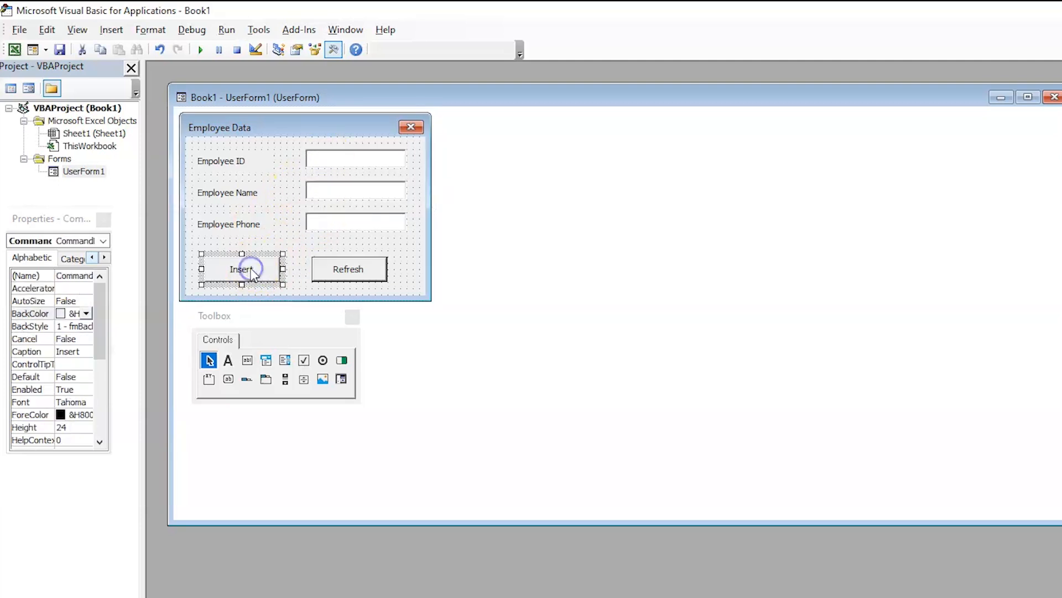
{"action": "double_click", "coordinate": [241, 269]}
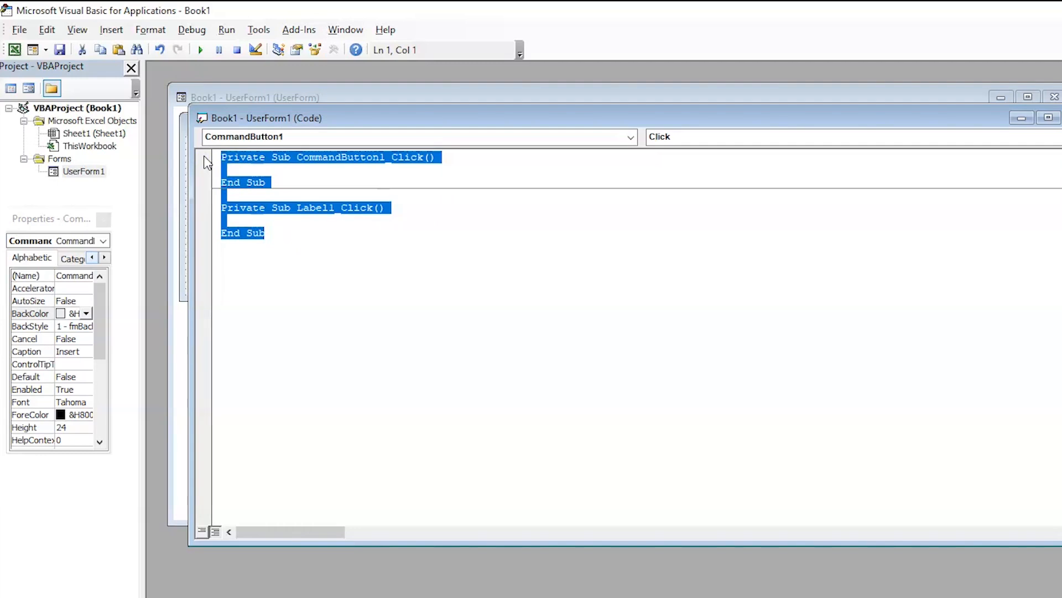
Step: In CommandButton1_Click, enter the erow line finding sheet1's last used row in column A
{"action": "type", "text": "erow = Sheets(\"sheet1\").Range(\"a\" & Rows.Count).End(xlUp).Row"}
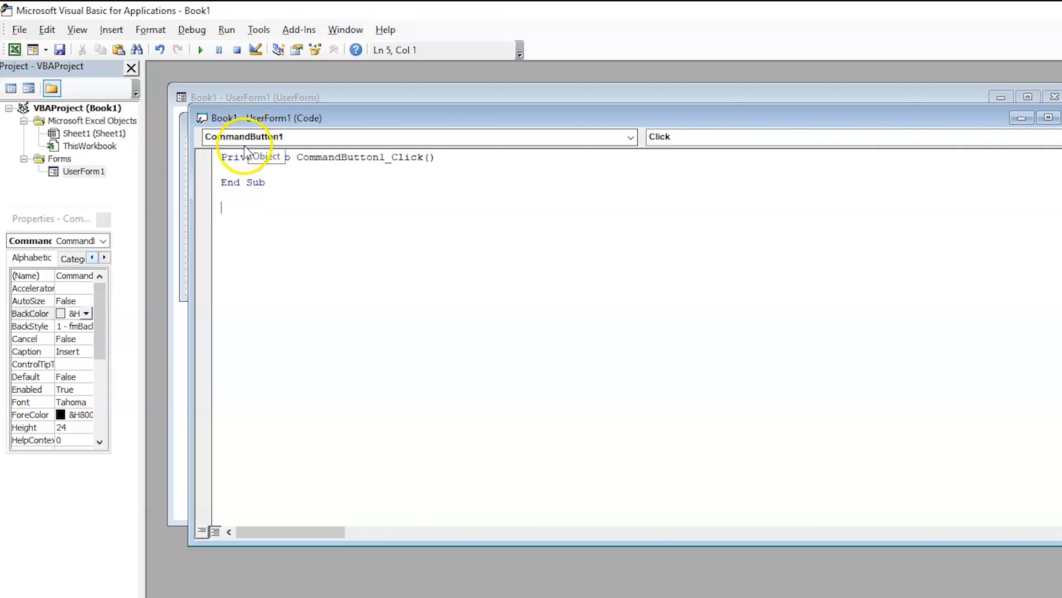
{"action": "double_click", "coordinate": [242, 157]}
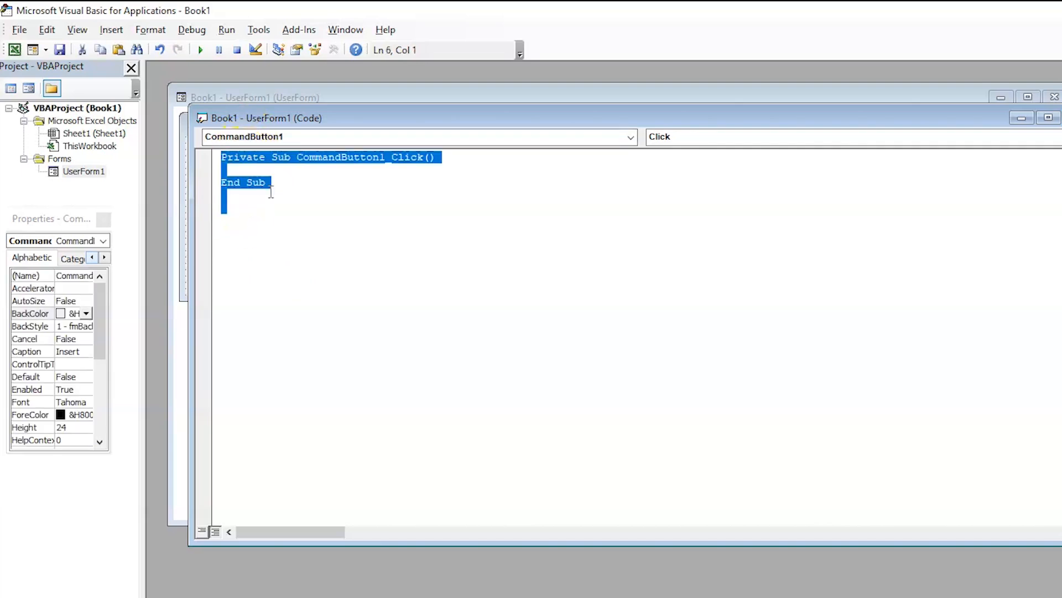
{"action": "type", "text": "erow = Sheets(\"sheet1\").Range(\"a\" & Rows.Count).End(xlUp).Row"}
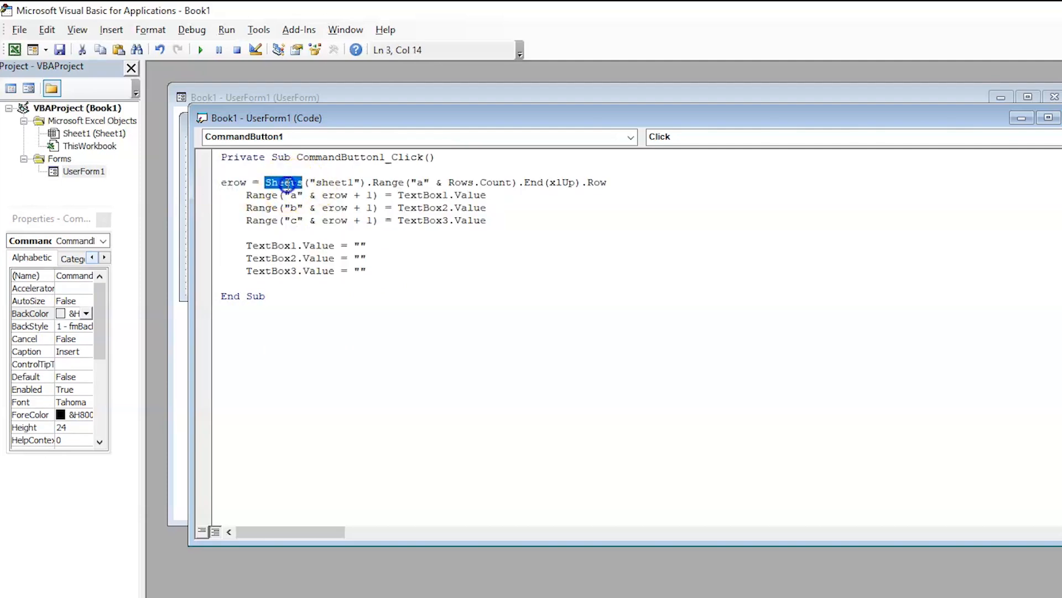
{"action": "double_click", "coordinate": [332, 182]}
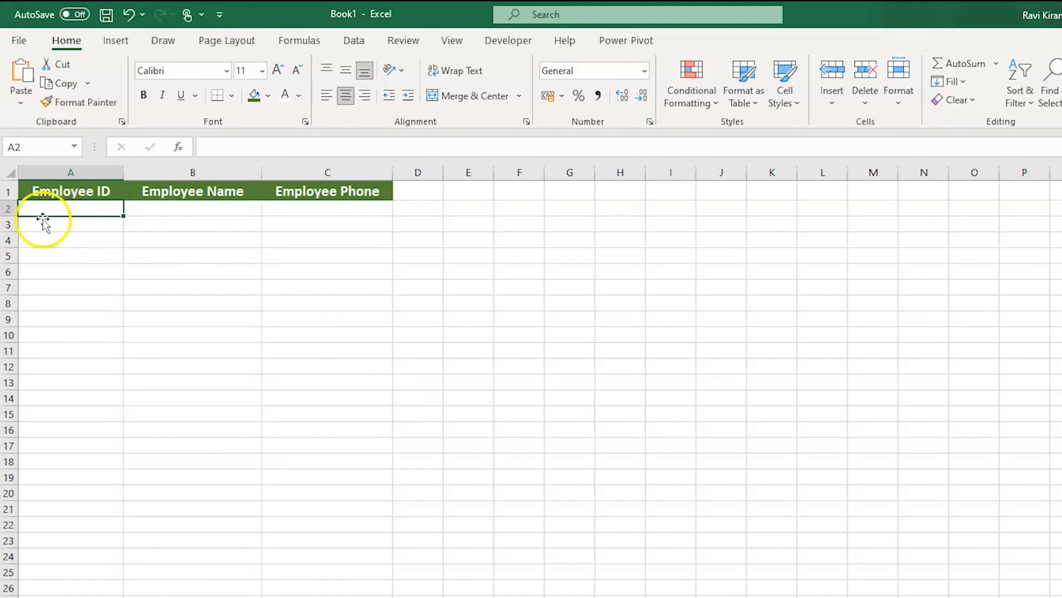
Step: Add the lines writing TextBox1–3 below that row and clearing the boxes
{"action": "key", "text": "alt+F11"}
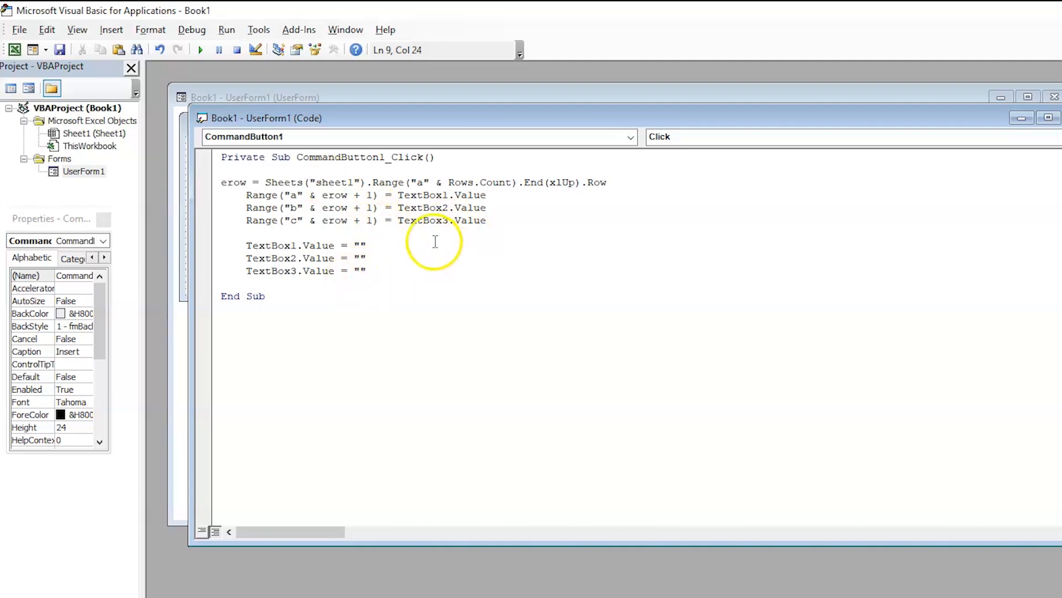
{"action": "mouse_move", "coordinate": [163, 387]}
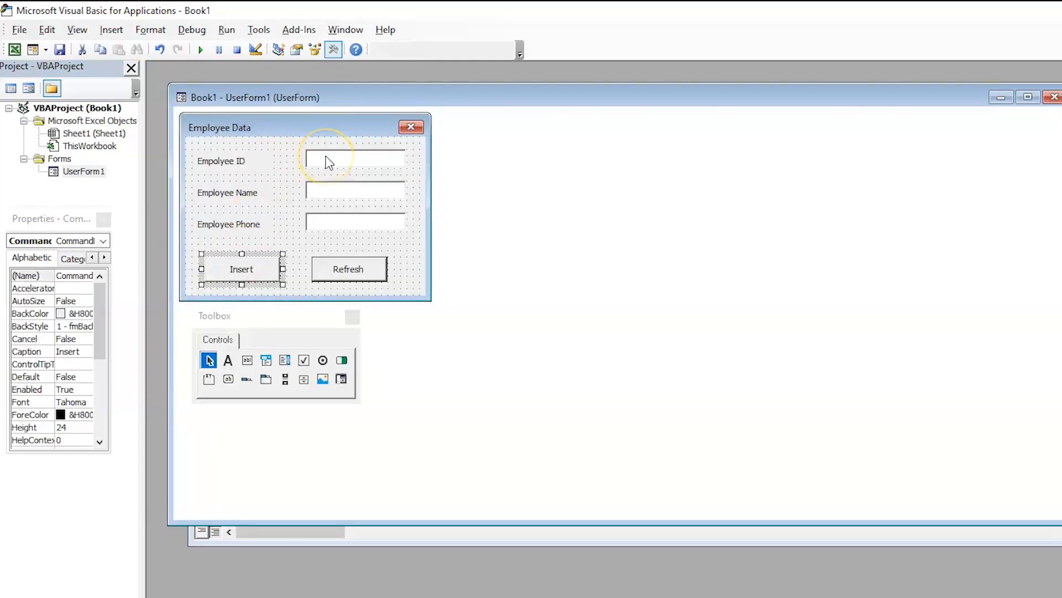
{"action": "left_click", "coordinate": [354, 161]}
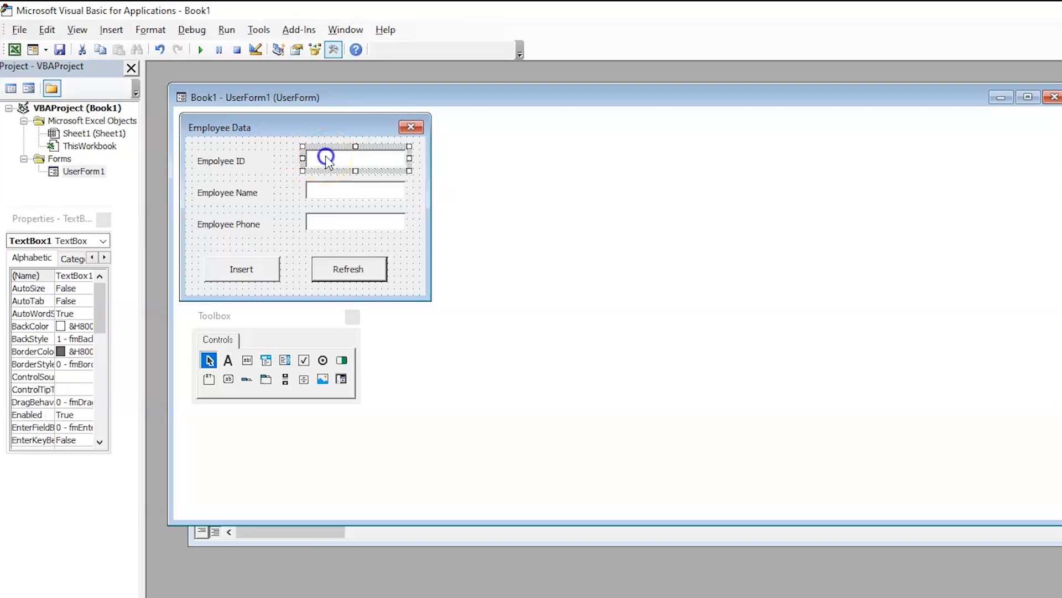
{"action": "left_click", "coordinate": [355, 221]}
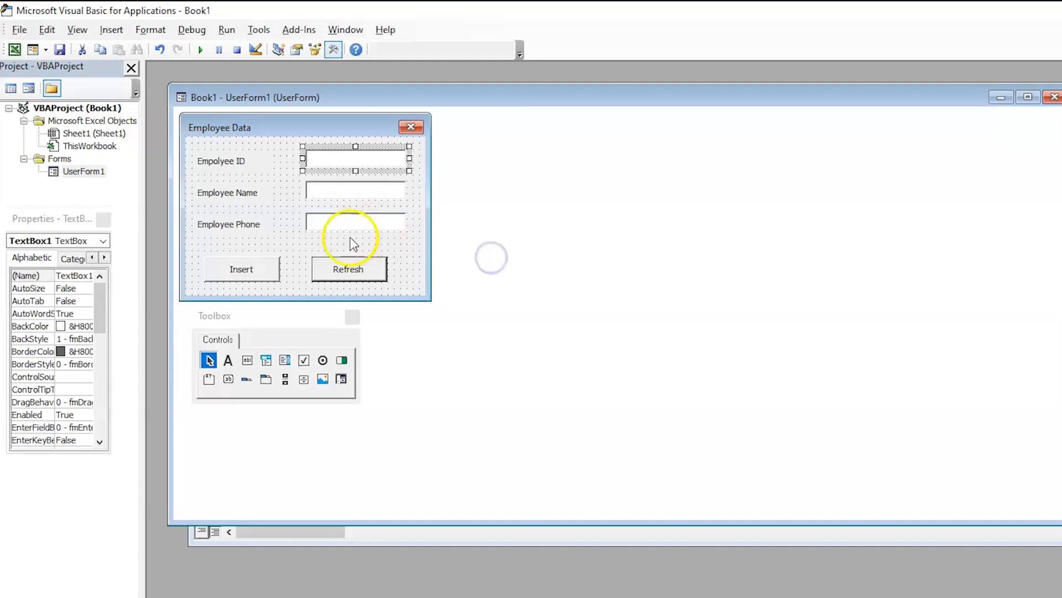
{"action": "double_click", "coordinate": [242, 269]}
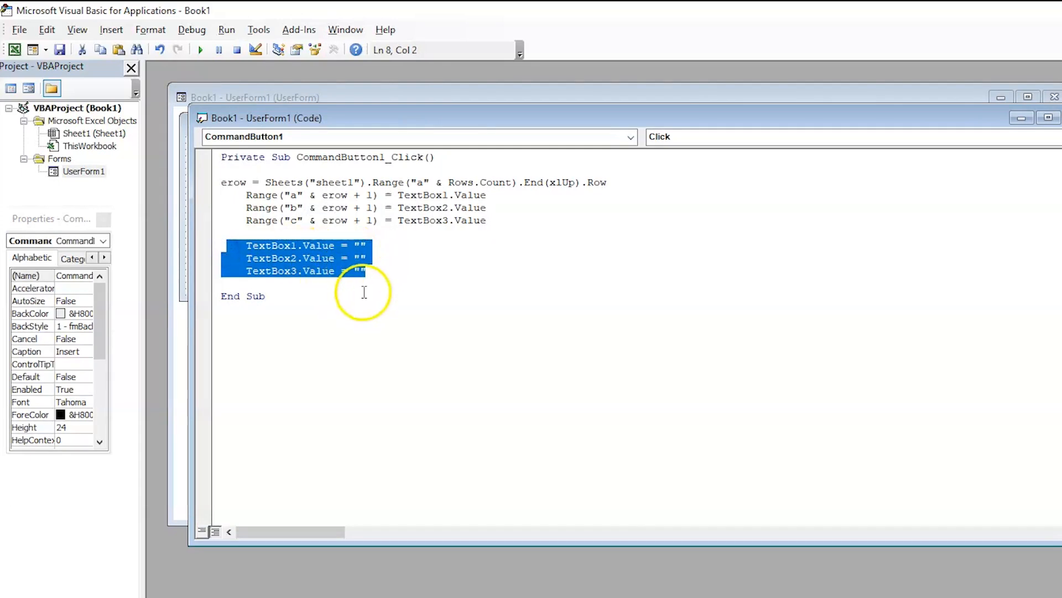
{"action": "left_click", "coordinate": [332, 335]}
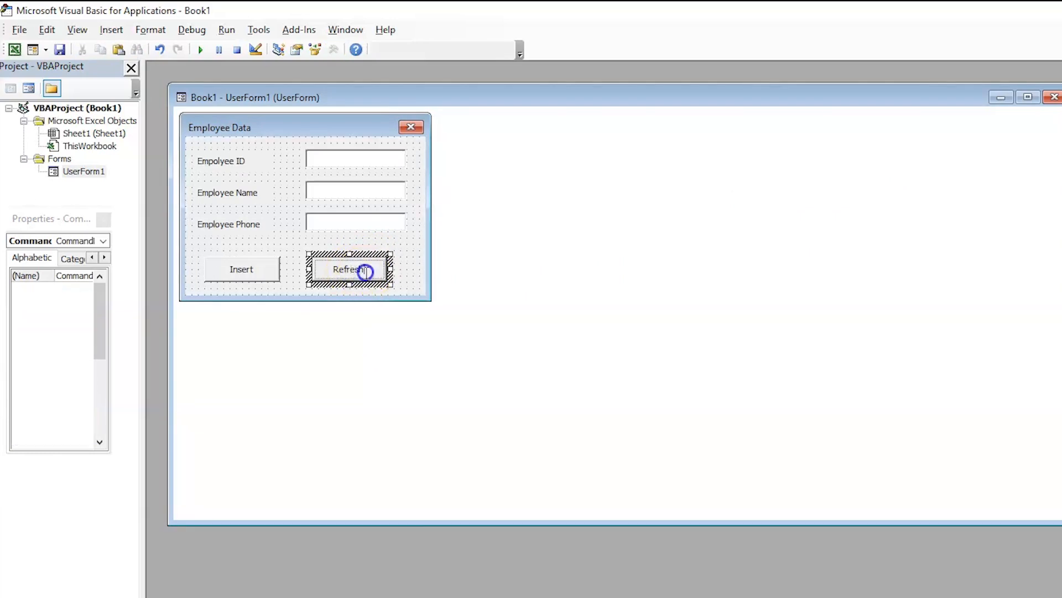
Step: Open the Refresh button's CommandButton2_Click routine and type TextBox1.Value = ""
{"action": "left_click", "coordinate": [348, 269]}
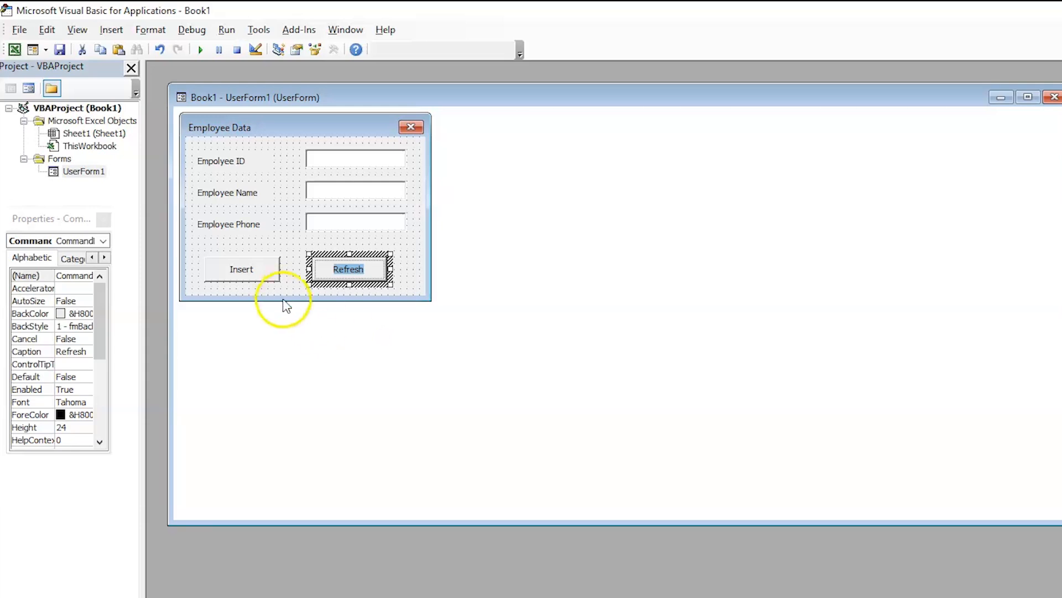
{"action": "double_click", "coordinate": [348, 269]}
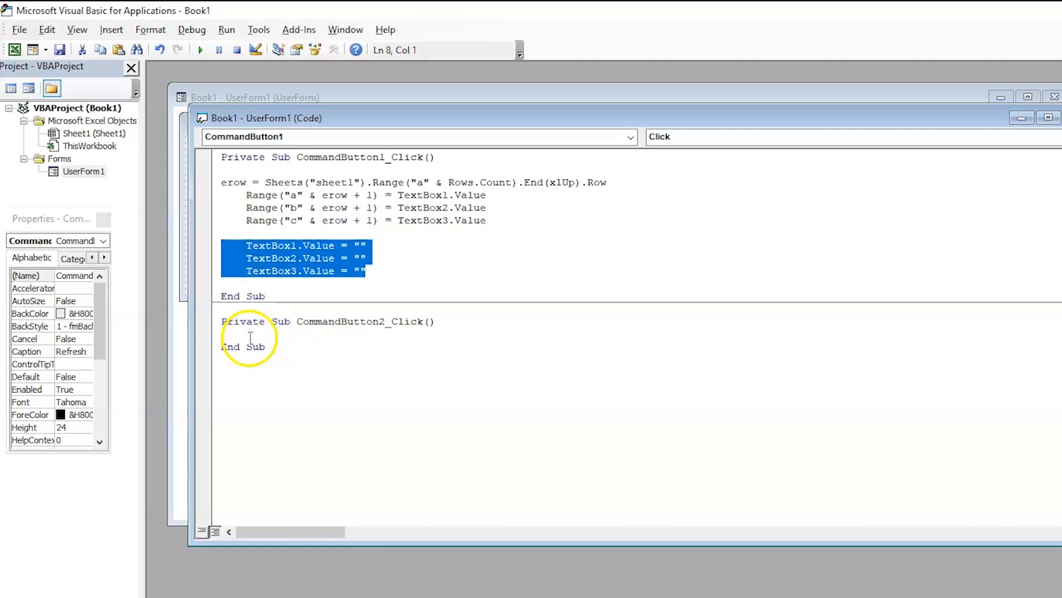
{"action": "left_click", "coordinate": [251, 334]}
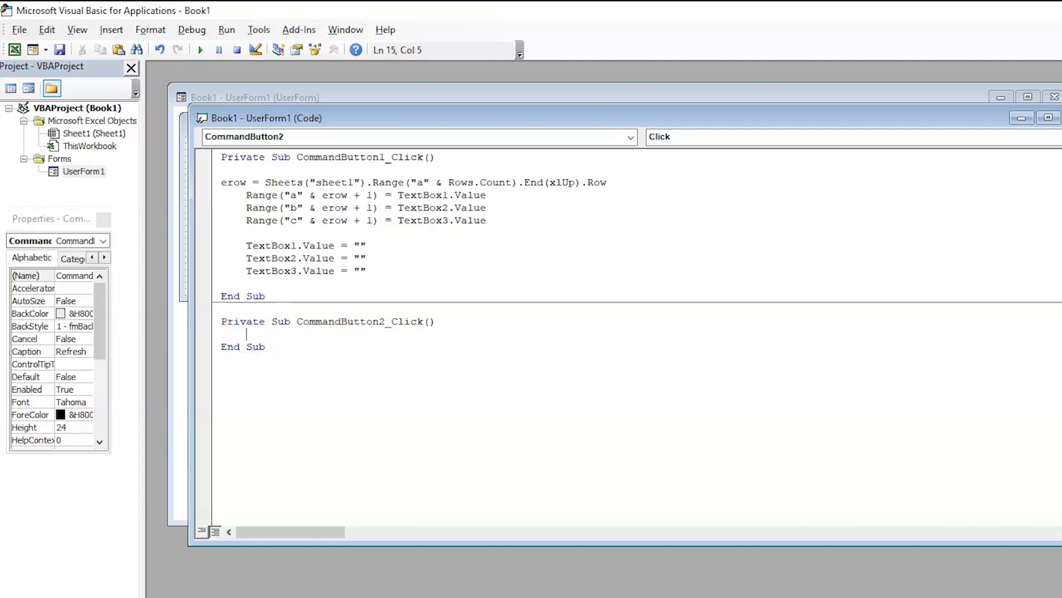
{"action": "type", "text": "TextBox1.Value = \"\""}
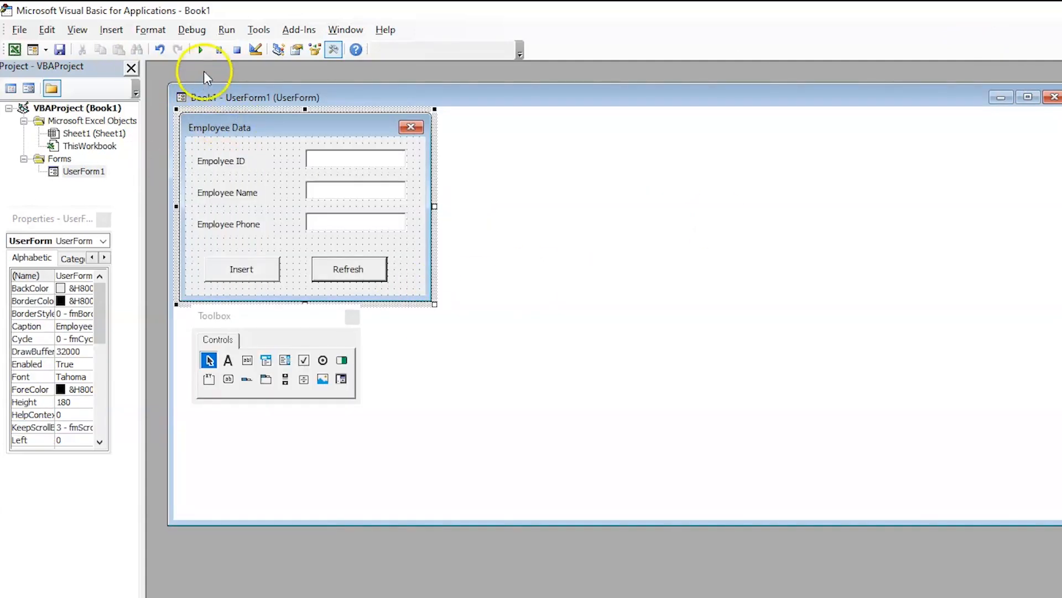
{"action": "mouse_move", "coordinate": [200, 49]}
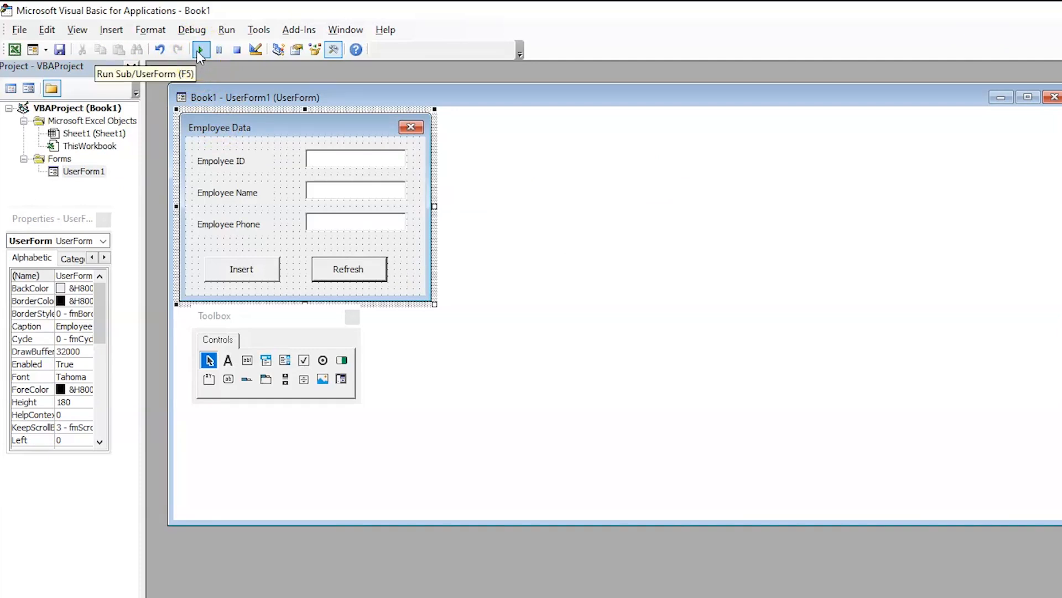
Step: Launch the Employee Data UserForm with Run Sub/UserForm
{"action": "left_click", "coordinate": [200, 48]}
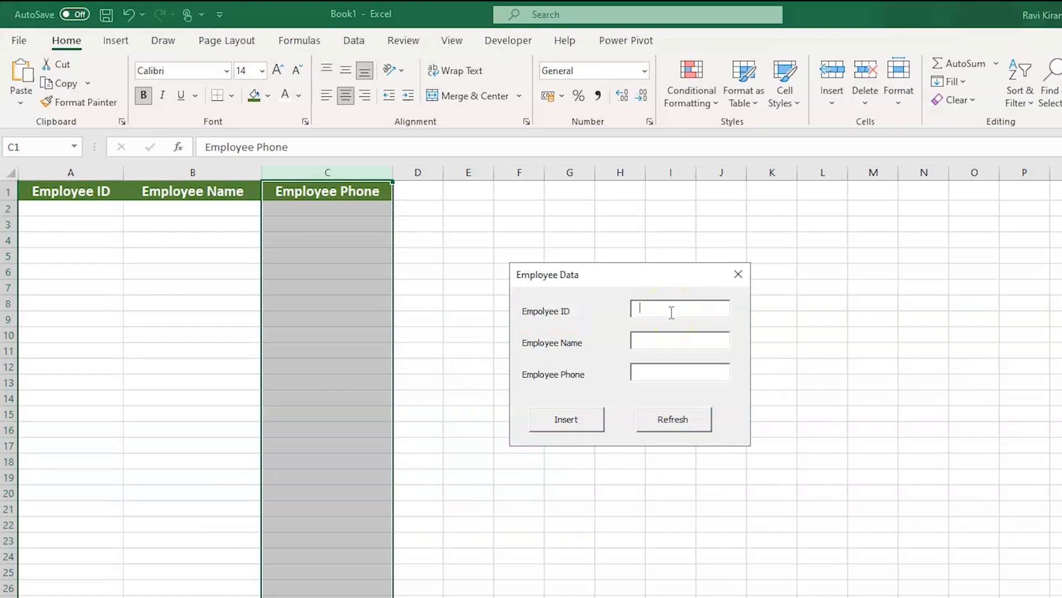
{"action": "type", "text": "1"}
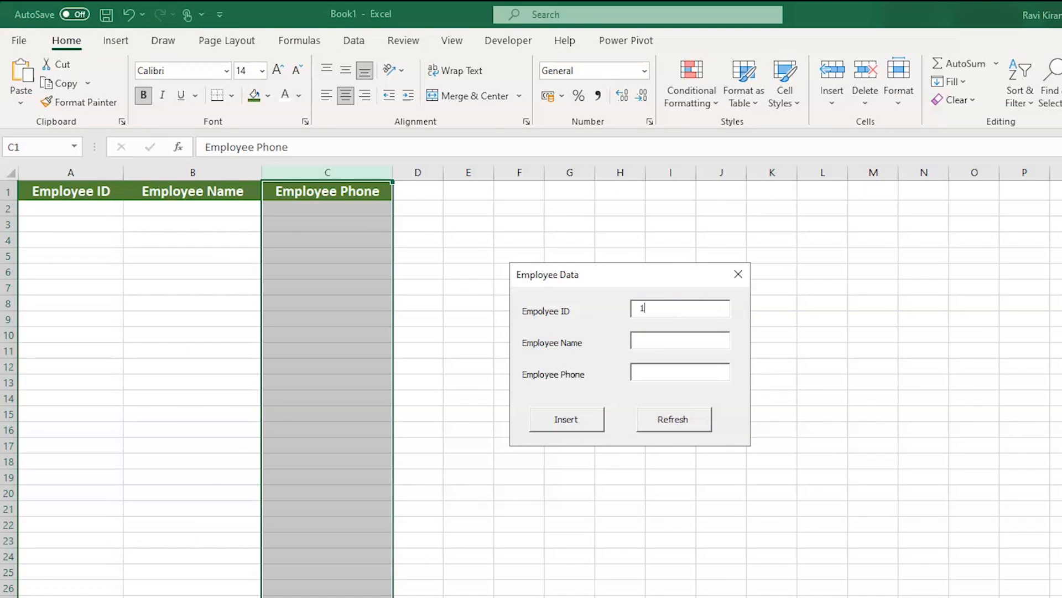
{"action": "type", "text": "2345"}
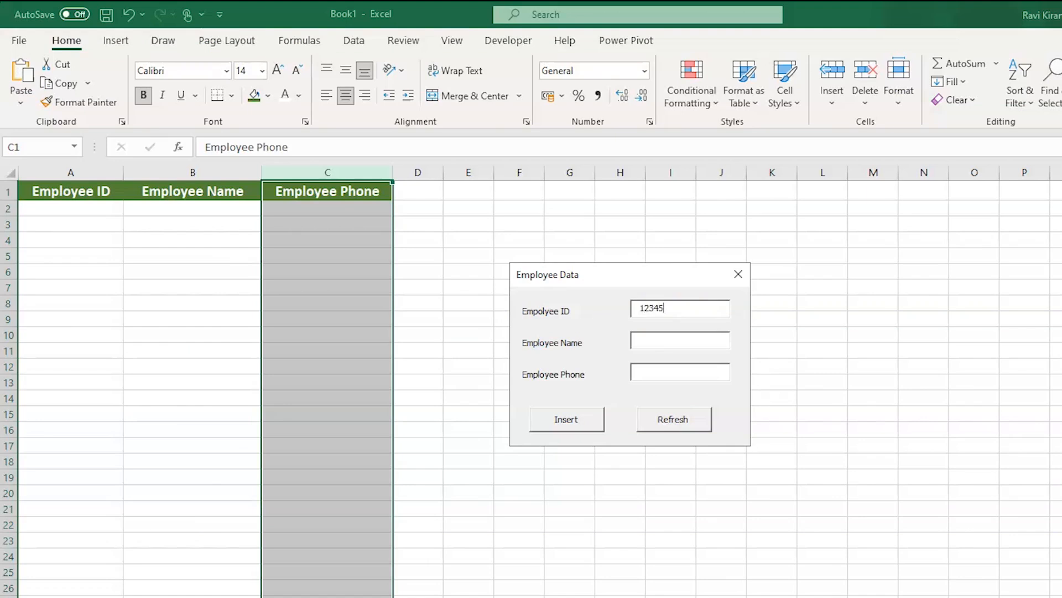
{"action": "left_click", "coordinate": [679, 340]}
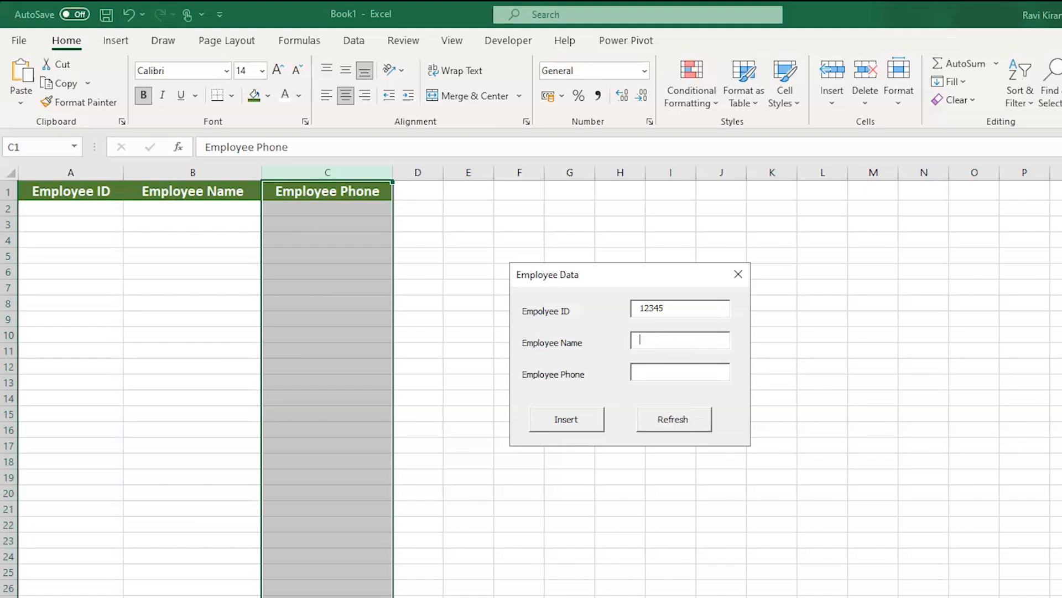
{"action": "type", "text": "John"}
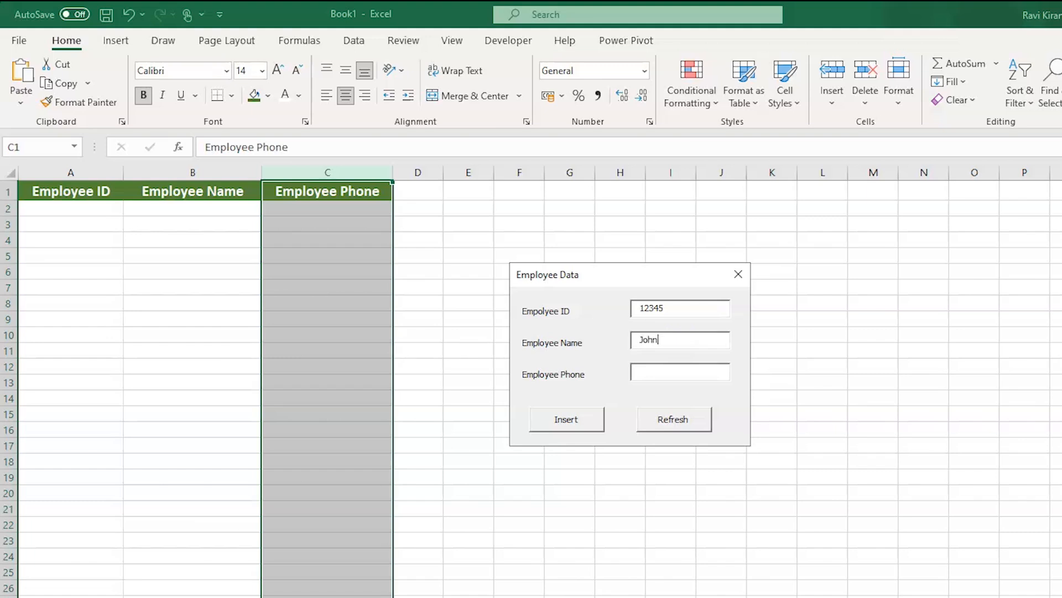
{"action": "left_click", "coordinate": [679, 372]}
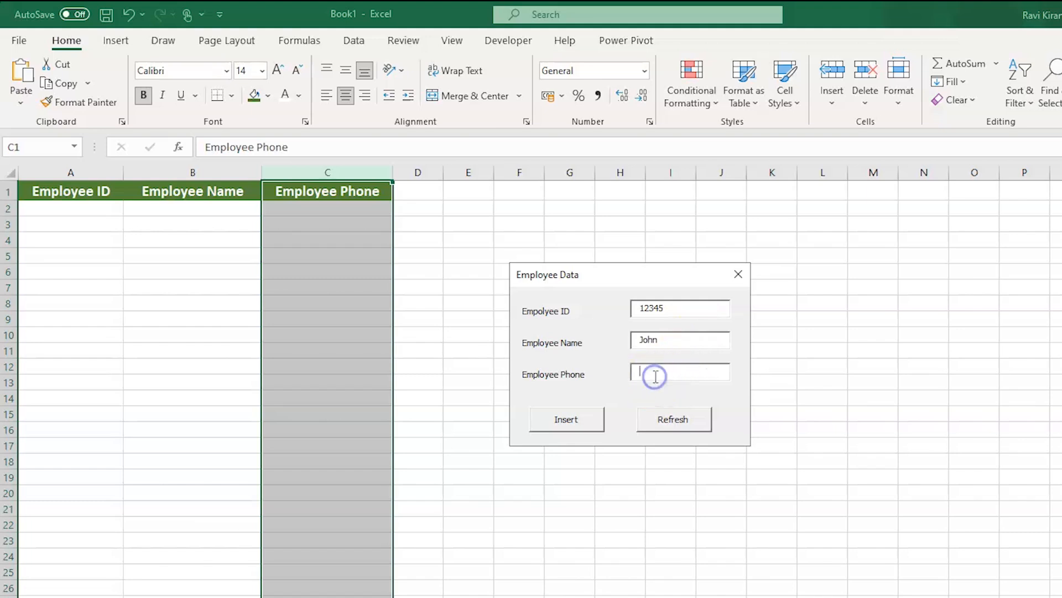
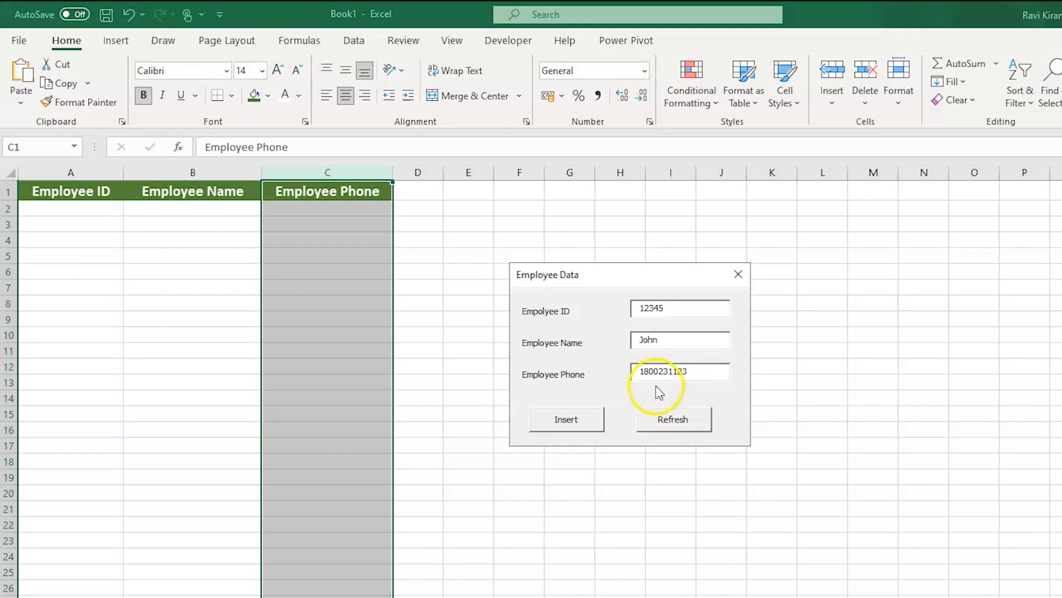
{"action": "left_click", "coordinate": [565, 419]}
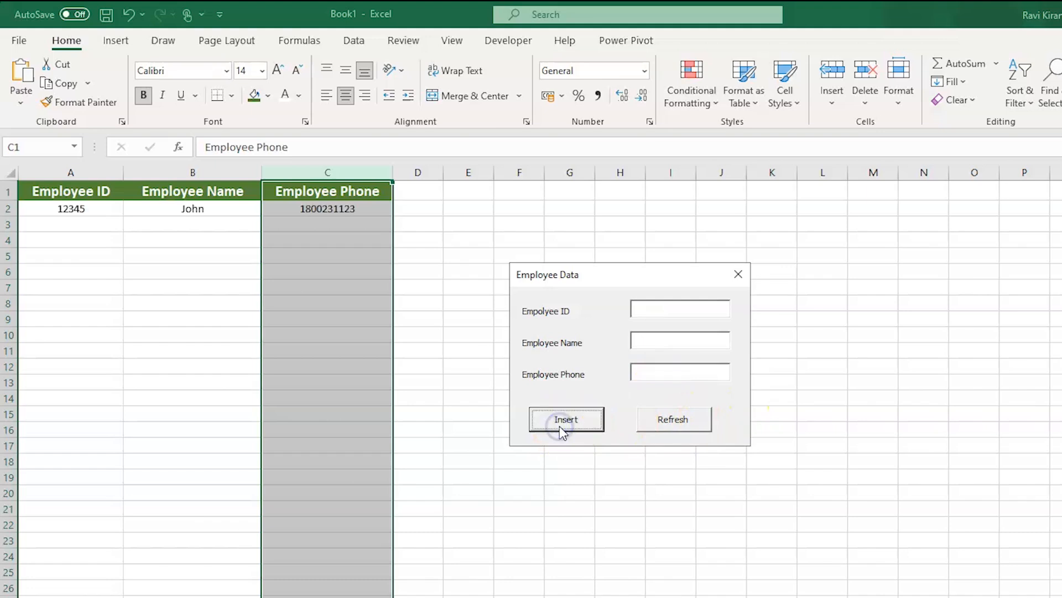
{"action": "left_click", "coordinate": [679, 309]}
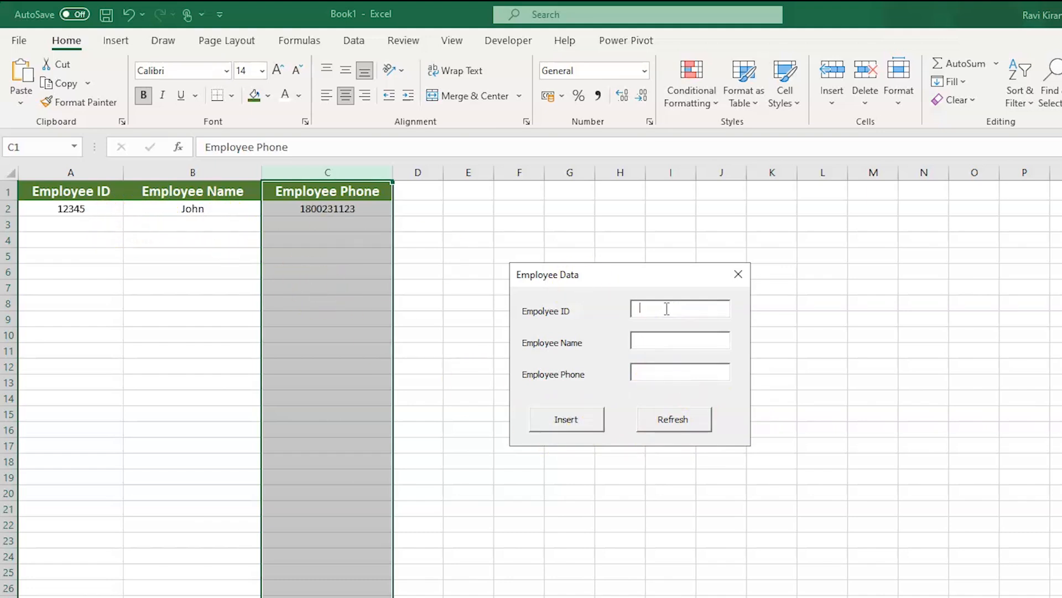
{"action": "type", "text": "12346"}
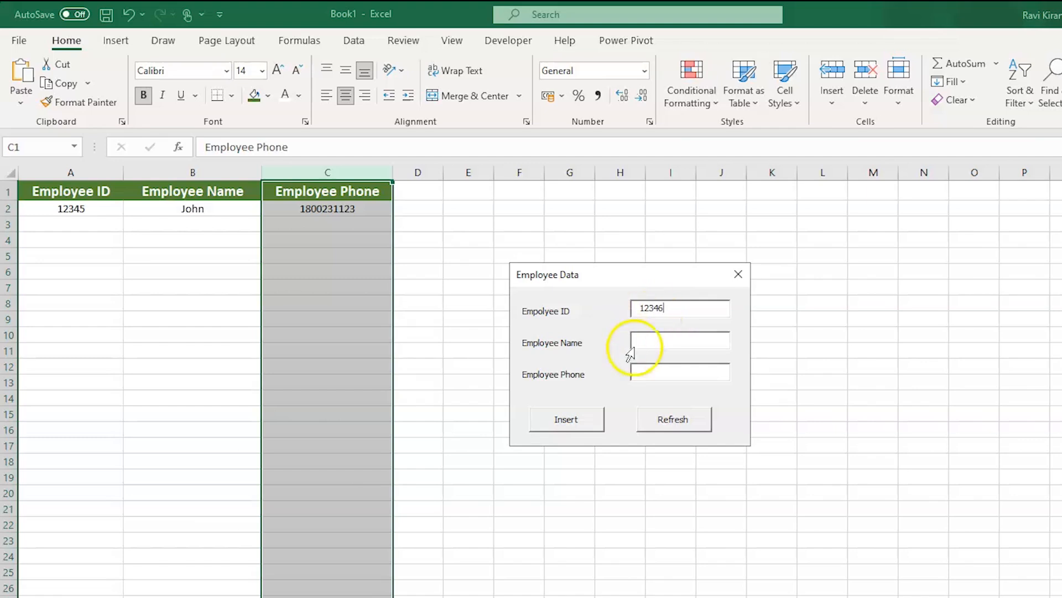
{"action": "type", "text": "Wick"}
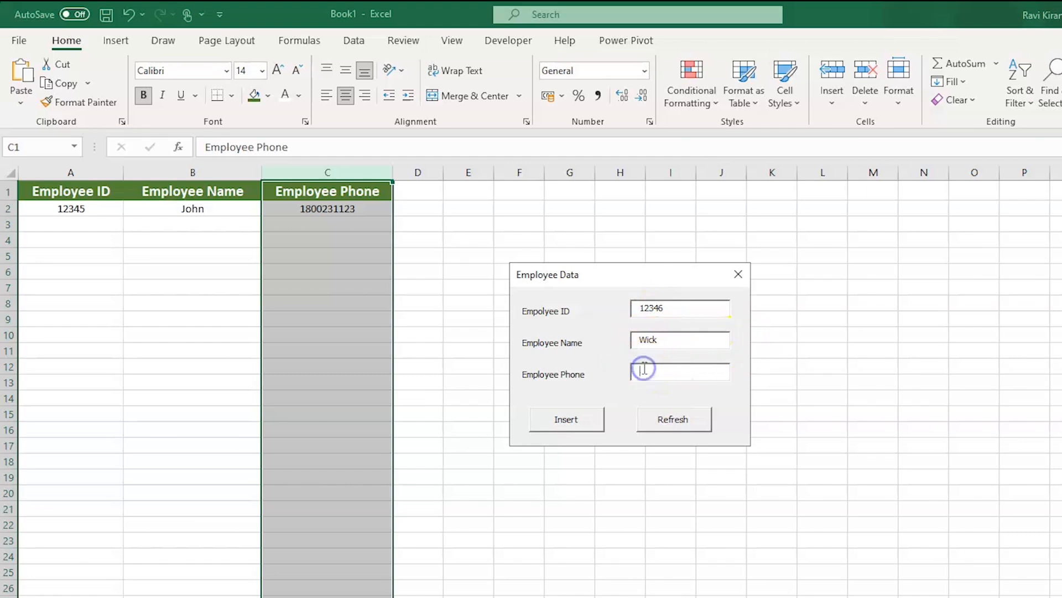
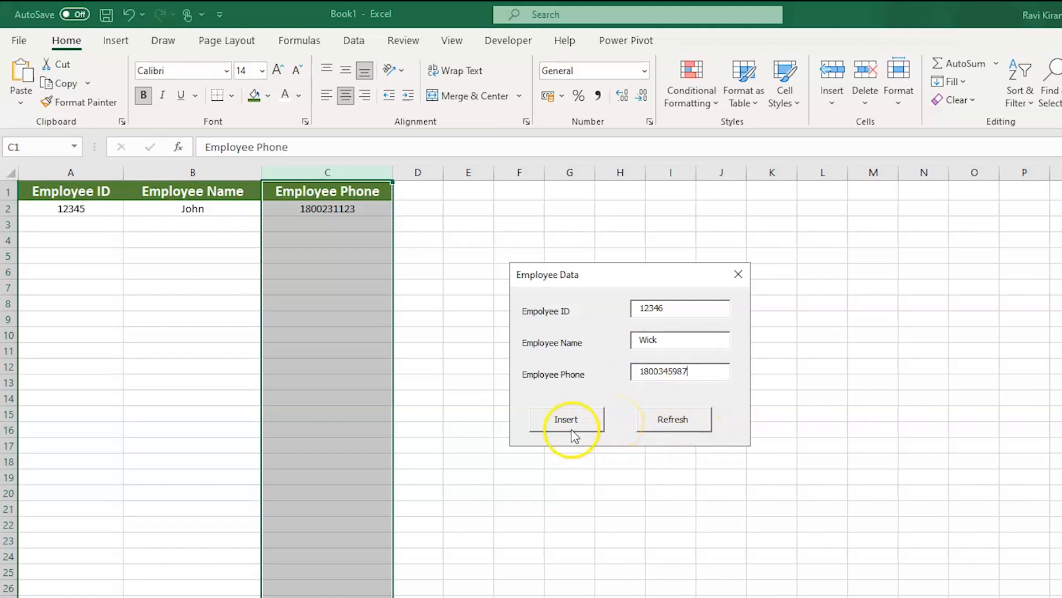
{"action": "left_click", "coordinate": [567, 419]}
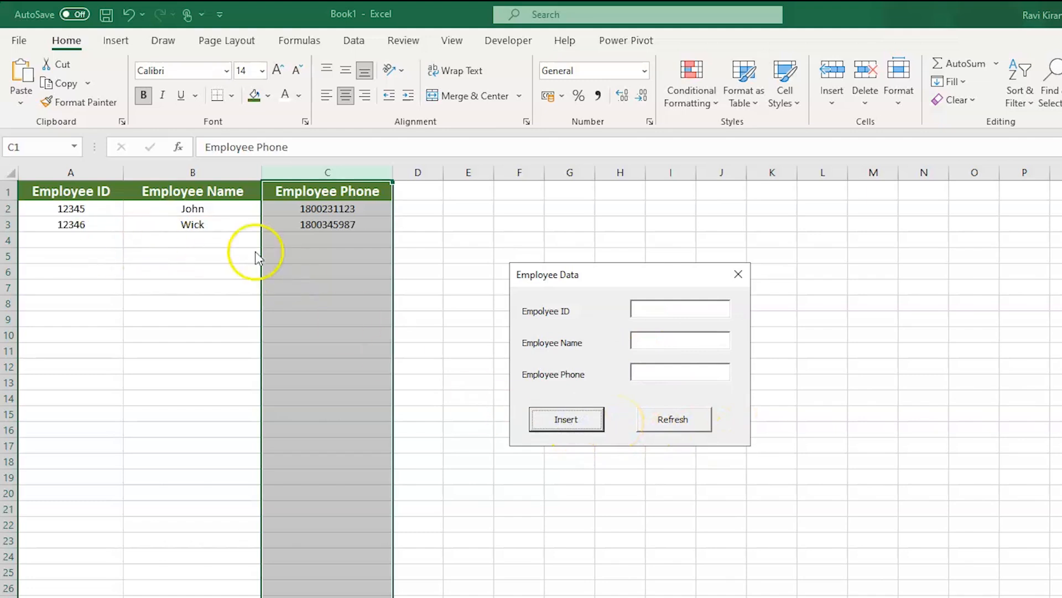
{"action": "left_click", "coordinate": [566, 419]}
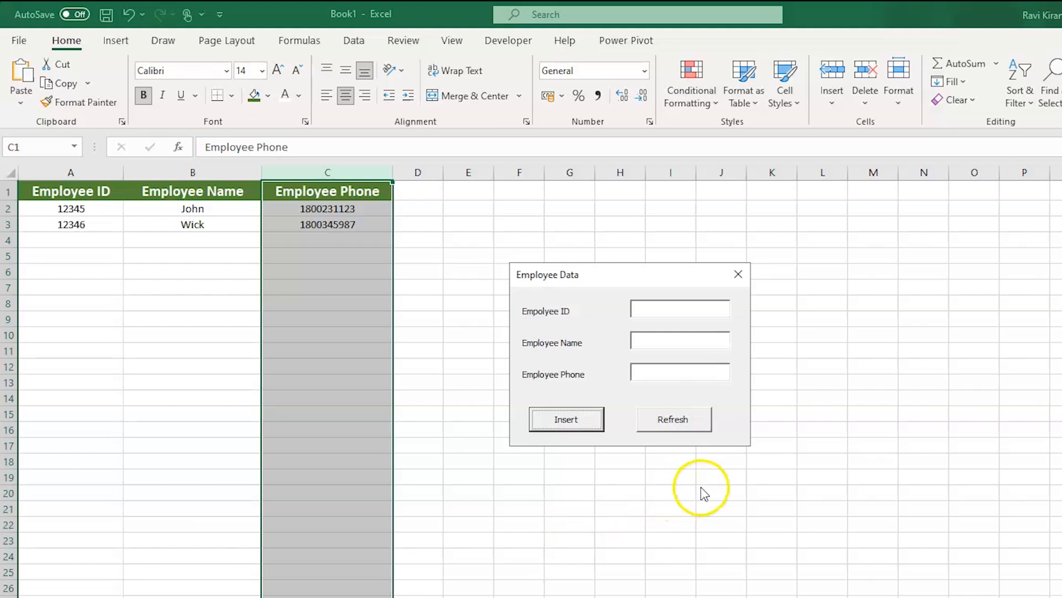
{"action": "mouse_move", "coordinate": [739, 419]}
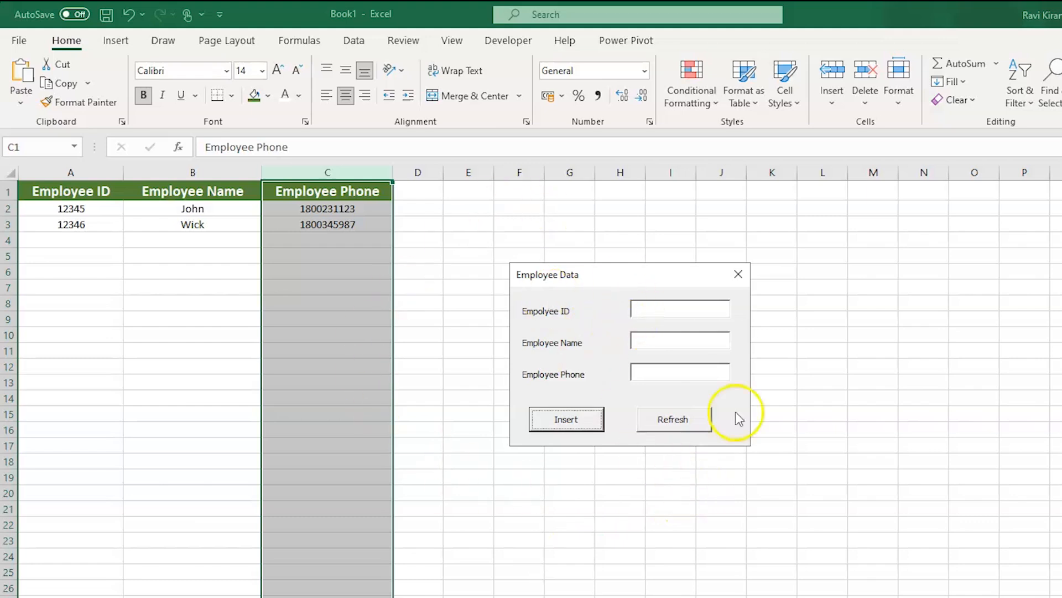
{"action": "mouse_move", "coordinate": [612, 308]}
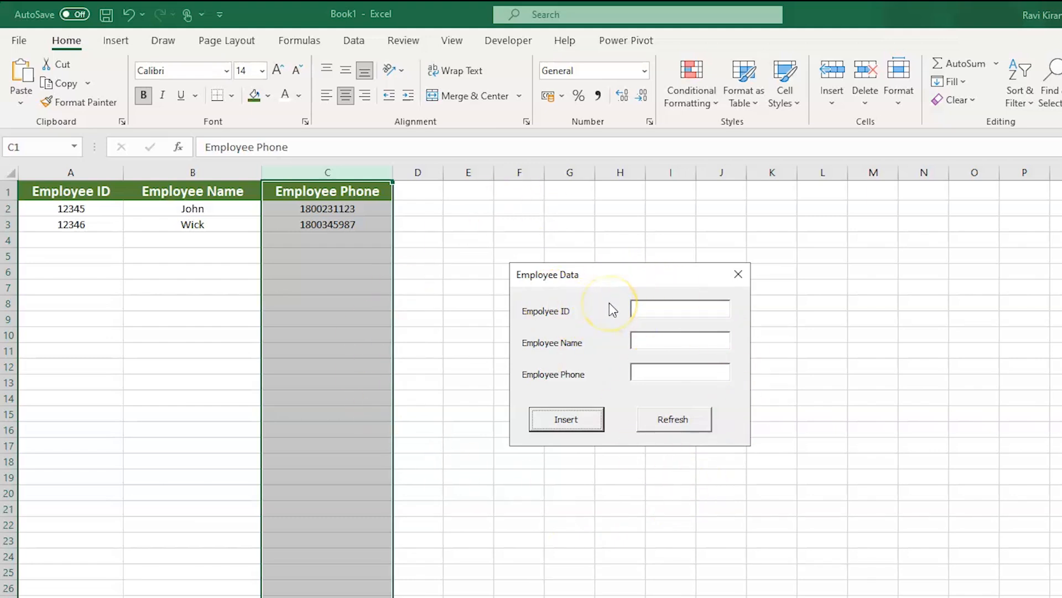
{"action": "mouse_move", "coordinate": [830, 284]}
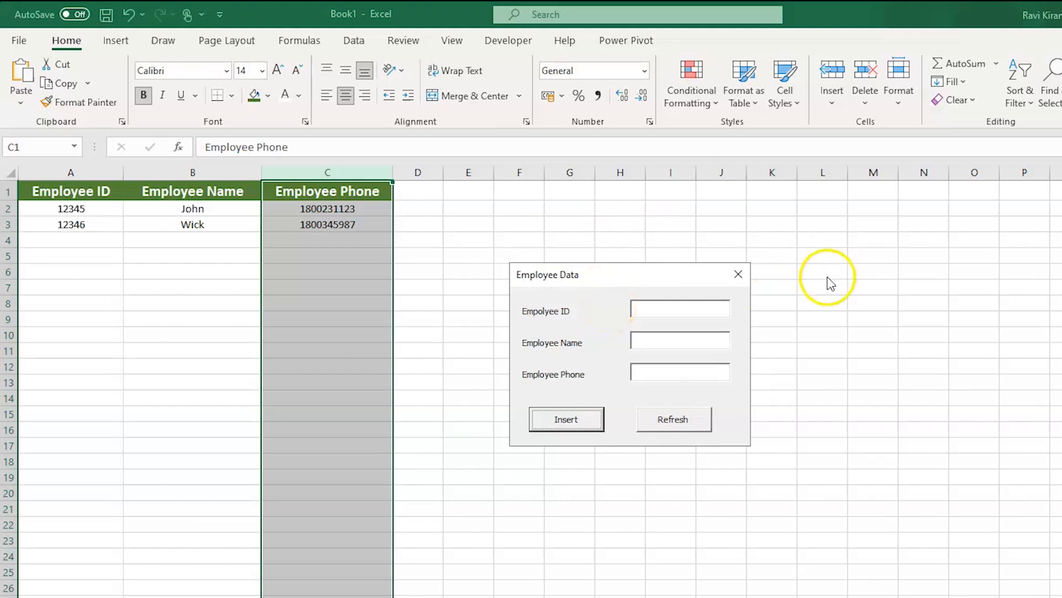
{"action": "mouse_move", "coordinate": [820, 408]}
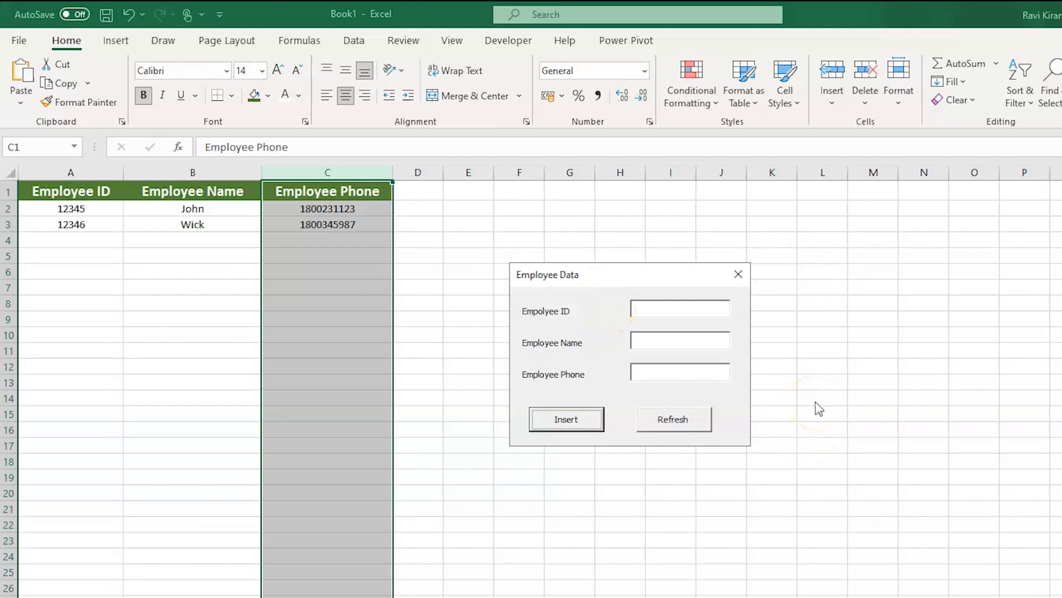
{"action": "mouse_move", "coordinate": [637, 282]}
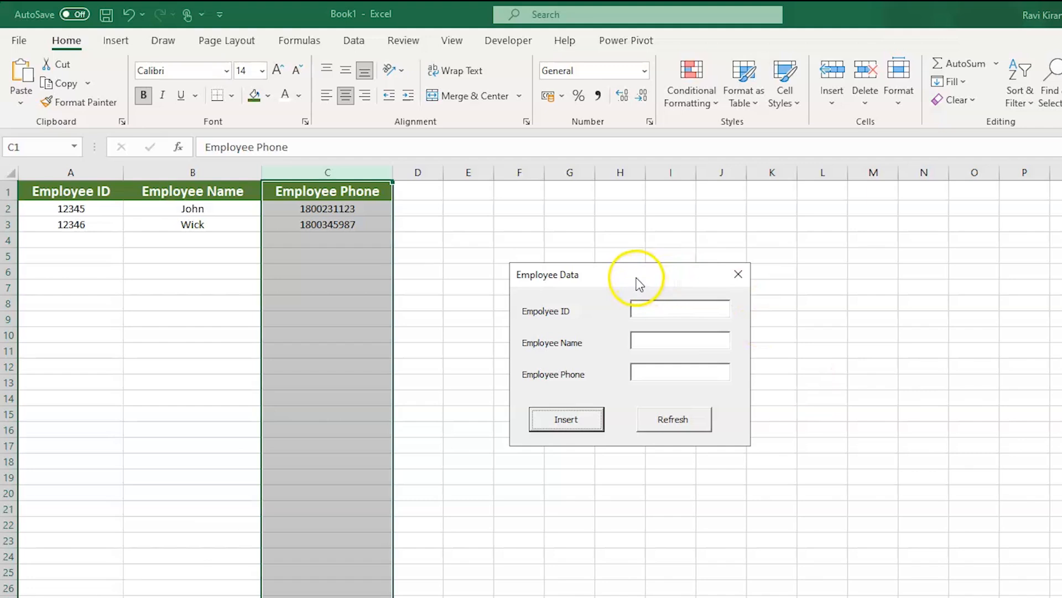
{"action": "mouse_move", "coordinate": [757, 311]}
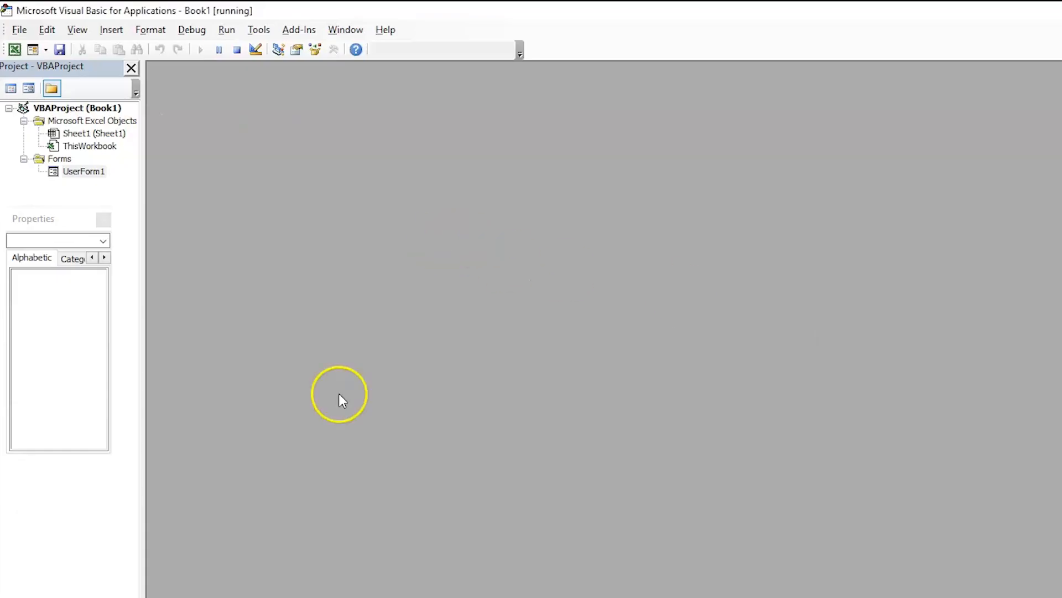
{"action": "mouse_move", "coordinate": [236, 49]}
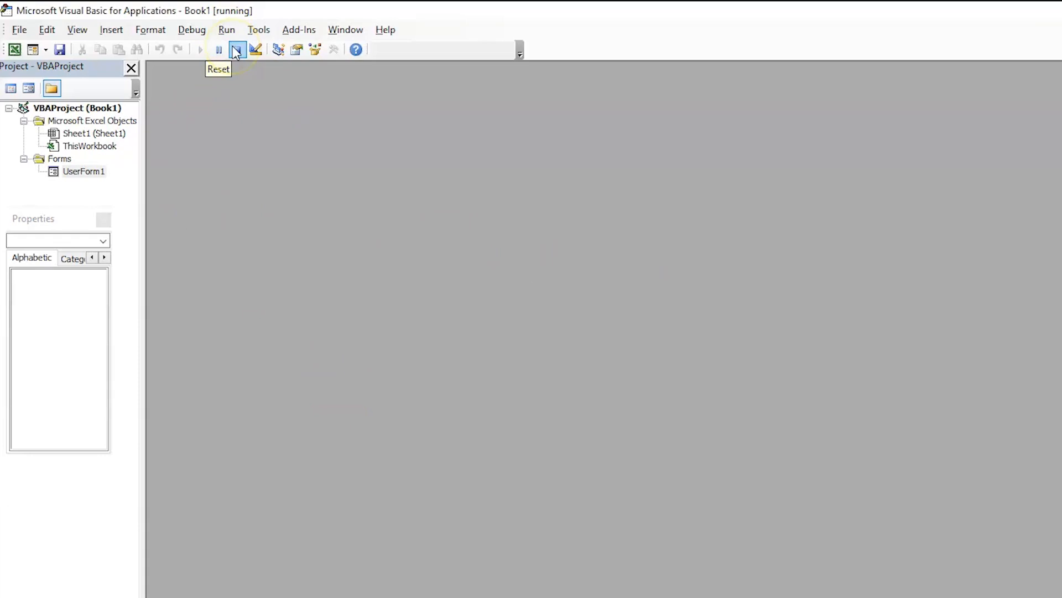
Step: Reset the running form to return the VBA editor to design mode
{"action": "left_click", "coordinate": [236, 50]}
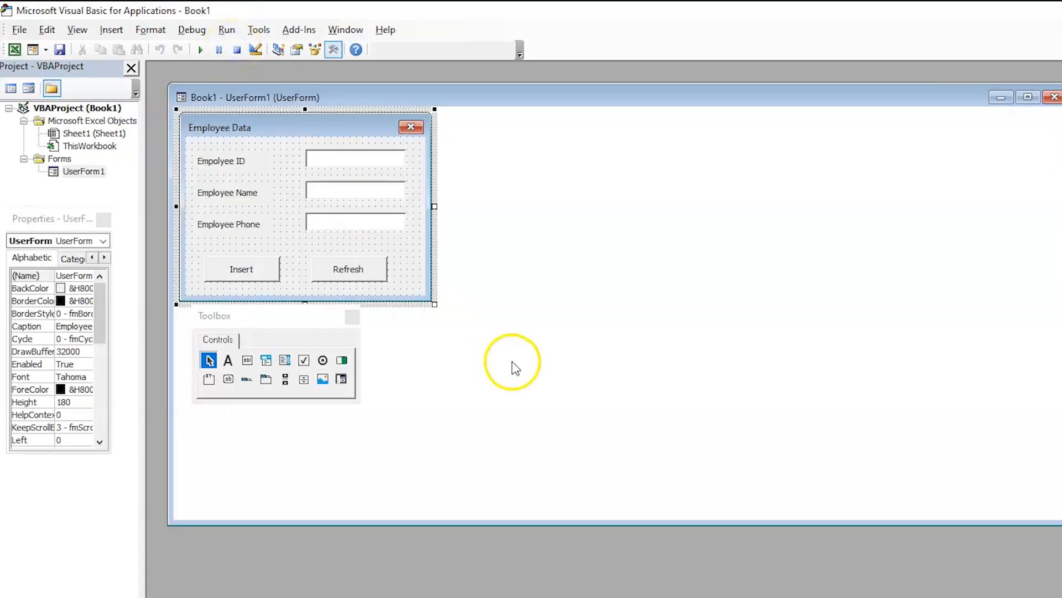
{"action": "mouse_move", "coordinate": [515, 368]}
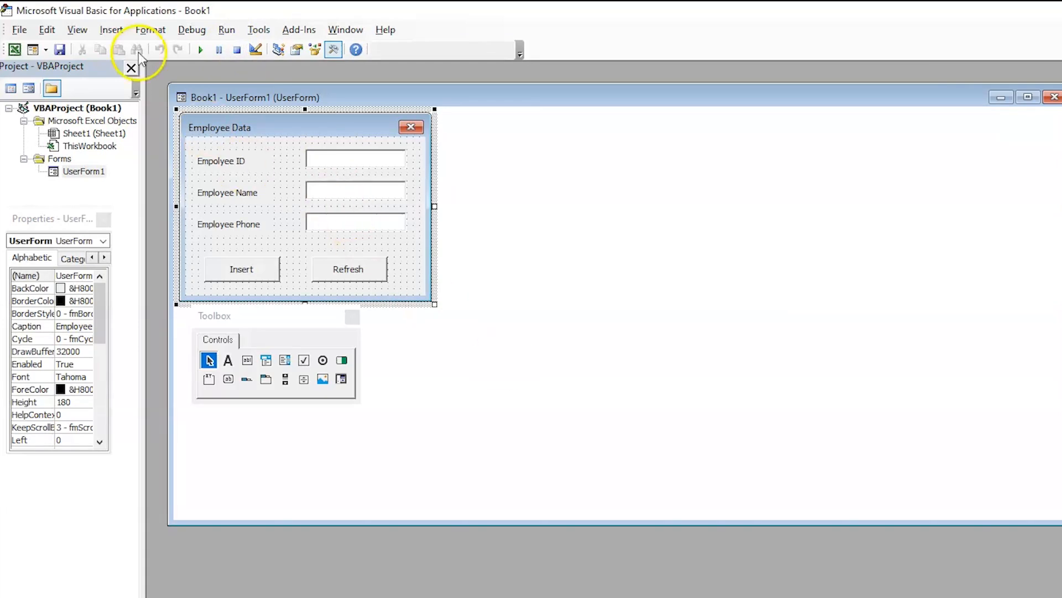
{"action": "left_click", "coordinate": [111, 30]}
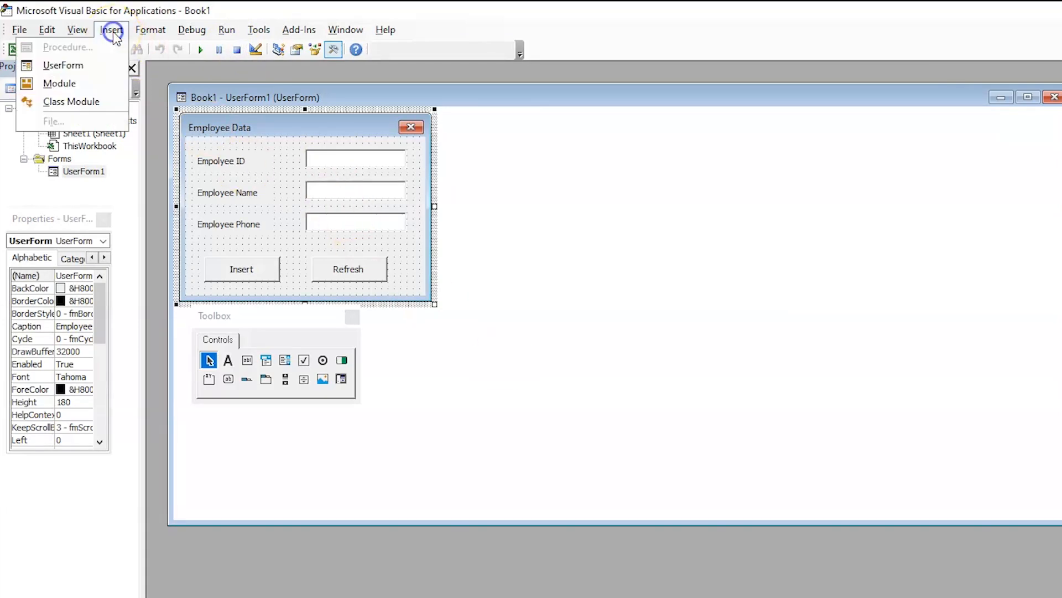
Step: Insert Module1 and write Employee_Data.Show in the Enter_Employee_Details macro
{"action": "left_click", "coordinate": [59, 83]}
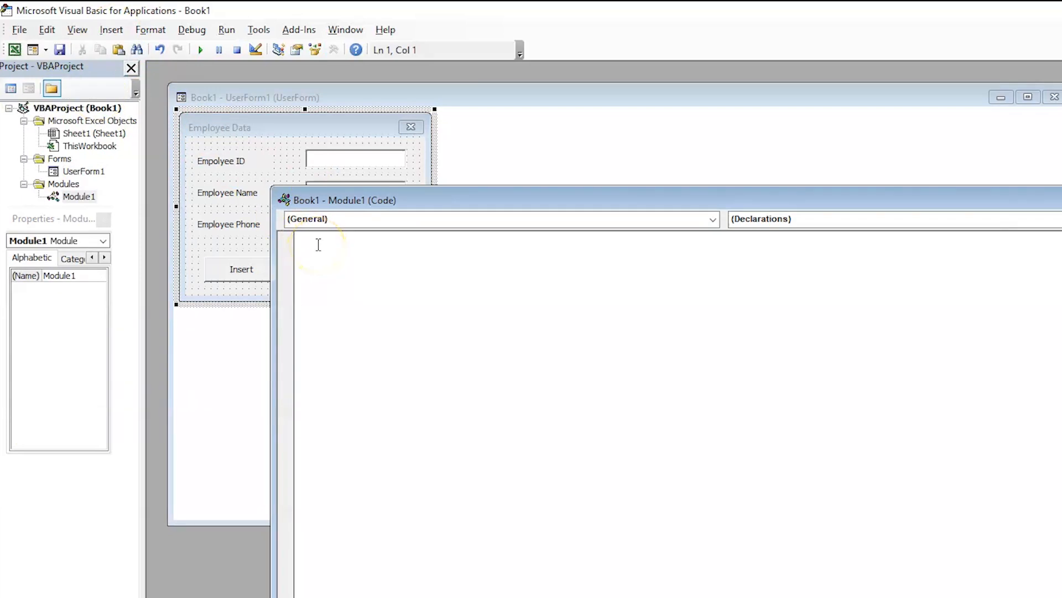
{"action": "left_click", "coordinate": [304, 238]}
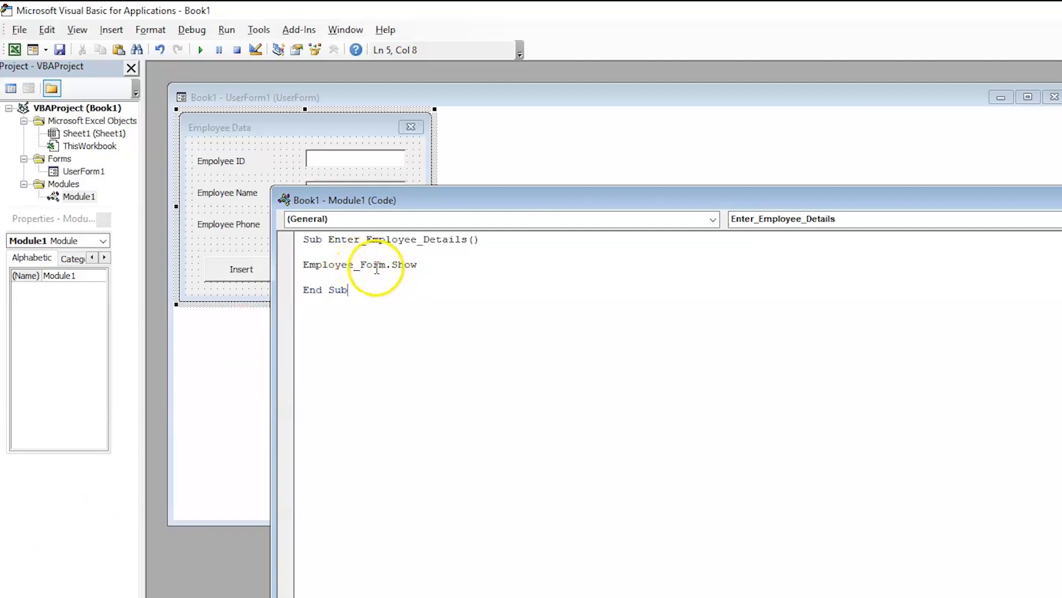
{"action": "double_click", "coordinate": [343, 264]}
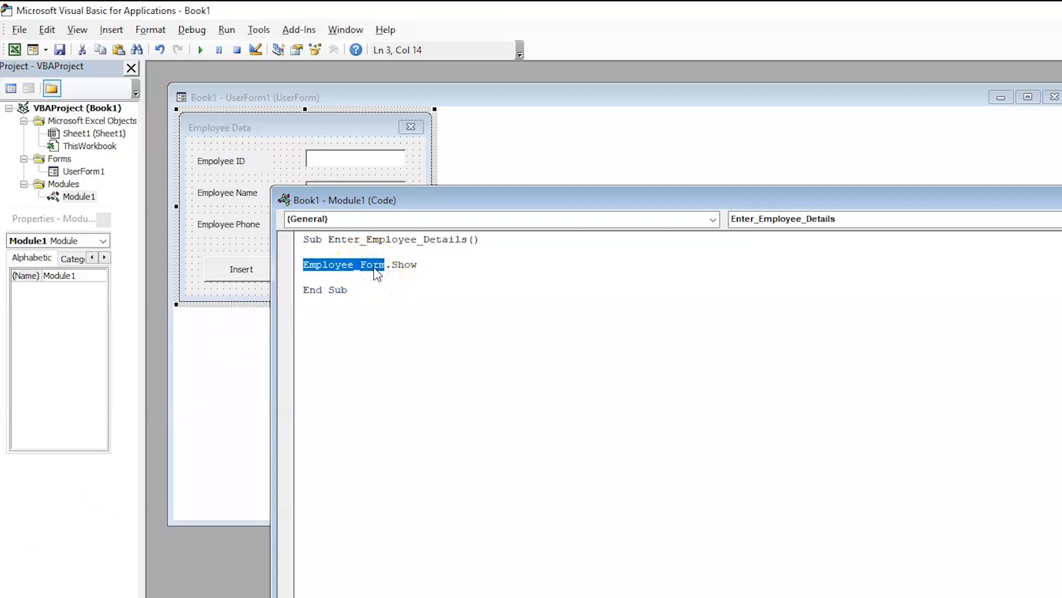
{"action": "type", "text": "Emp1.Show"}
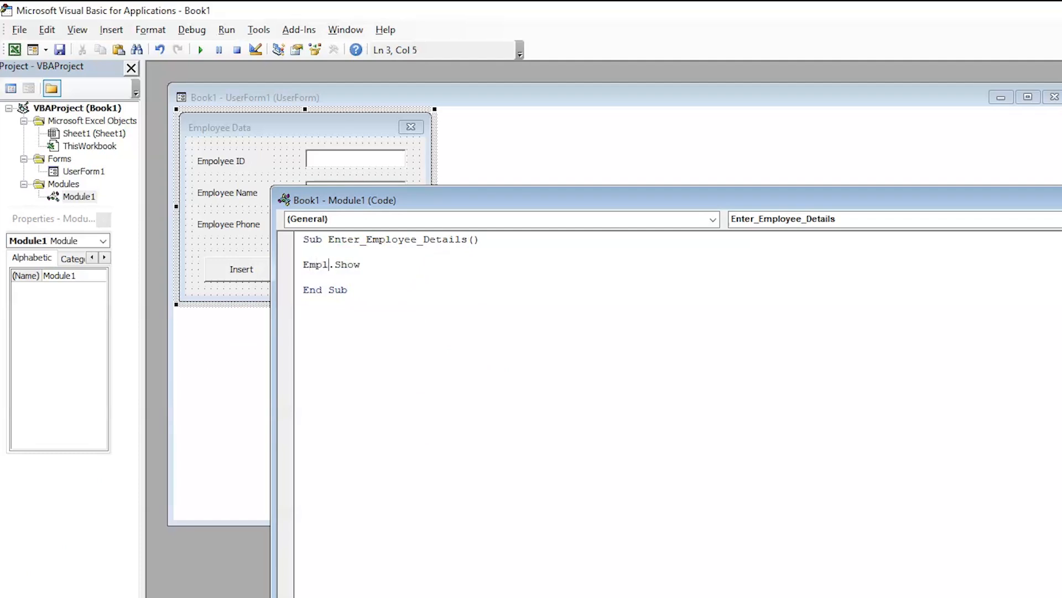
{"action": "type", "text": "Employee D"}
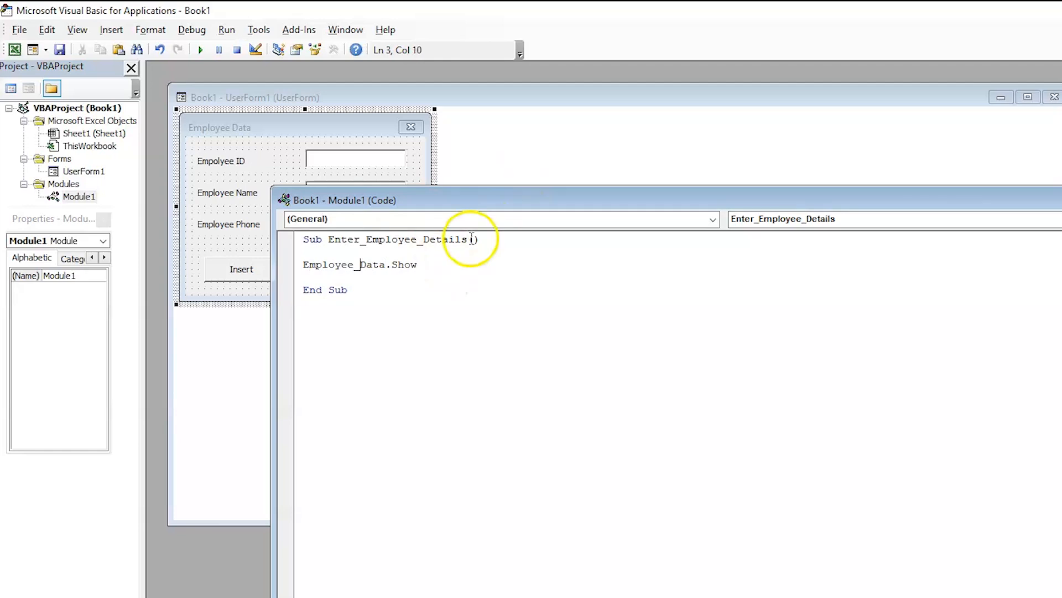
{"action": "mouse_move", "coordinate": [444, 218]}
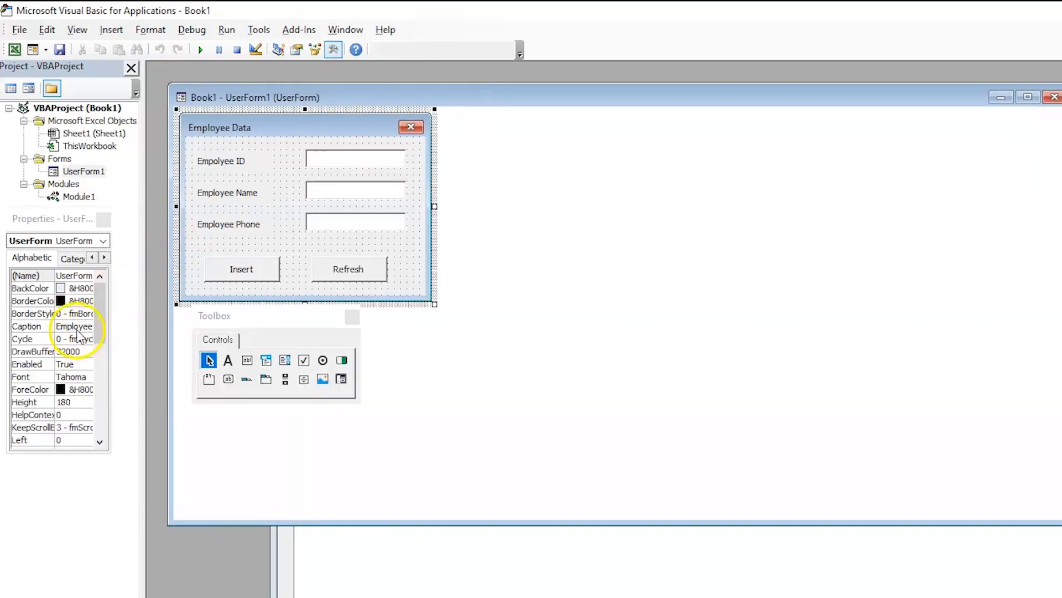
Step: Set the UserForm's Caption to Employee_Data and return to the macro code
{"action": "left_click", "coordinate": [75, 326]}
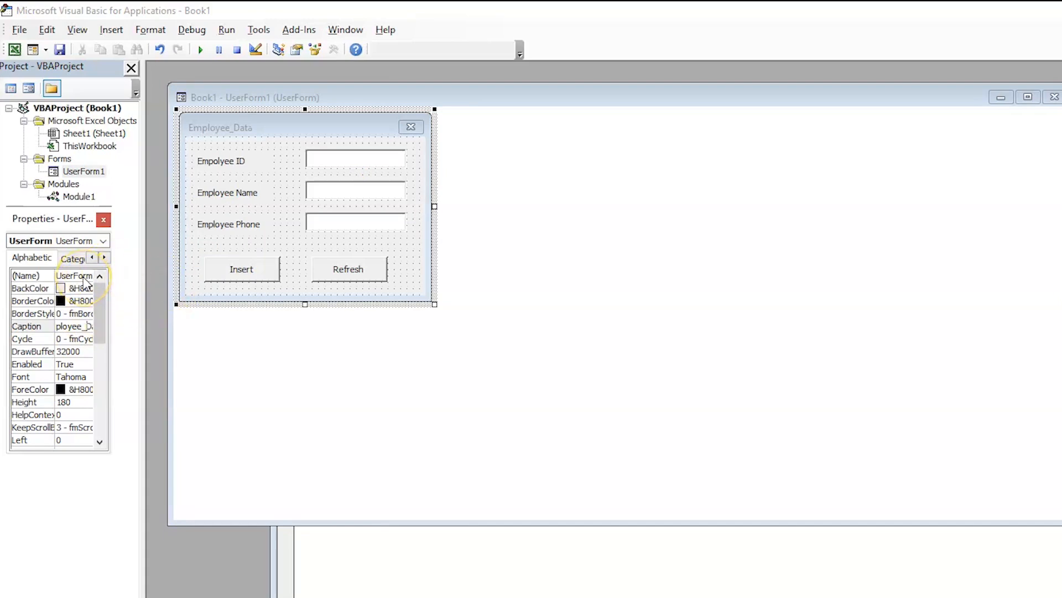
{"action": "left_click", "coordinate": [331, 49]}
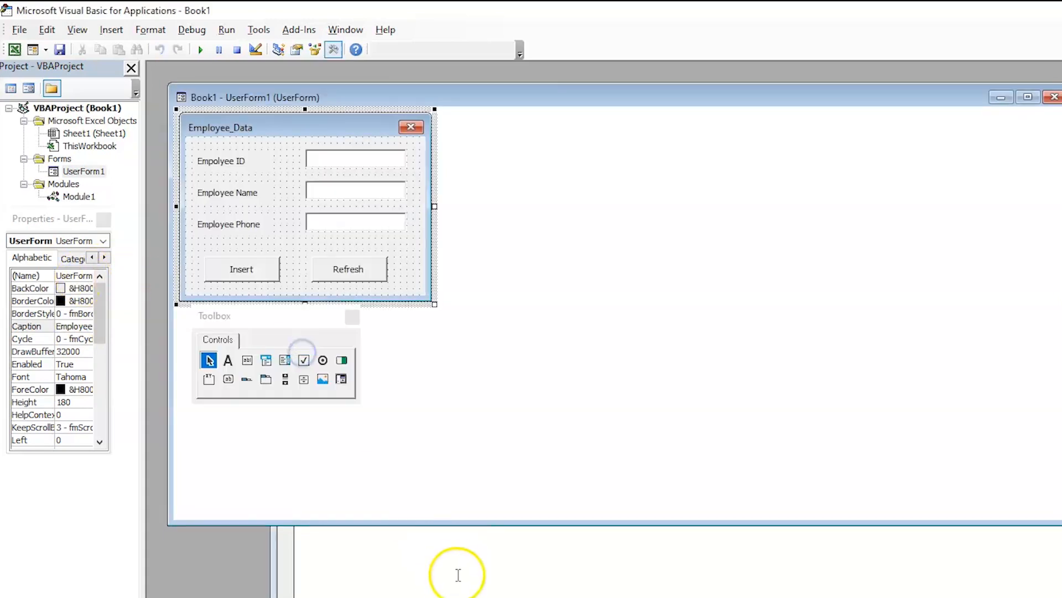
{"action": "double_click", "coordinate": [79, 196]}
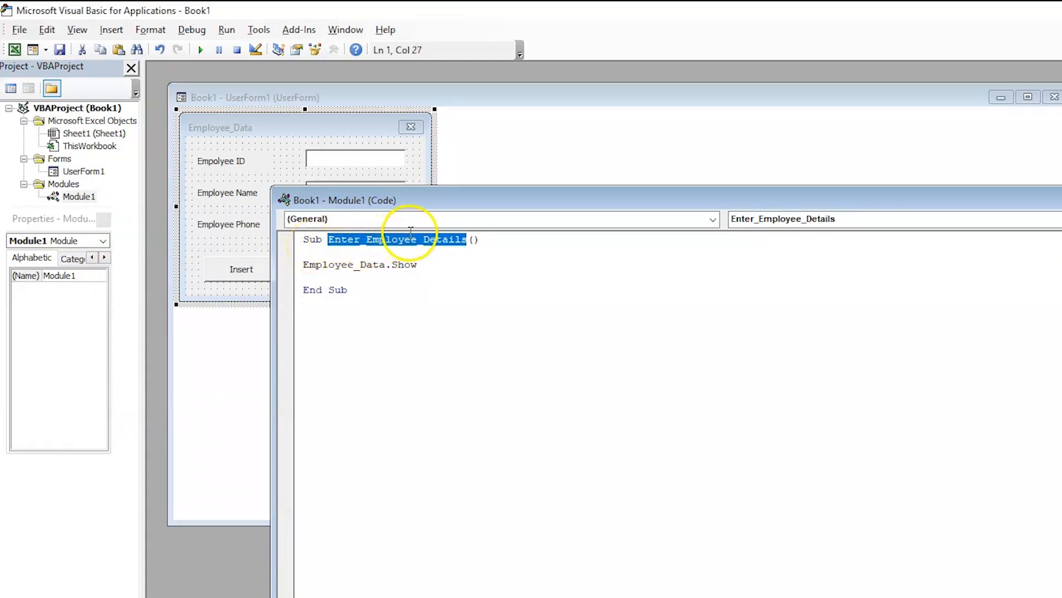
{"action": "mouse_move", "coordinate": [373, 264]}
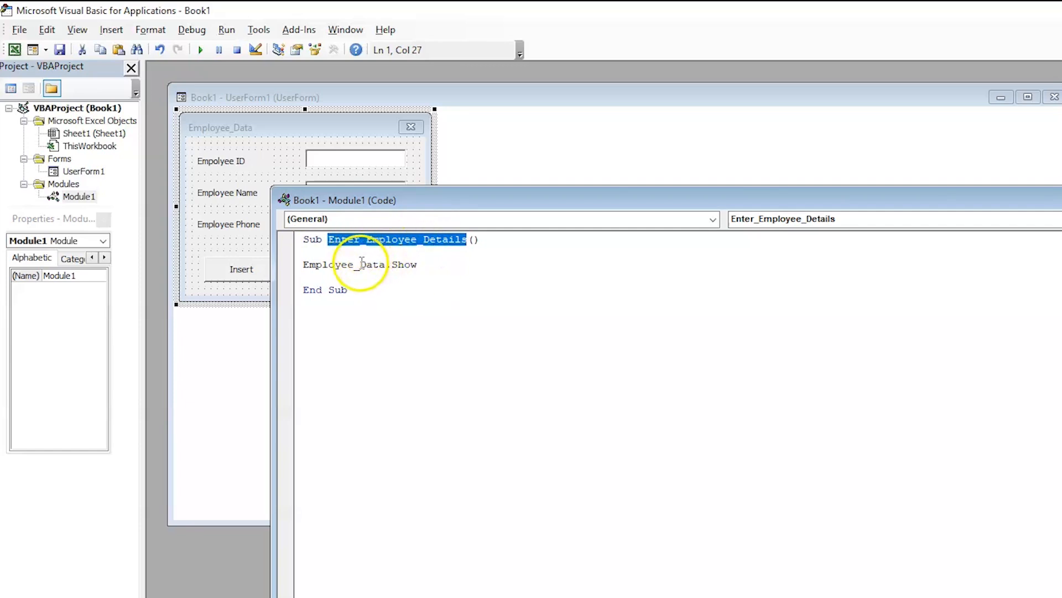
{"action": "left_click", "coordinate": [358, 264]}
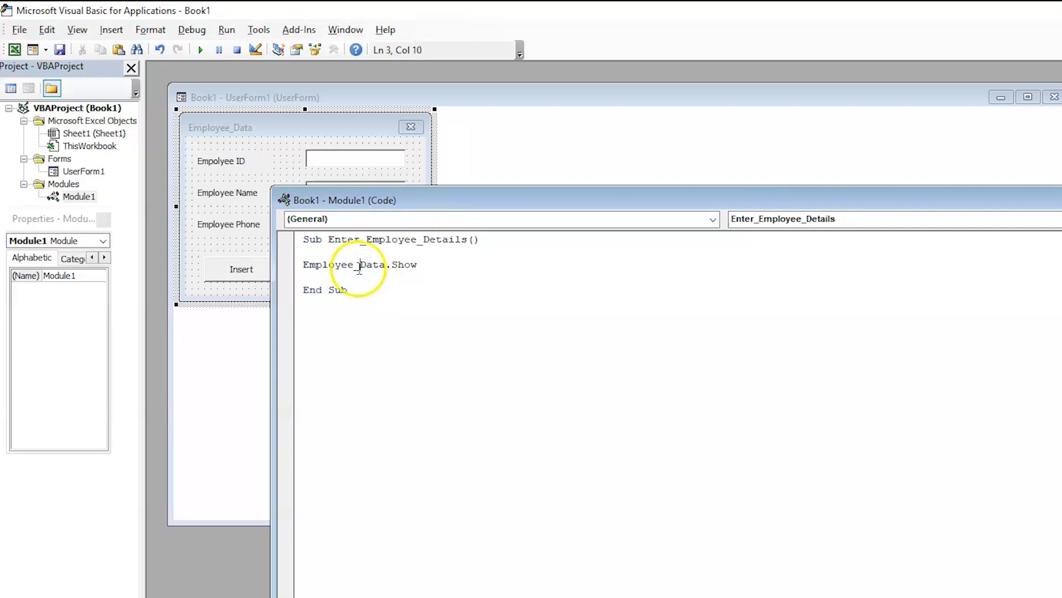
{"action": "double_click", "coordinate": [337, 289]}
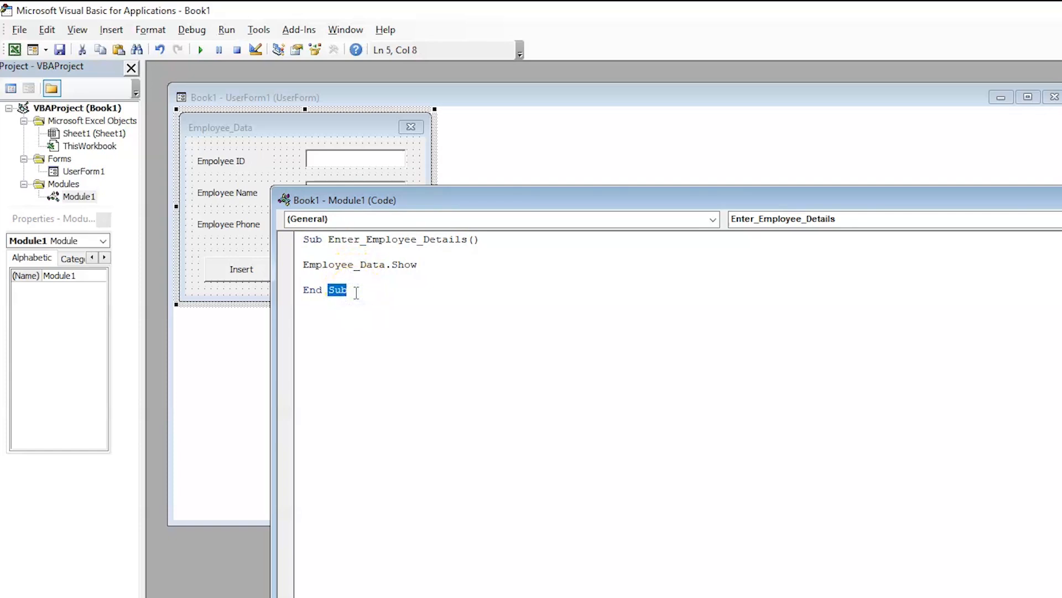
{"action": "left_click", "coordinate": [312, 290]}
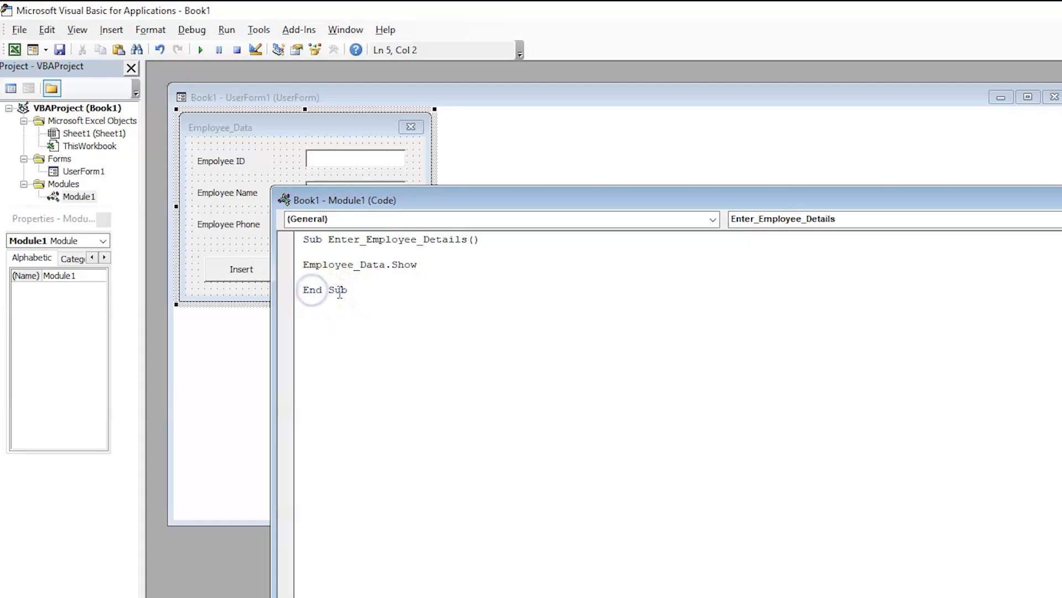
{"action": "double_click", "coordinate": [337, 290]}
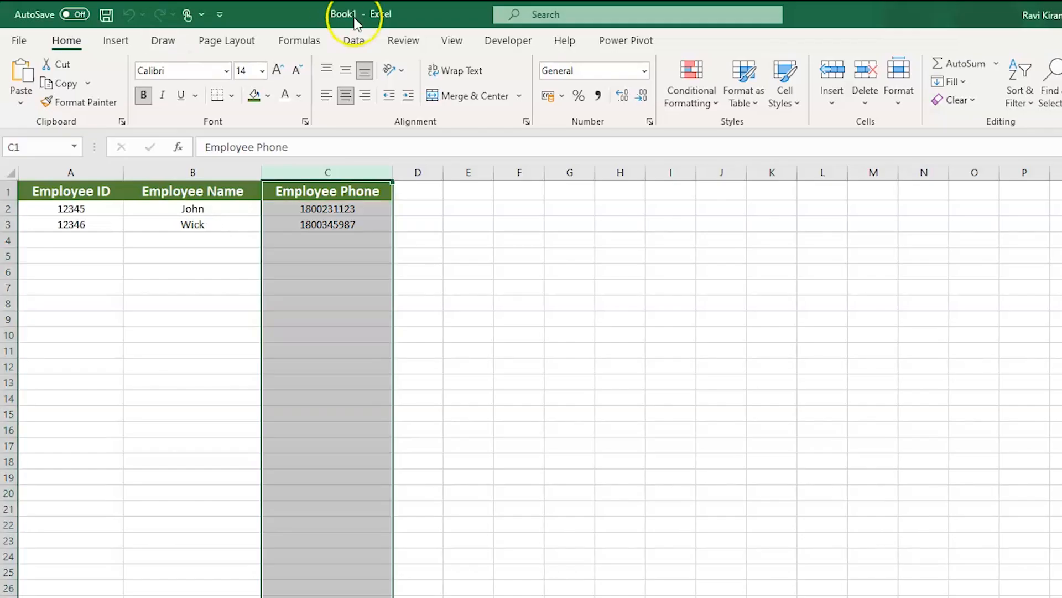
Step: Draw a button over F8:K10 running Enter_Employee_Details, labelled 'Press to enter employee details'
{"action": "left_click", "coordinate": [508, 40]}
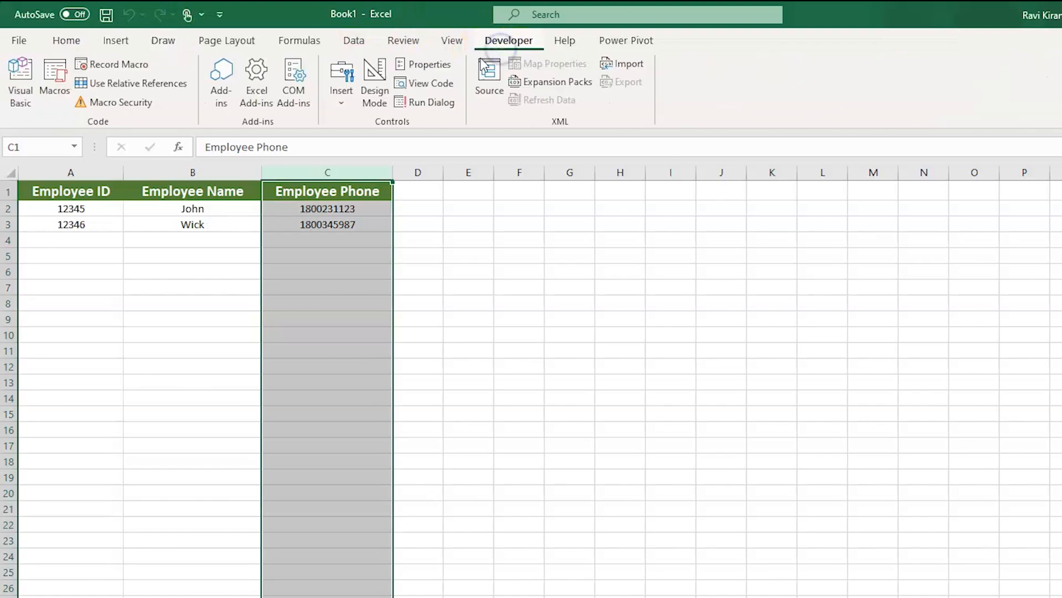
{"action": "left_click", "coordinate": [341, 82]}
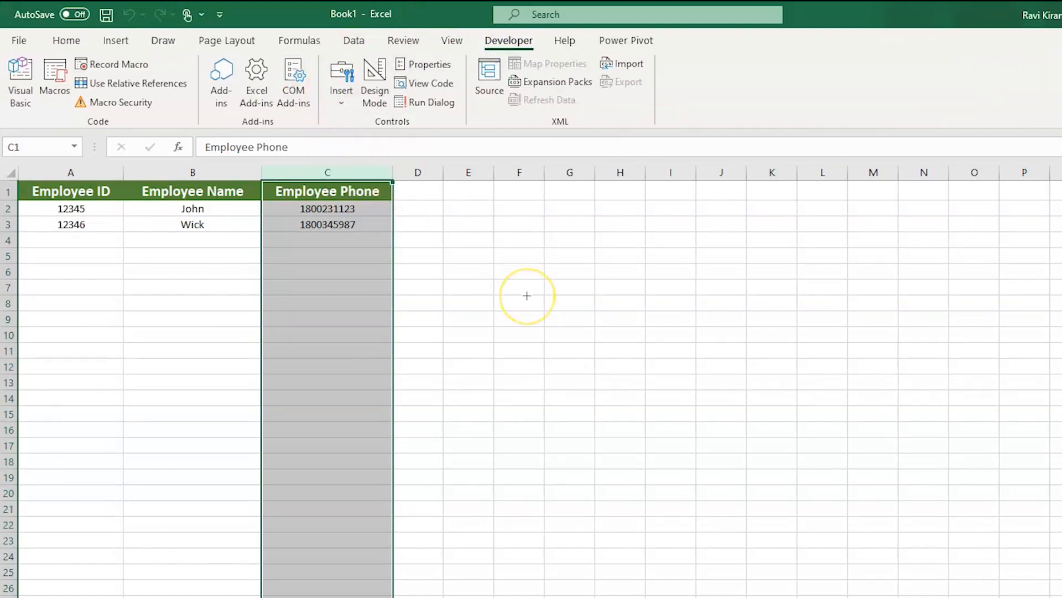
{"action": "left_click_drag", "start_coordinate": [528, 296], "coordinate": [748, 344]}
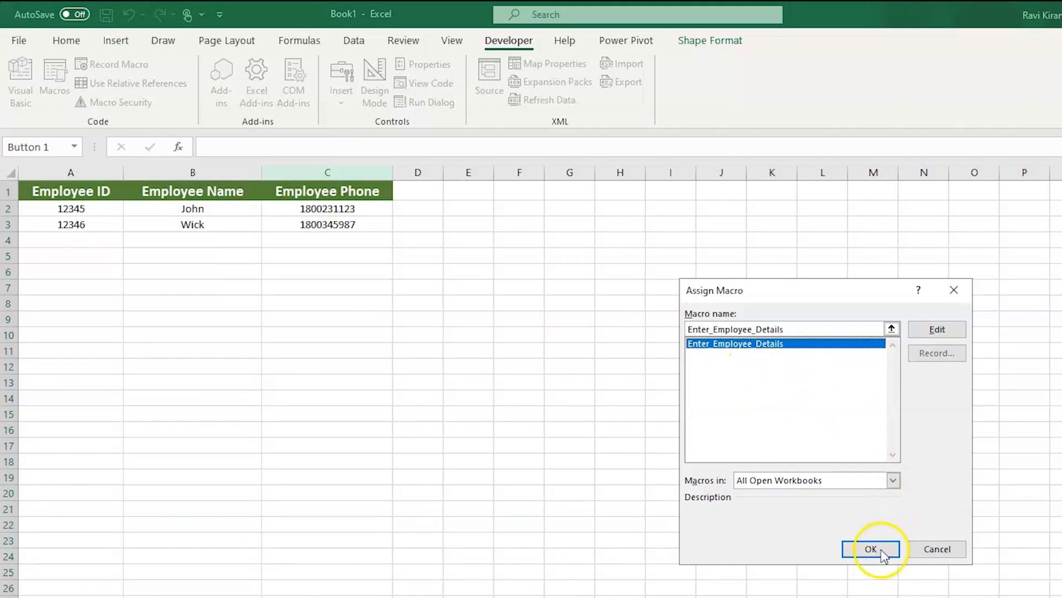
{"action": "left_click", "coordinate": [870, 549]}
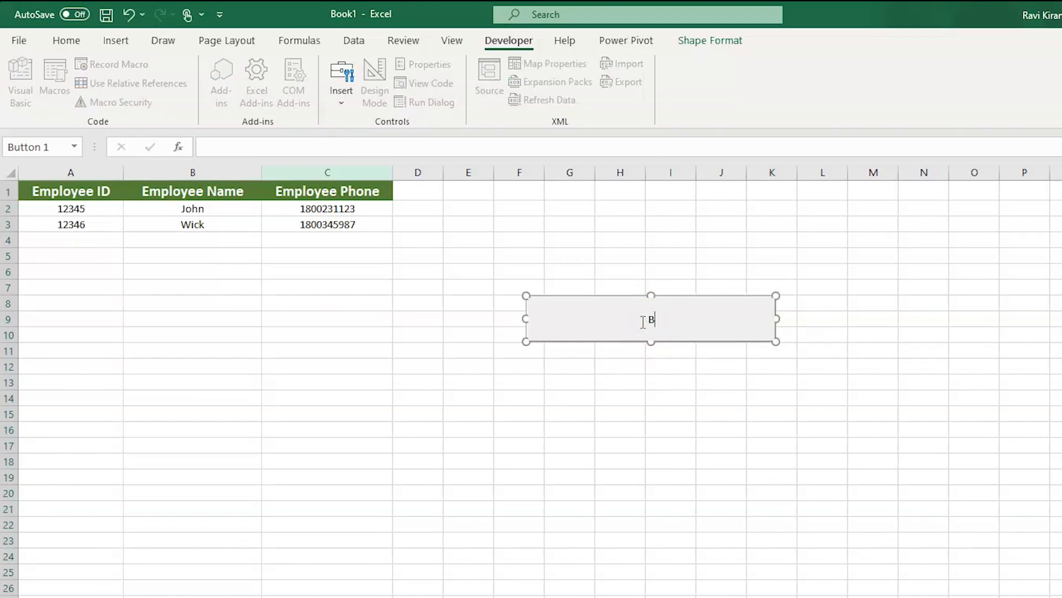
{"action": "type", "text": "Press to enter employee detai"}
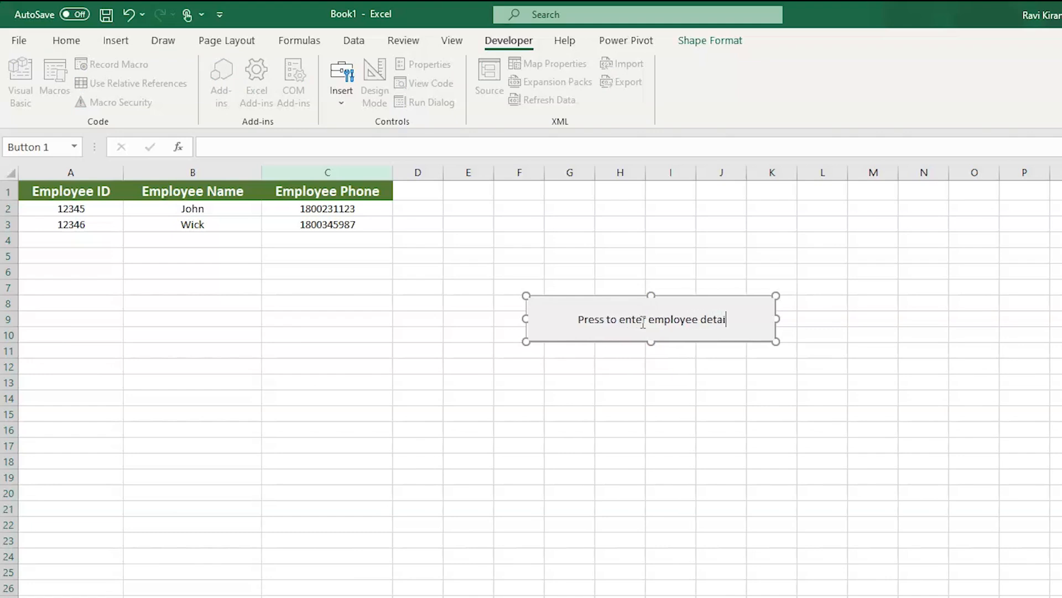
{"action": "left_click", "coordinate": [671, 398]}
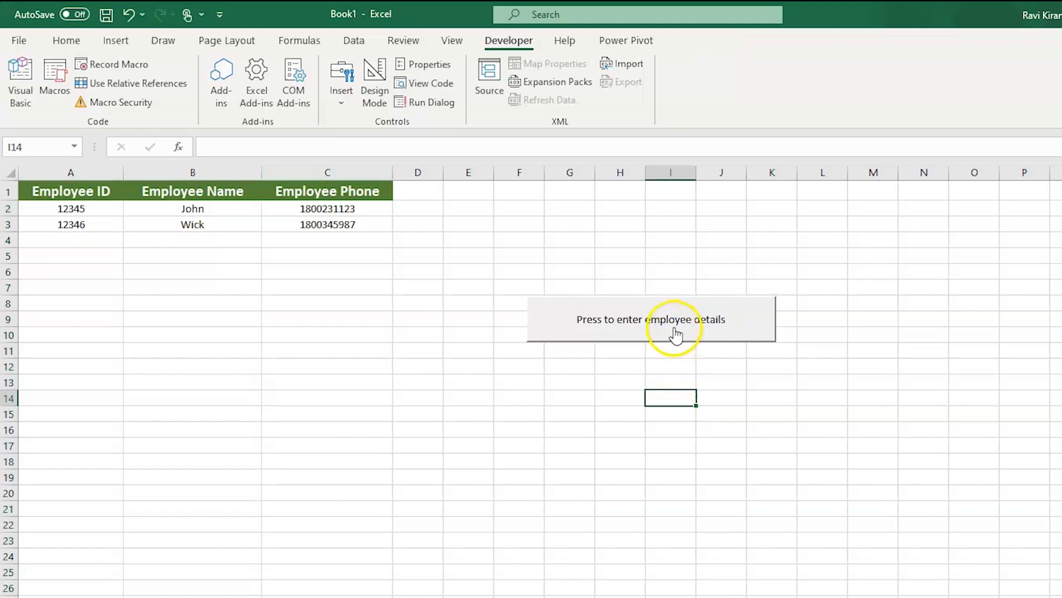
Step: Dismiss run-time error 424 and set the UserForm's (Name) to Employee_Data
{"action": "left_click", "coordinate": [650, 319]}
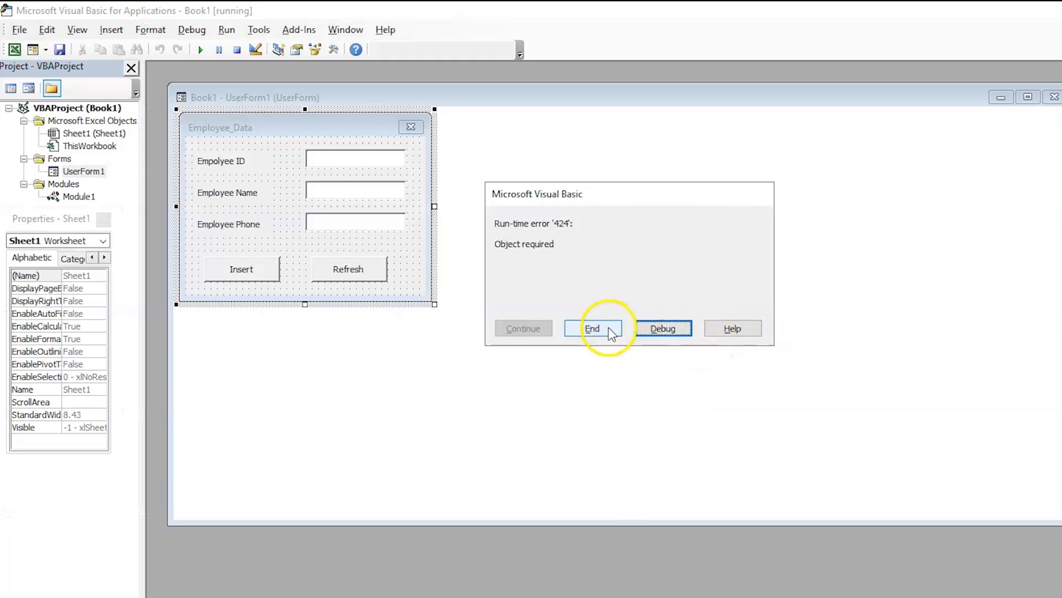
{"action": "left_click", "coordinate": [592, 329]}
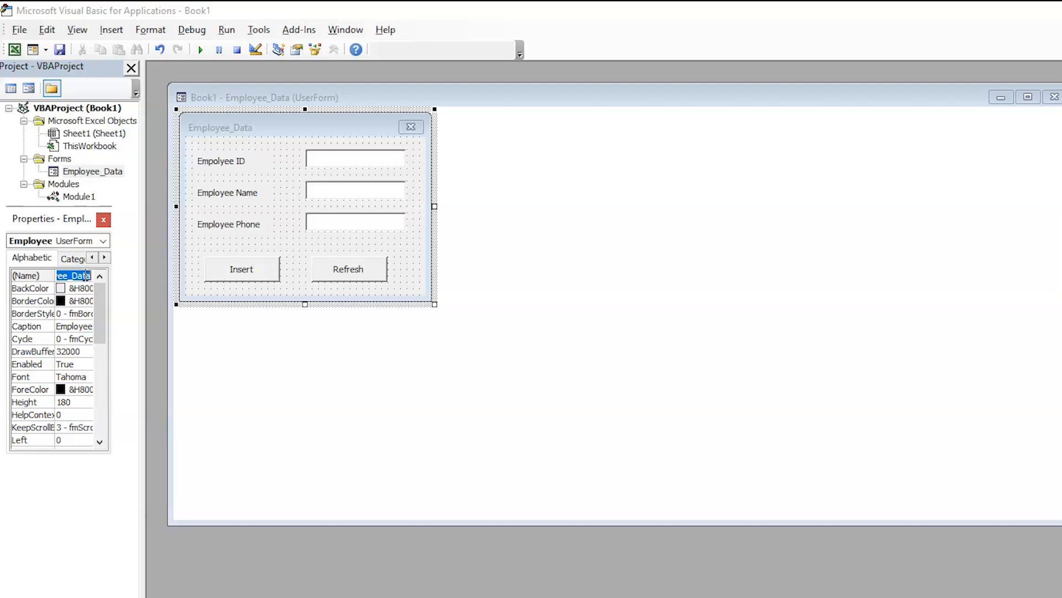
{"action": "mouse_move", "coordinate": [142, 325]}
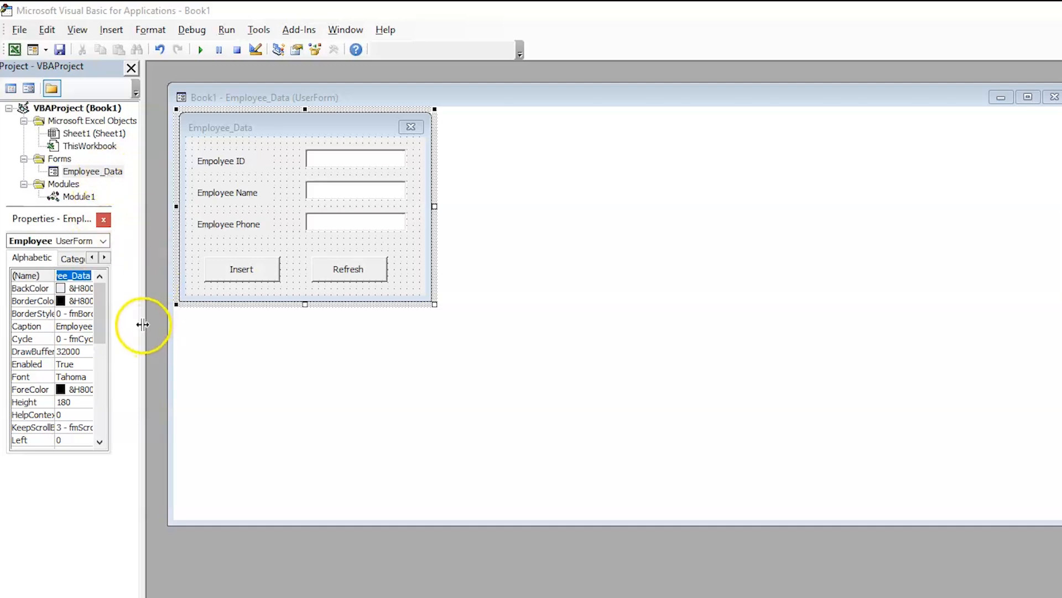
{"action": "key", "text": "alt+tab"}
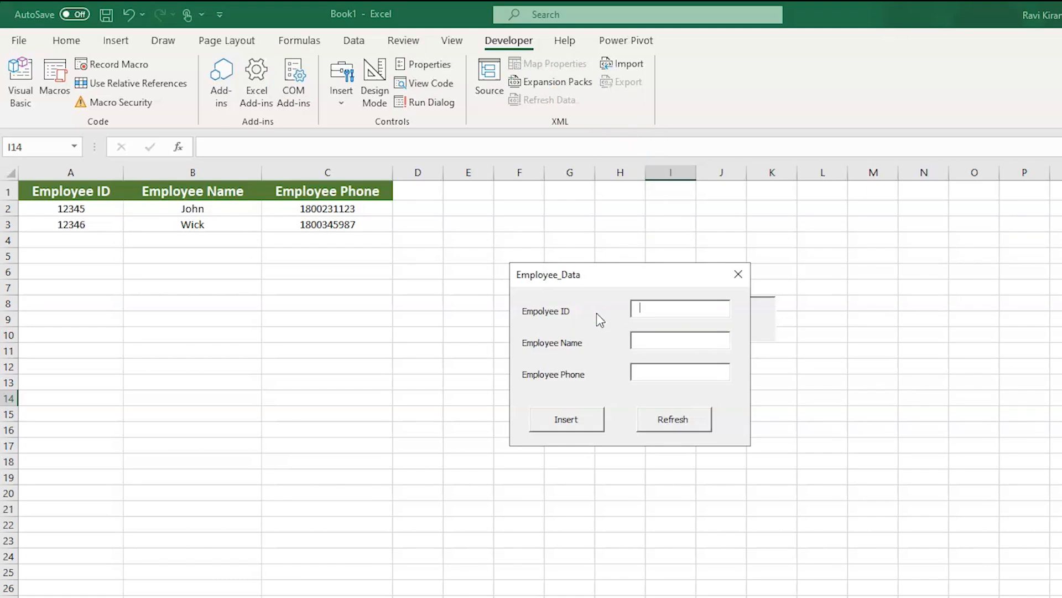
{"action": "type", "text": "12347"}
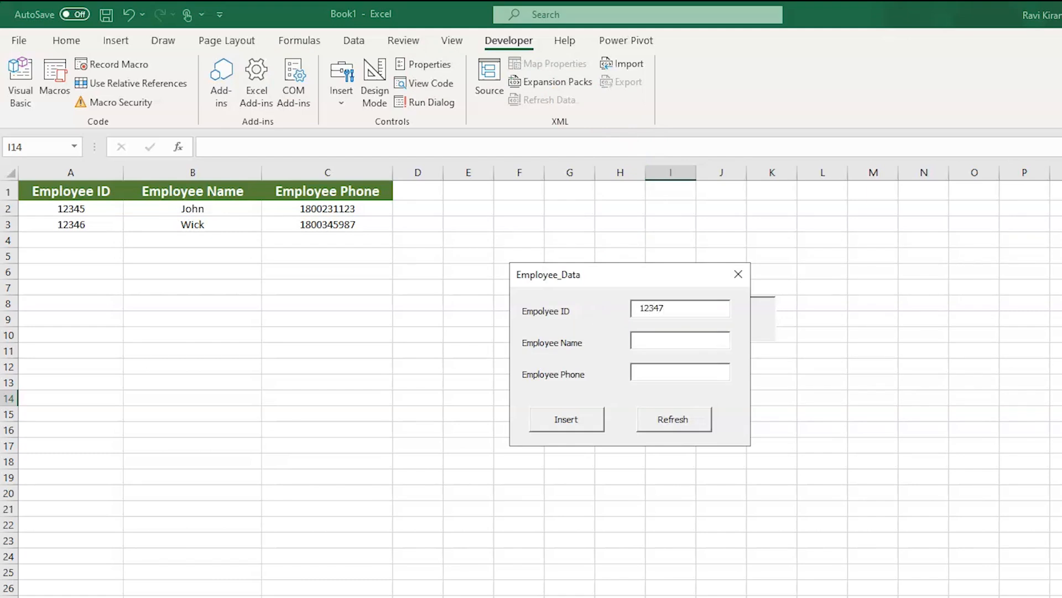
{"action": "left_click", "coordinate": [680, 341]}
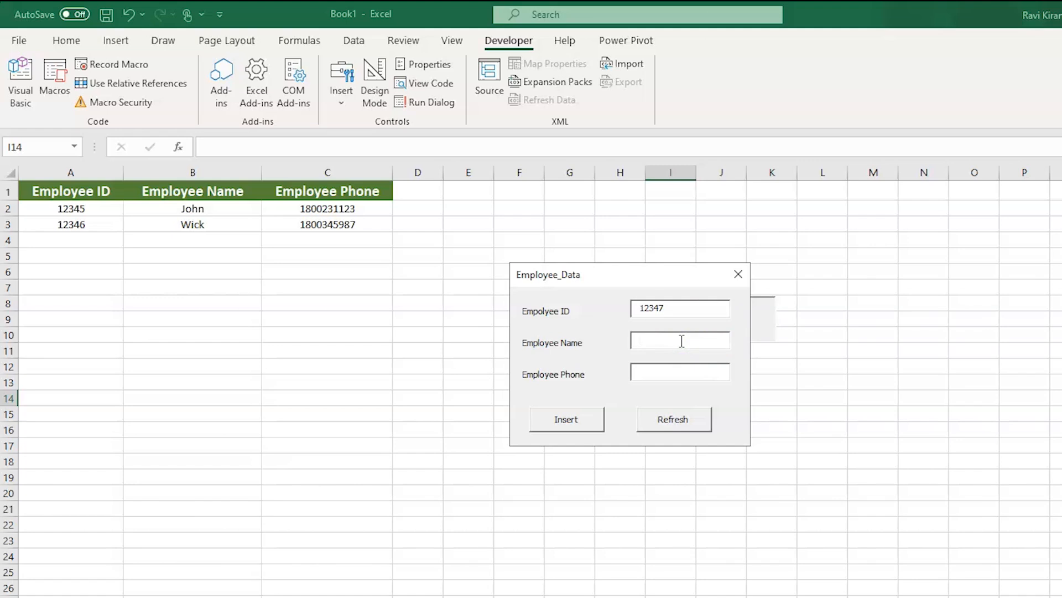
{"action": "left_click", "coordinate": [679, 339]}
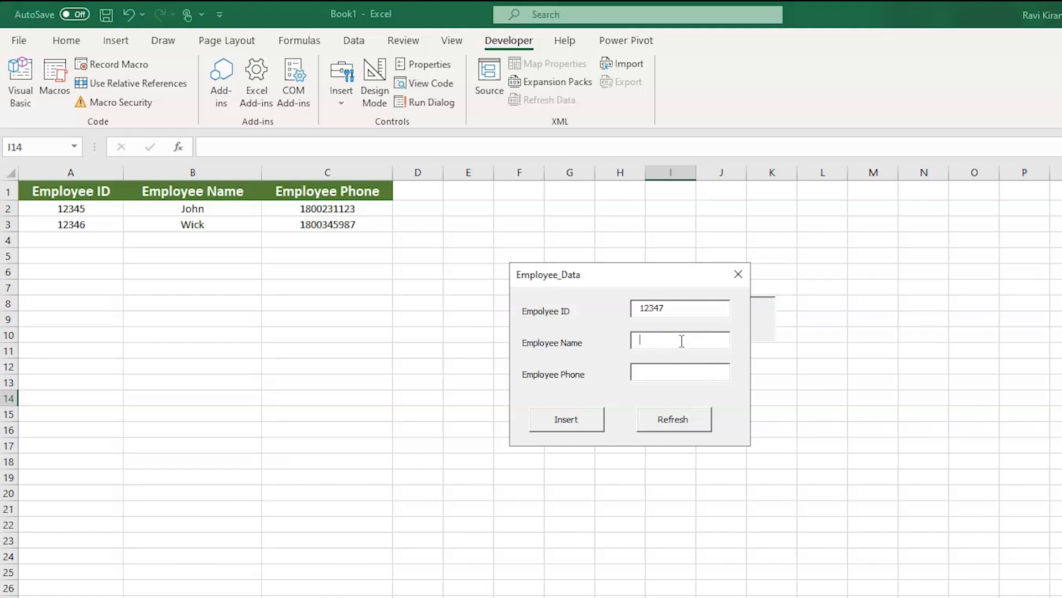
{"action": "type", "text": "jennifer"}
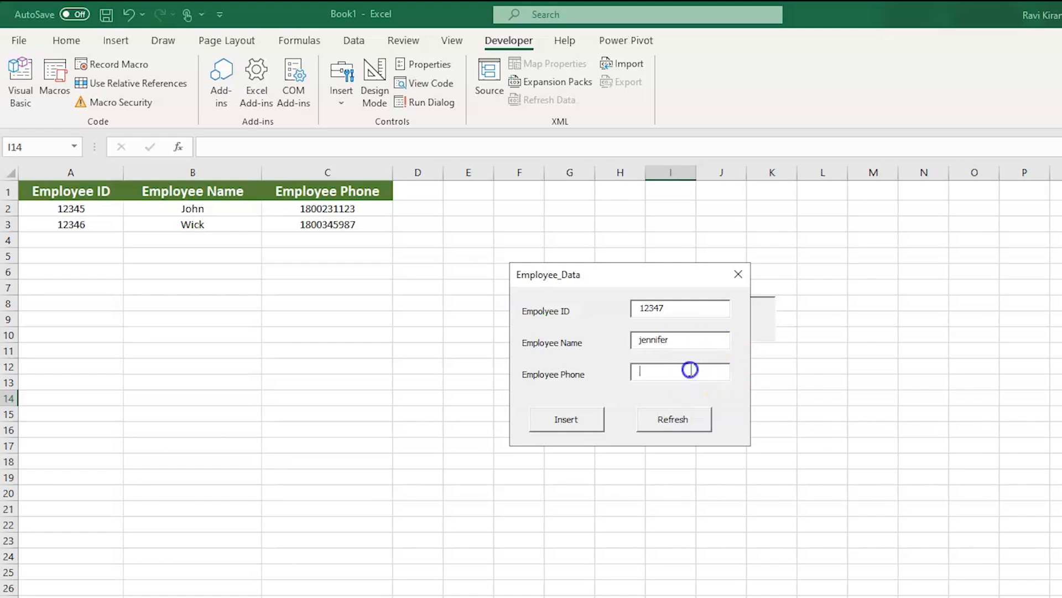
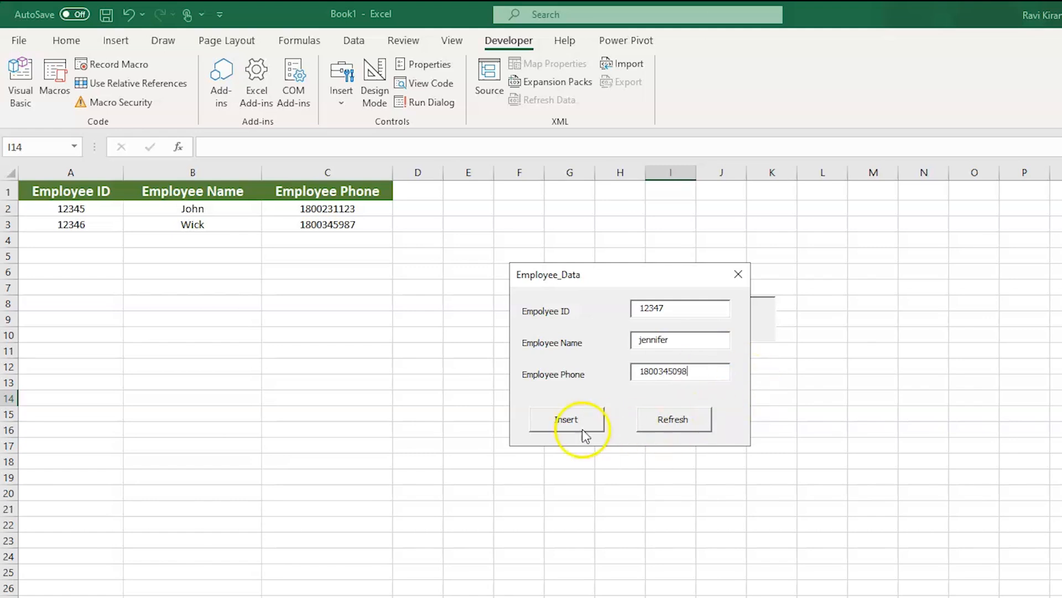
{"action": "left_click", "coordinate": [567, 418]}
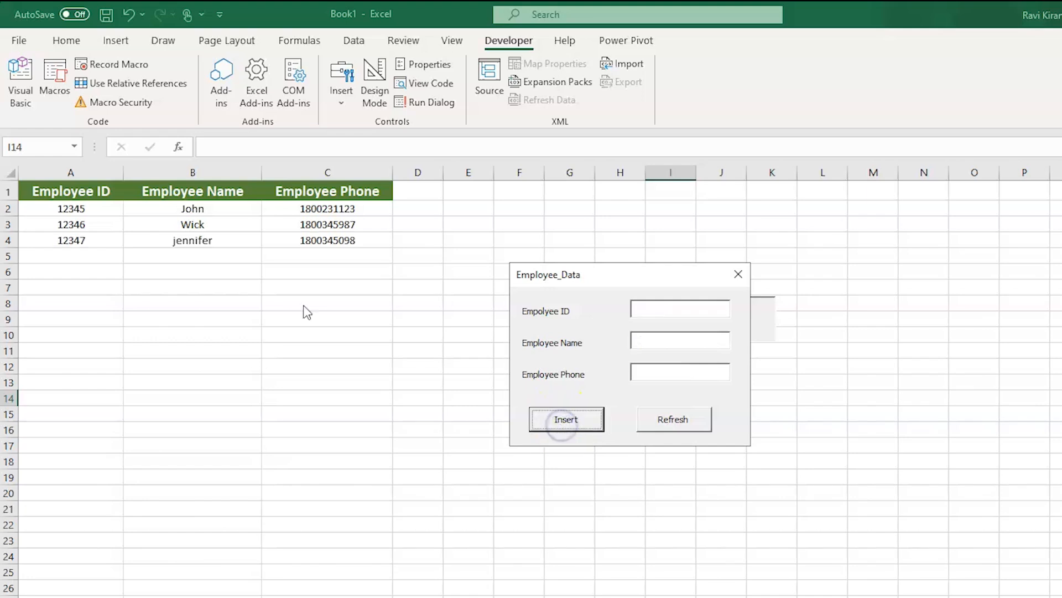